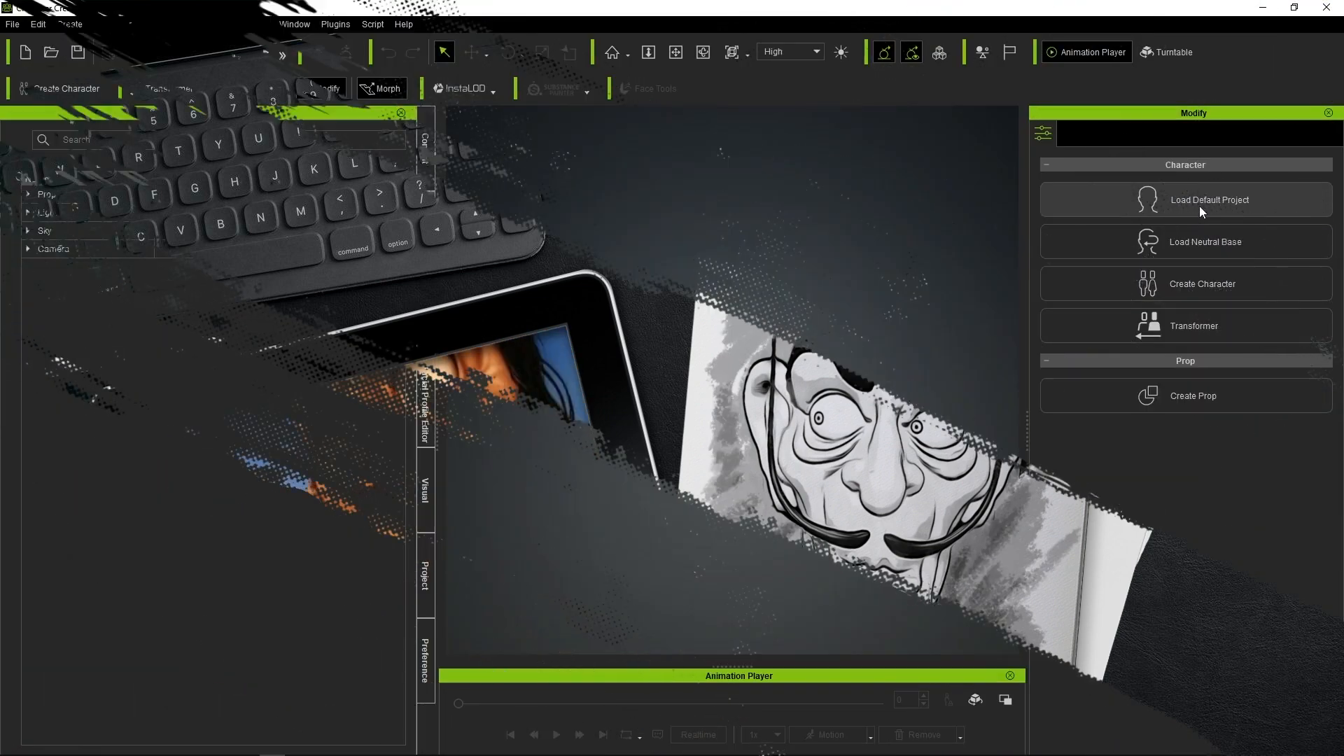
- Load the neutral base character into the default project
left_click(1186, 241)
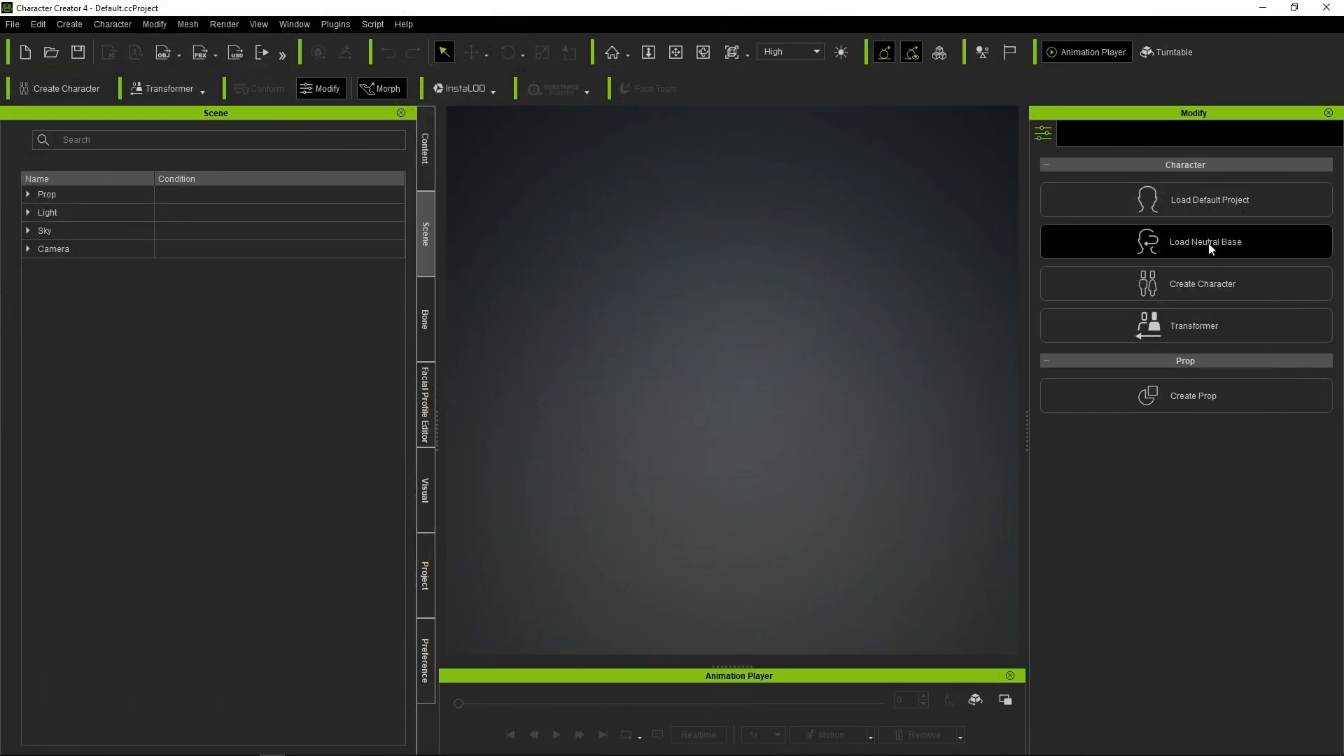
left_click(1186, 242)
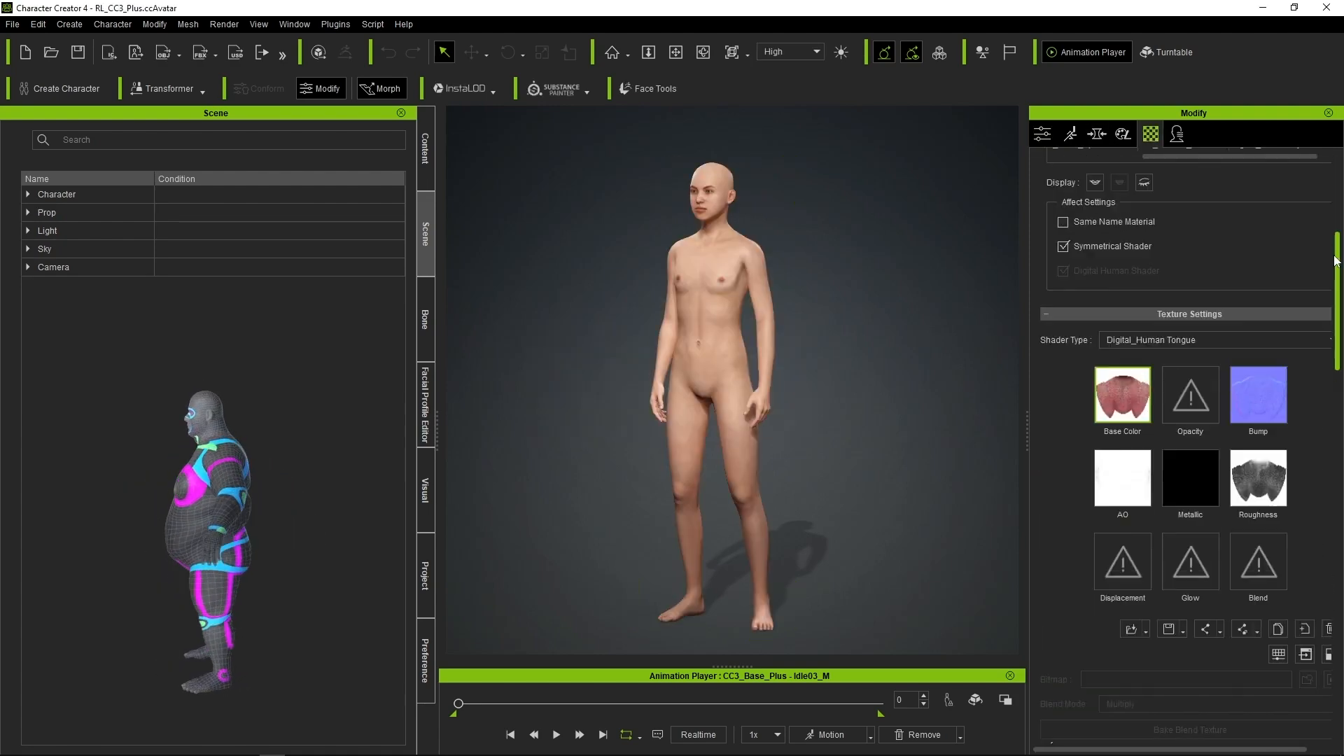
- Give the skin material strength 0 and a plain grey (118) diffuse colour
scroll("down", 3)
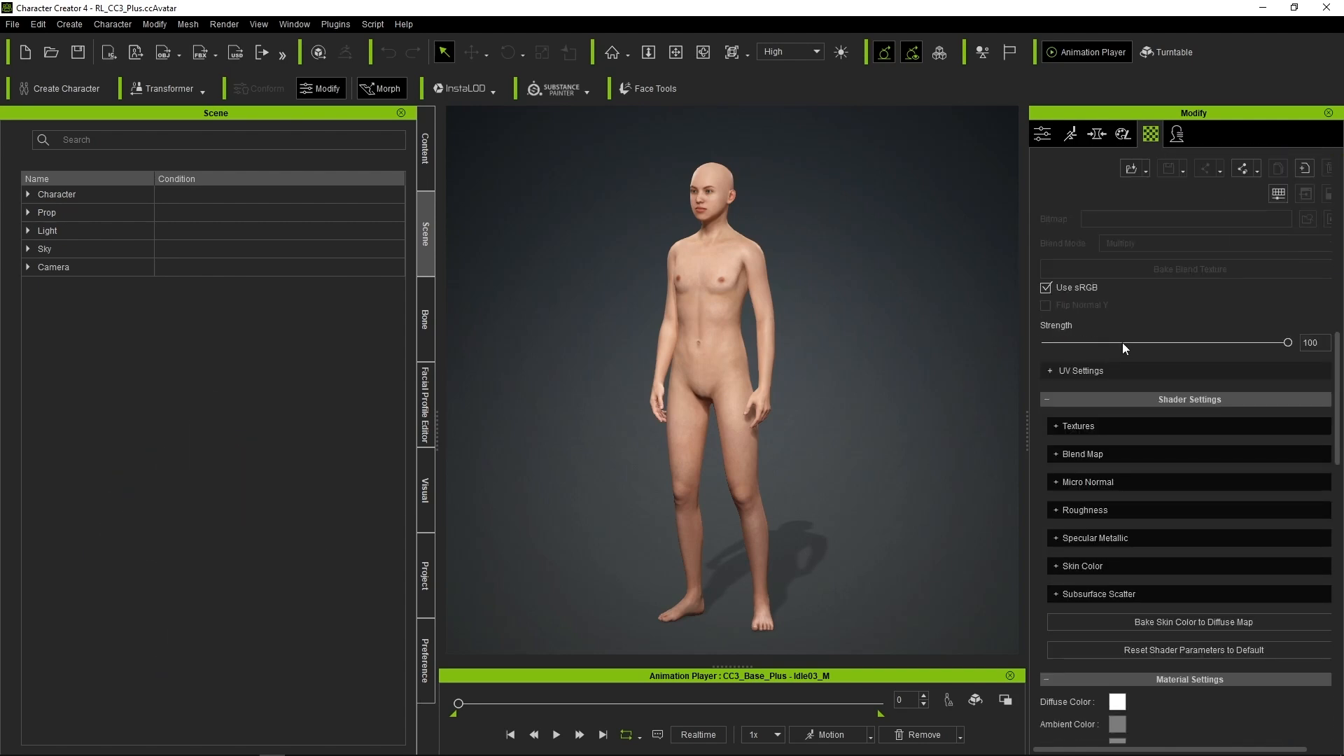
left_click_drag(1288, 342, 1043, 342)
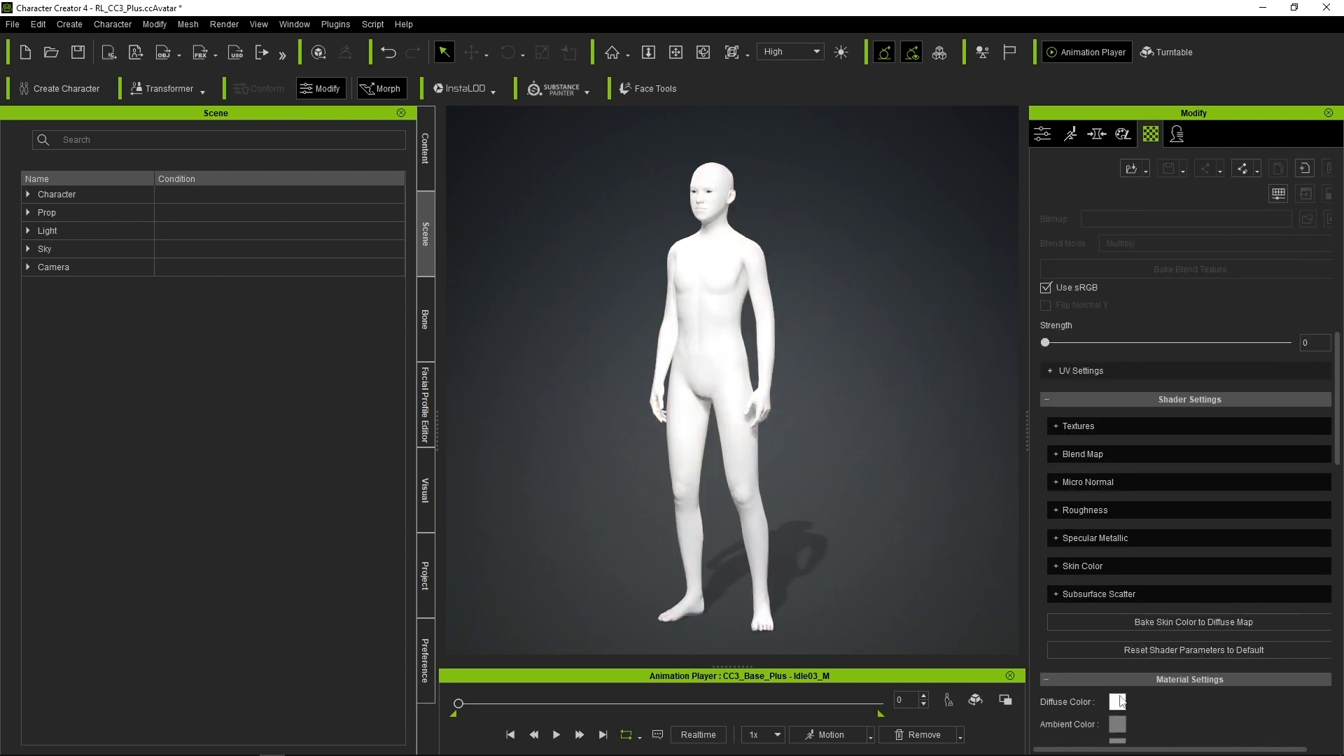
left_click(1117, 702)
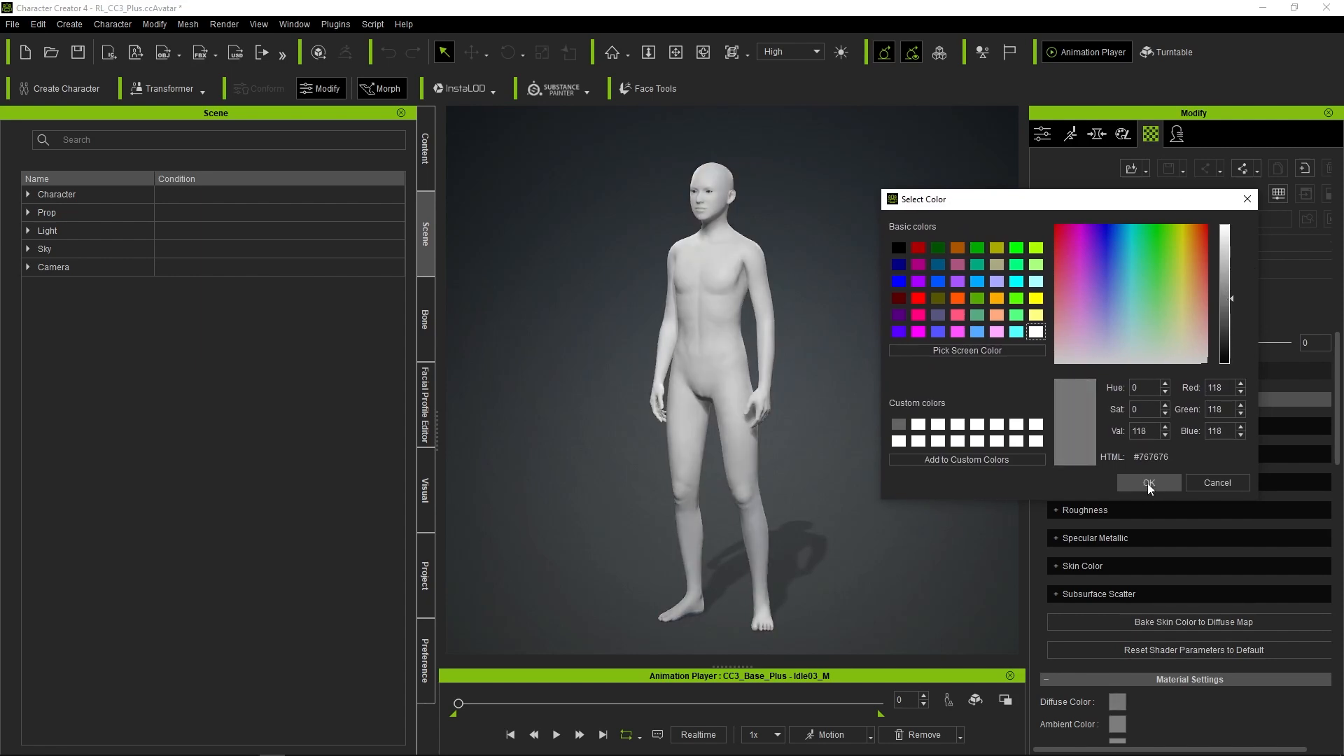
left_click(1147, 483)
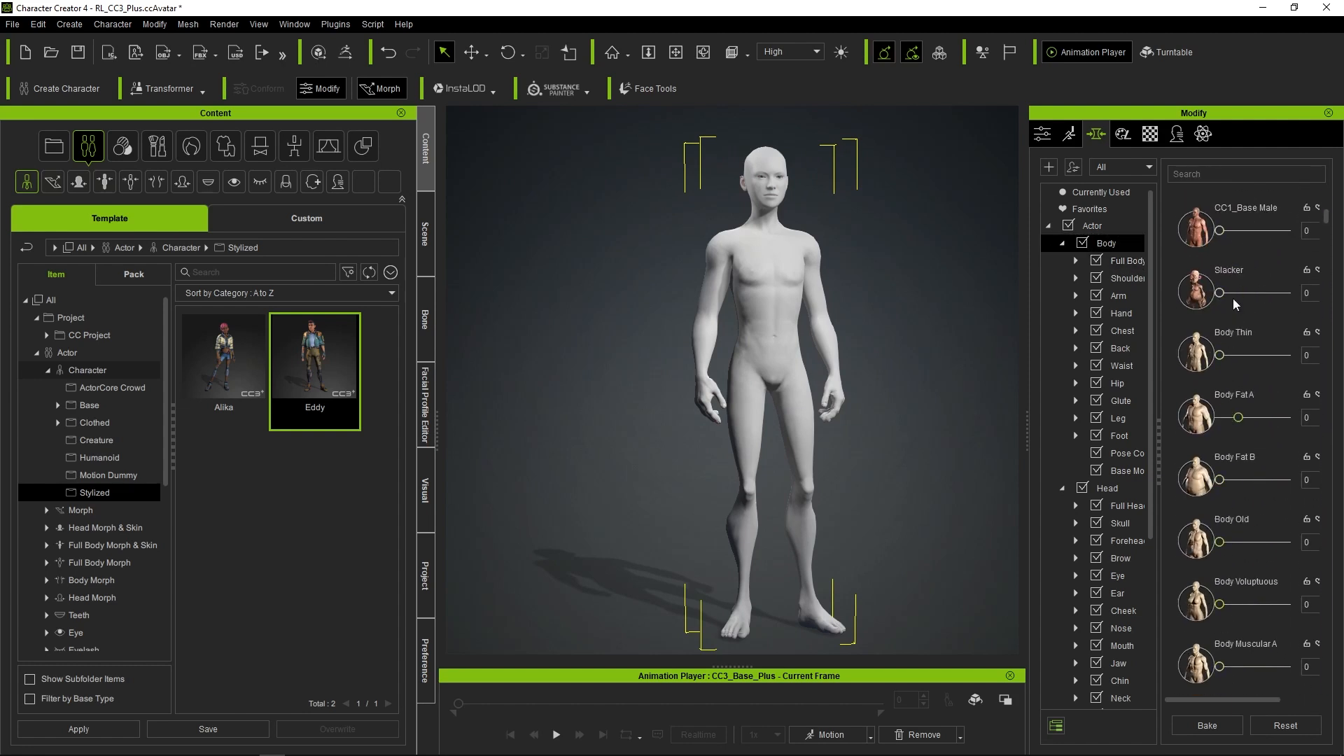
- Reshape the body with a morph slider adjustment toward the stylized caricature
left_click_drag(1219, 293, 1253, 231)
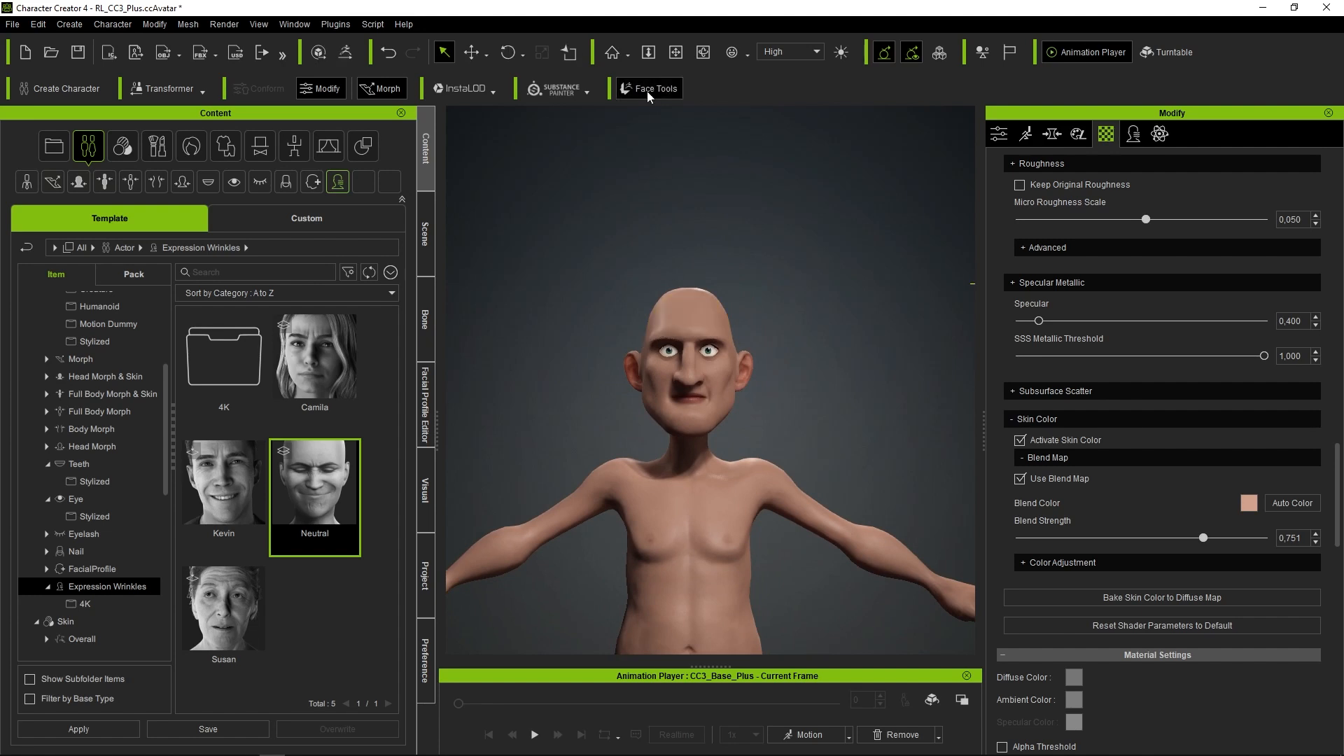
- Send the head to ZBrush via Face Tools: Create New, Level 6 at 2K, Normal Details on
left_click(648, 89)
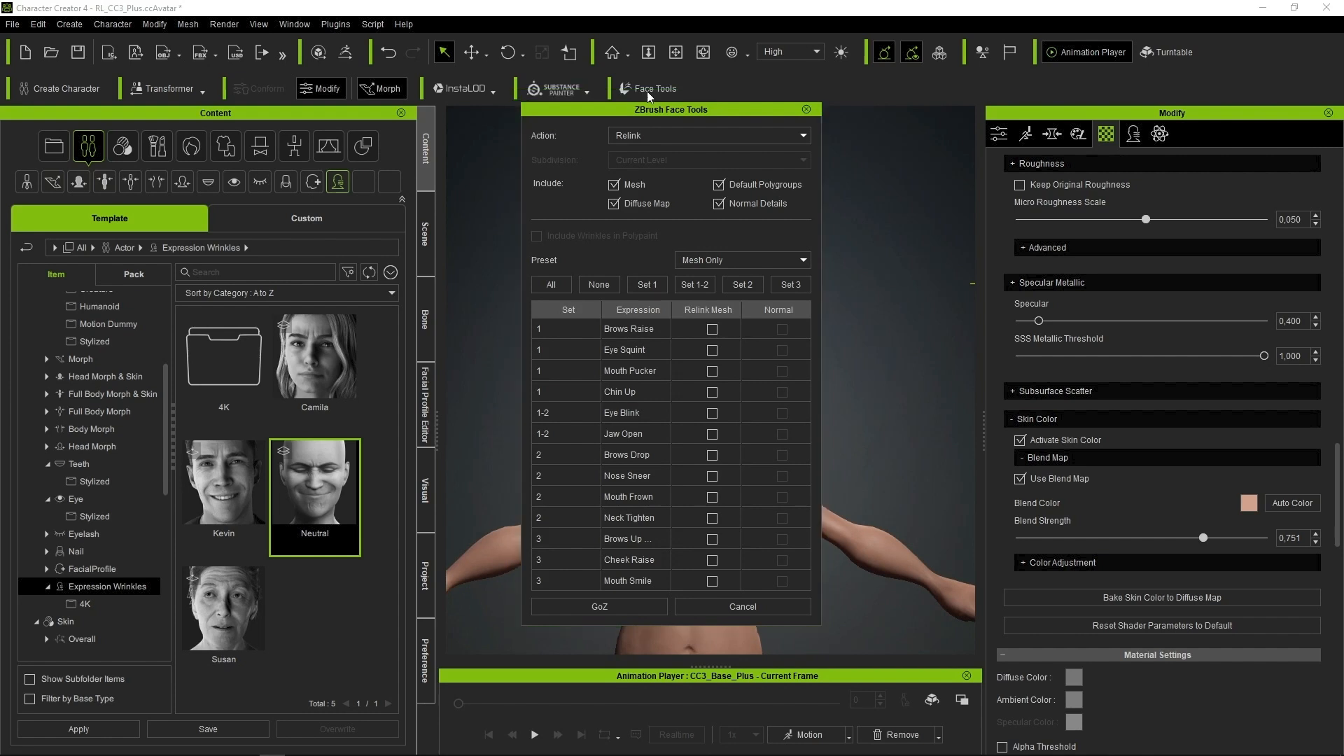
left_click(707, 135)
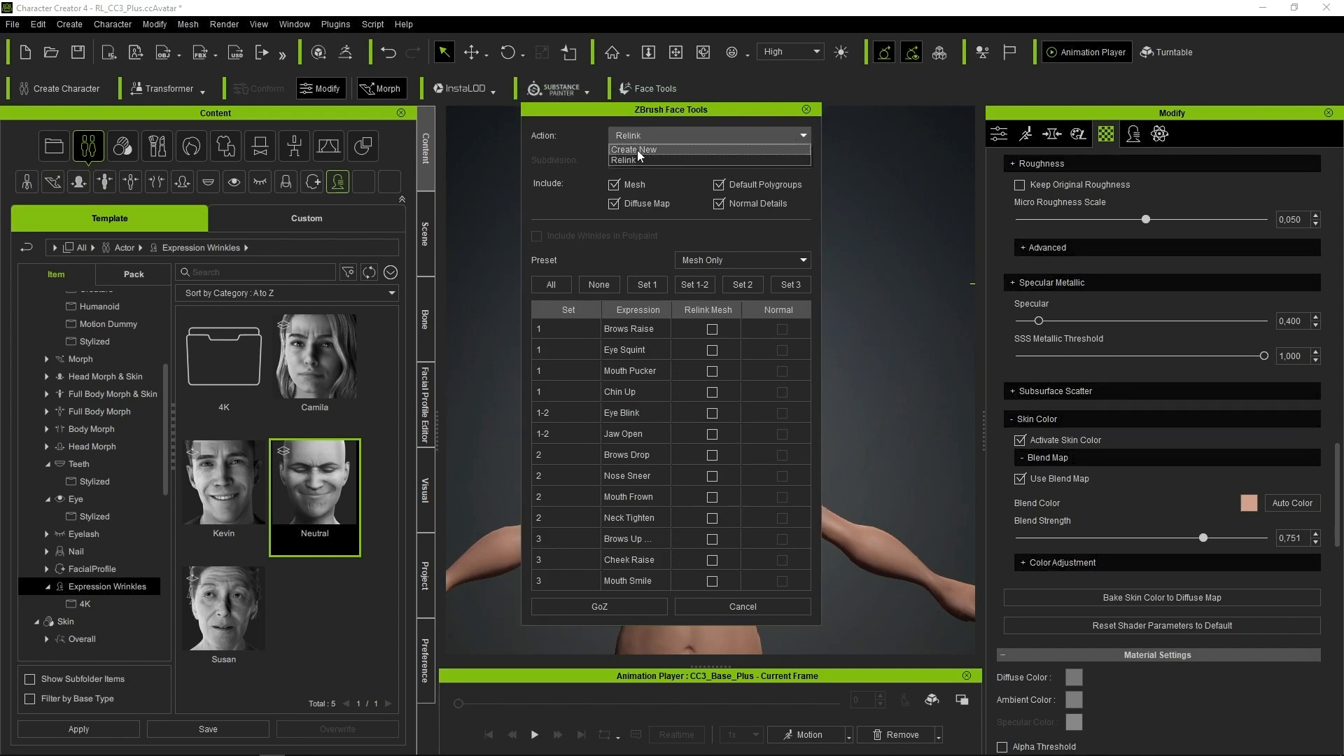
left_click(634, 150)
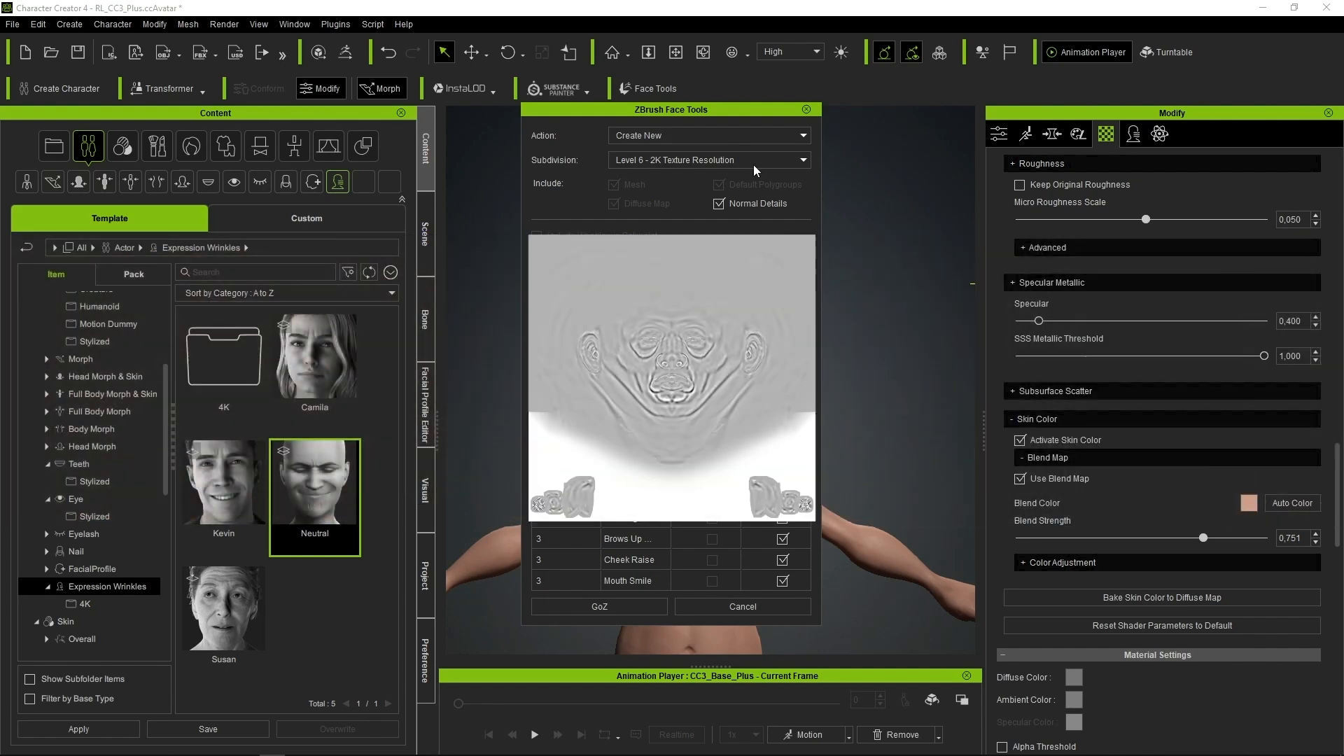
left_click(708, 159)
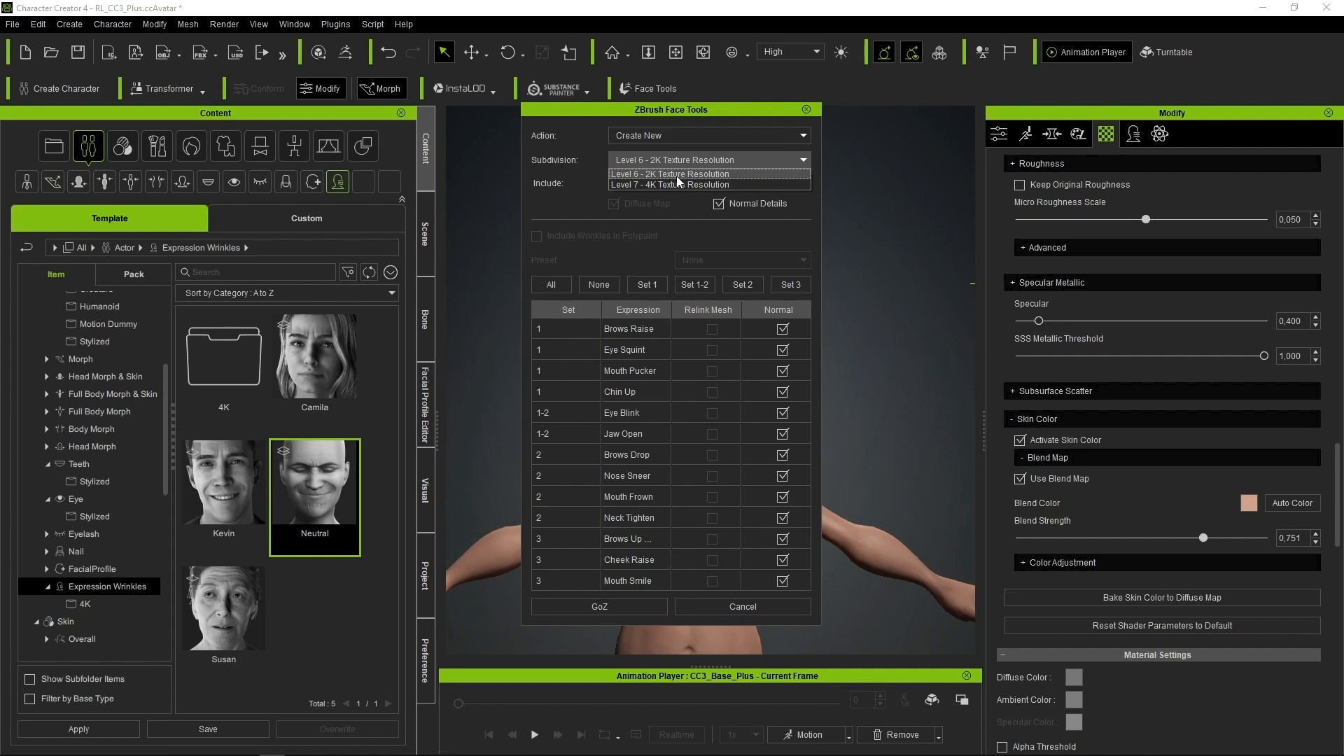
left_click(678, 174)
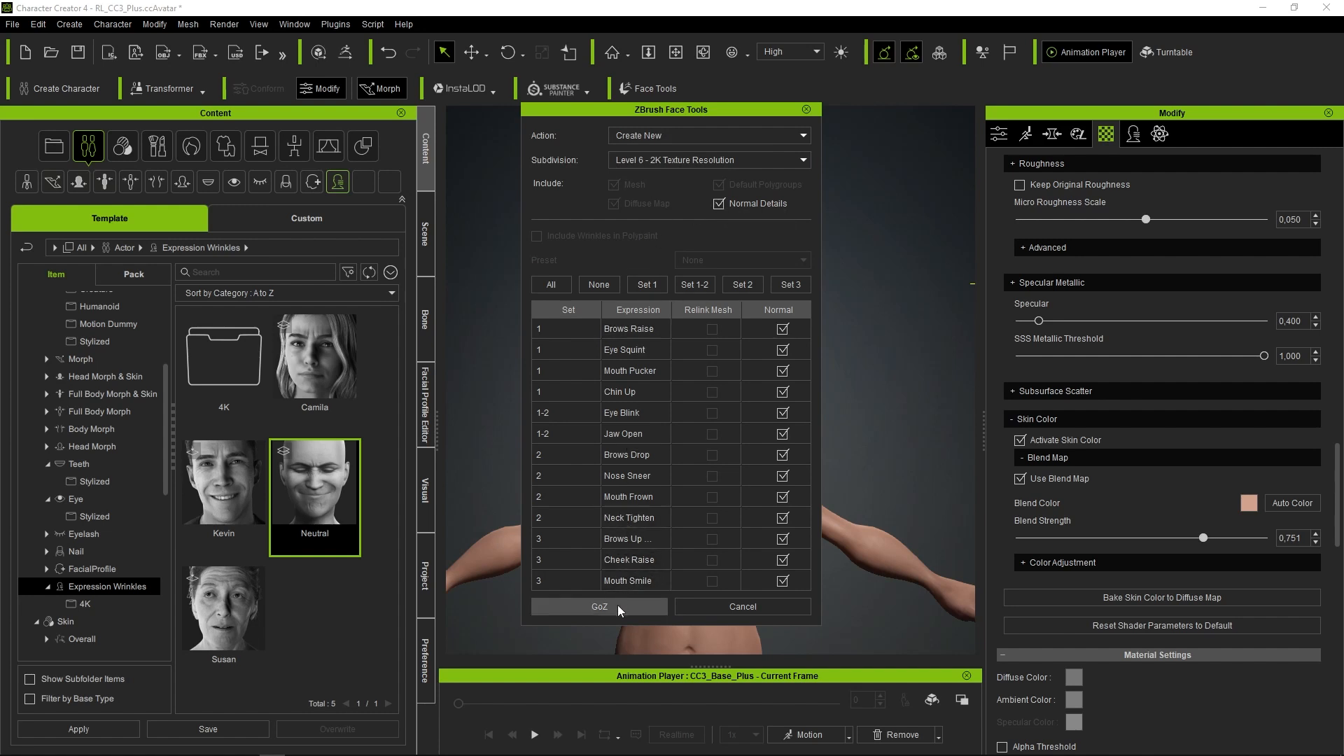
left_click(599, 607)
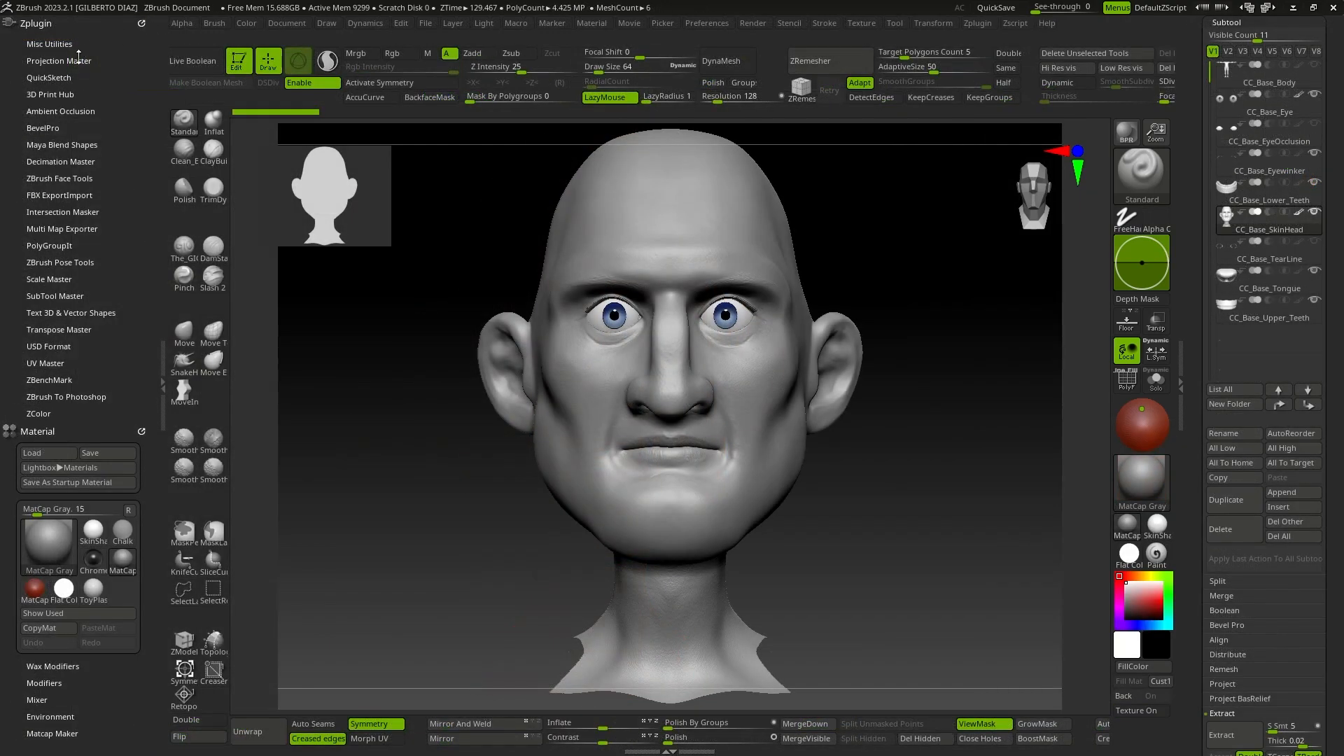
- Launch the ZBrush Face Tools plugin, tweak BPR shadows and save the head as a new project
left_click(59, 178)
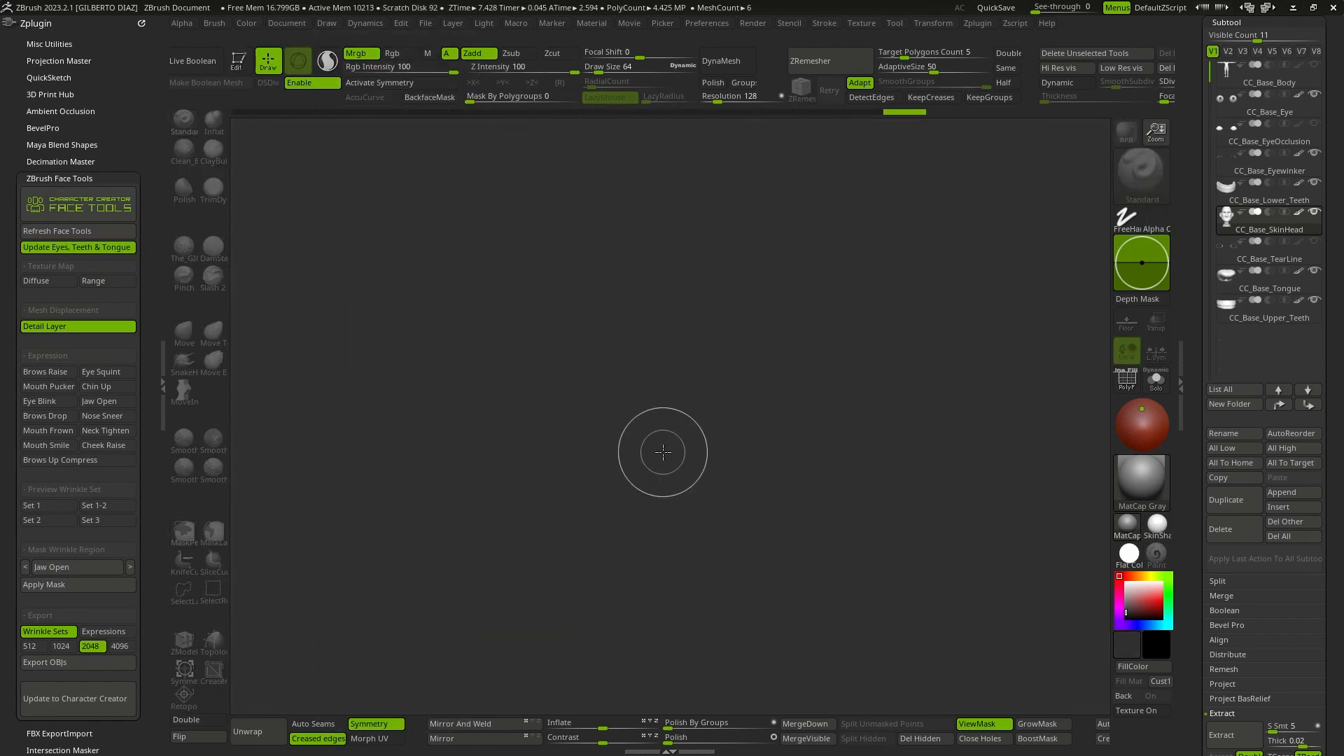
left_click(753, 24)
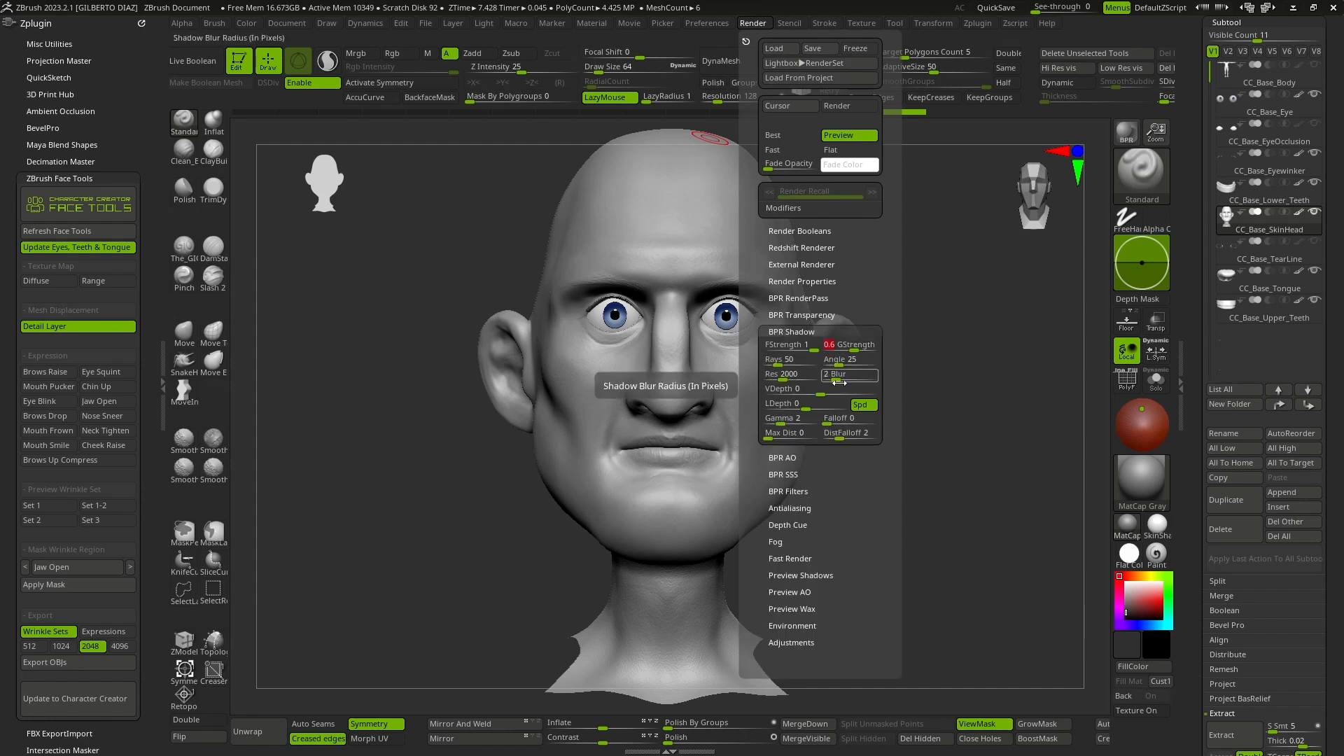
left_click(518, 47)
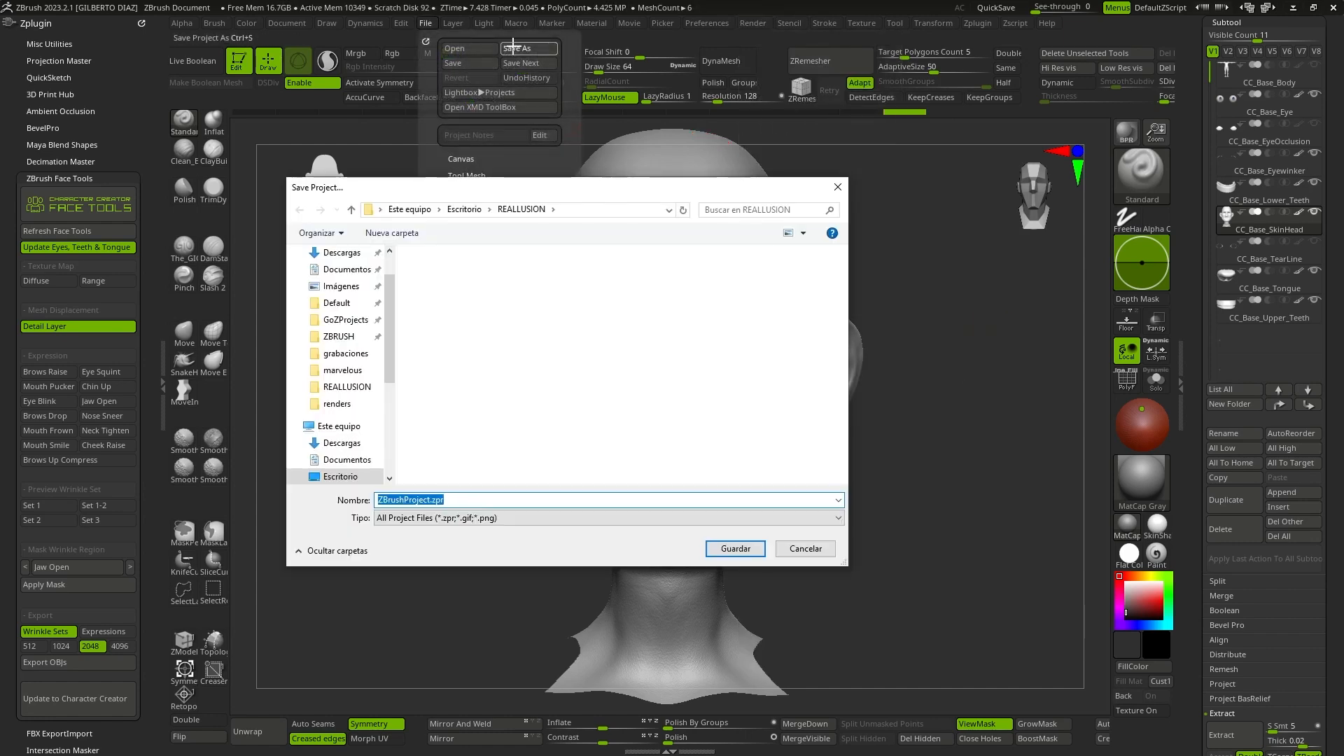
left_click(734, 549)
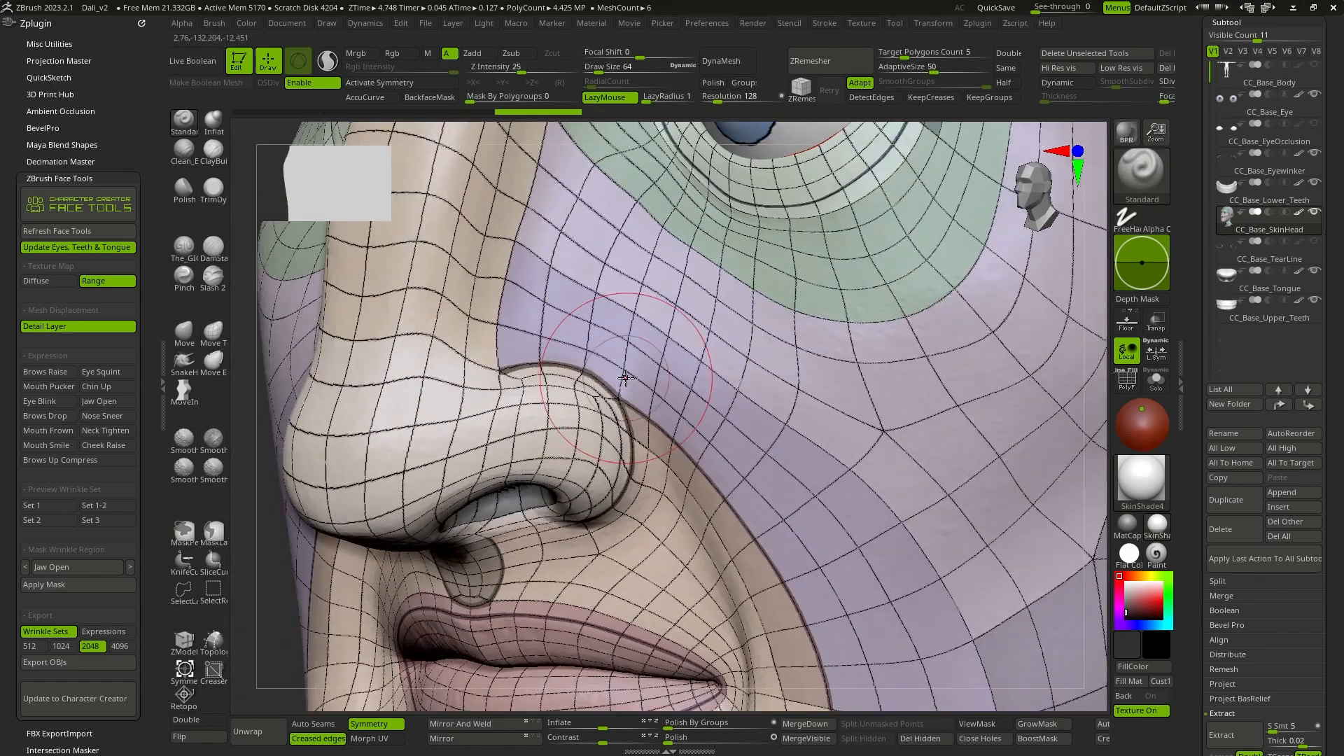
- Sculpt the facial features into the caricature and append the hair-related subtools
left_click_drag(626, 377, 617, 351)
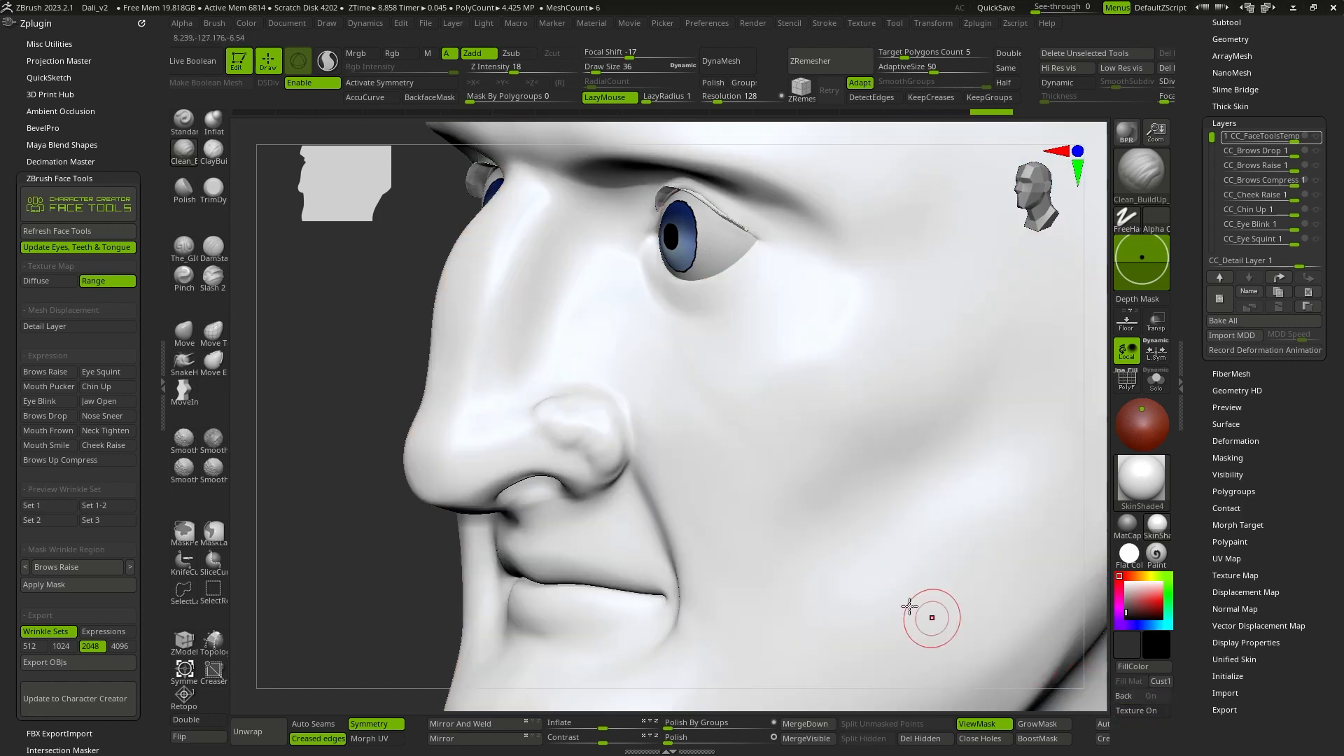
left_click(1125, 522)
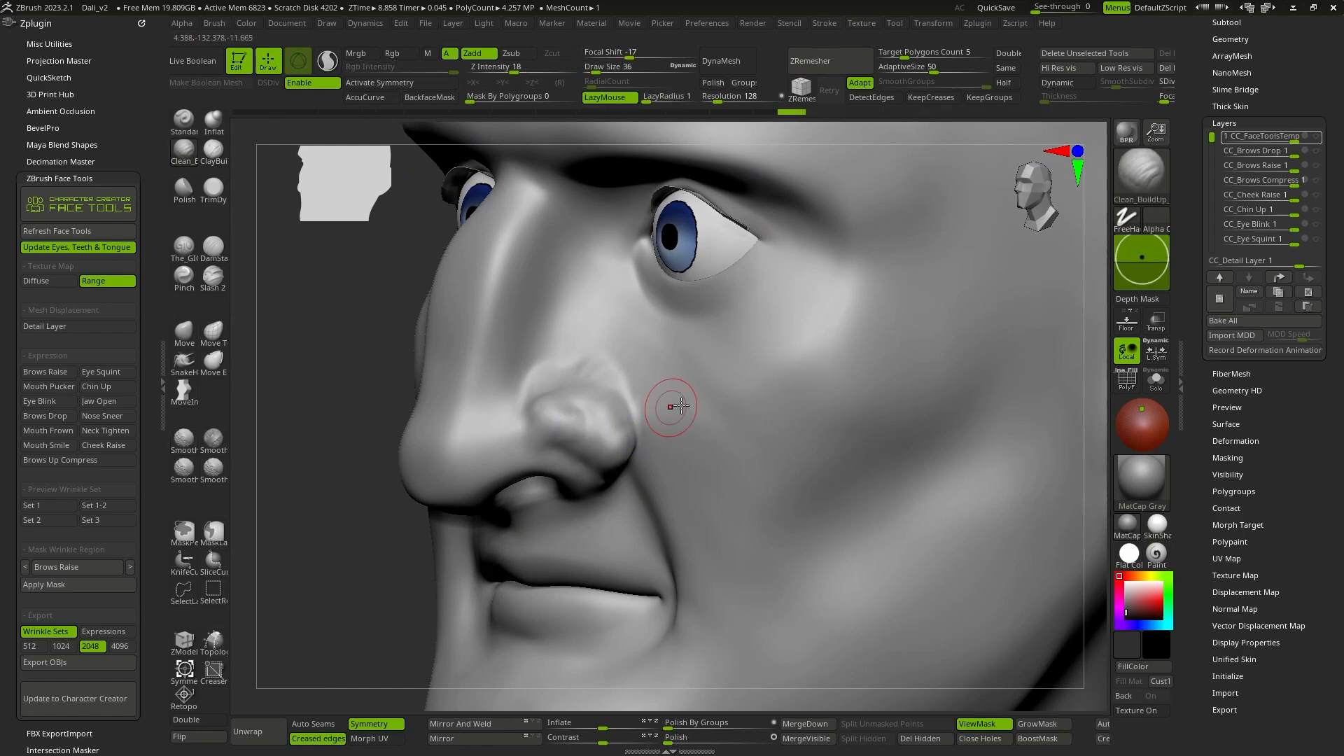
left_click(1135, 710)
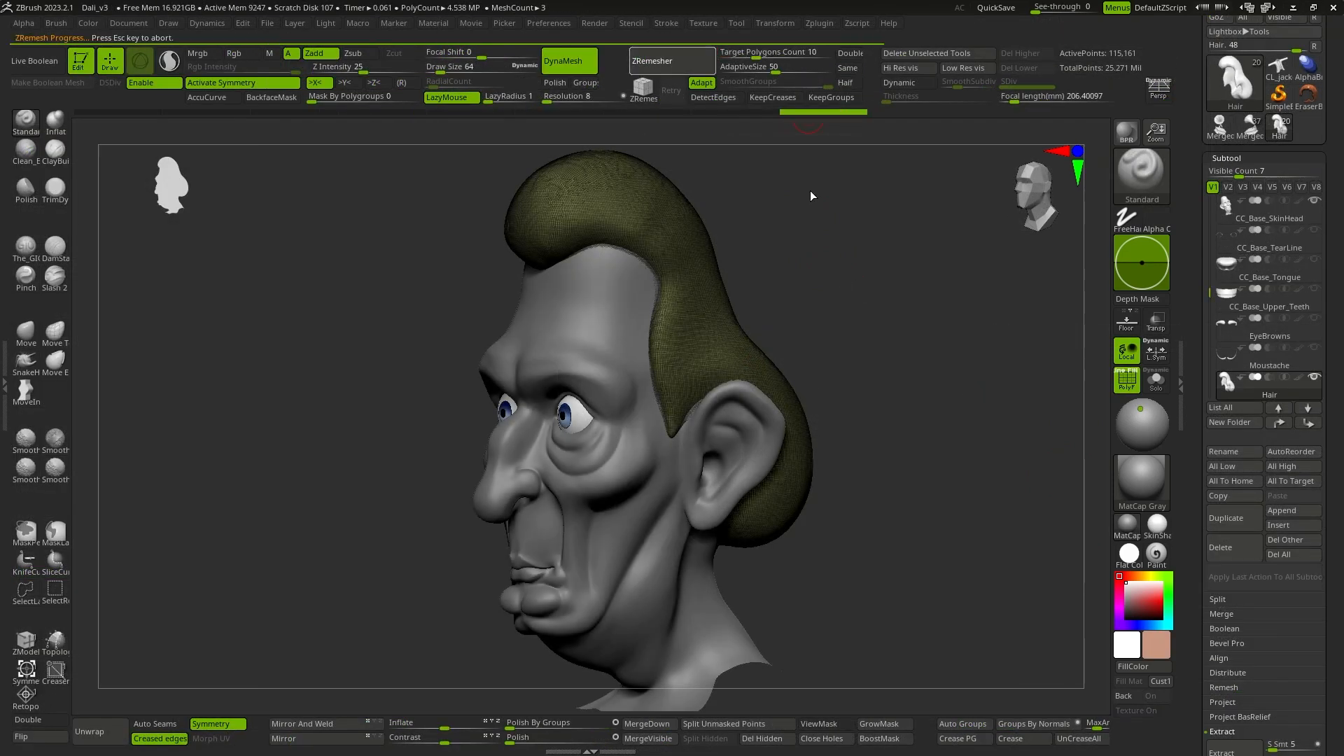
left_click(652, 60)
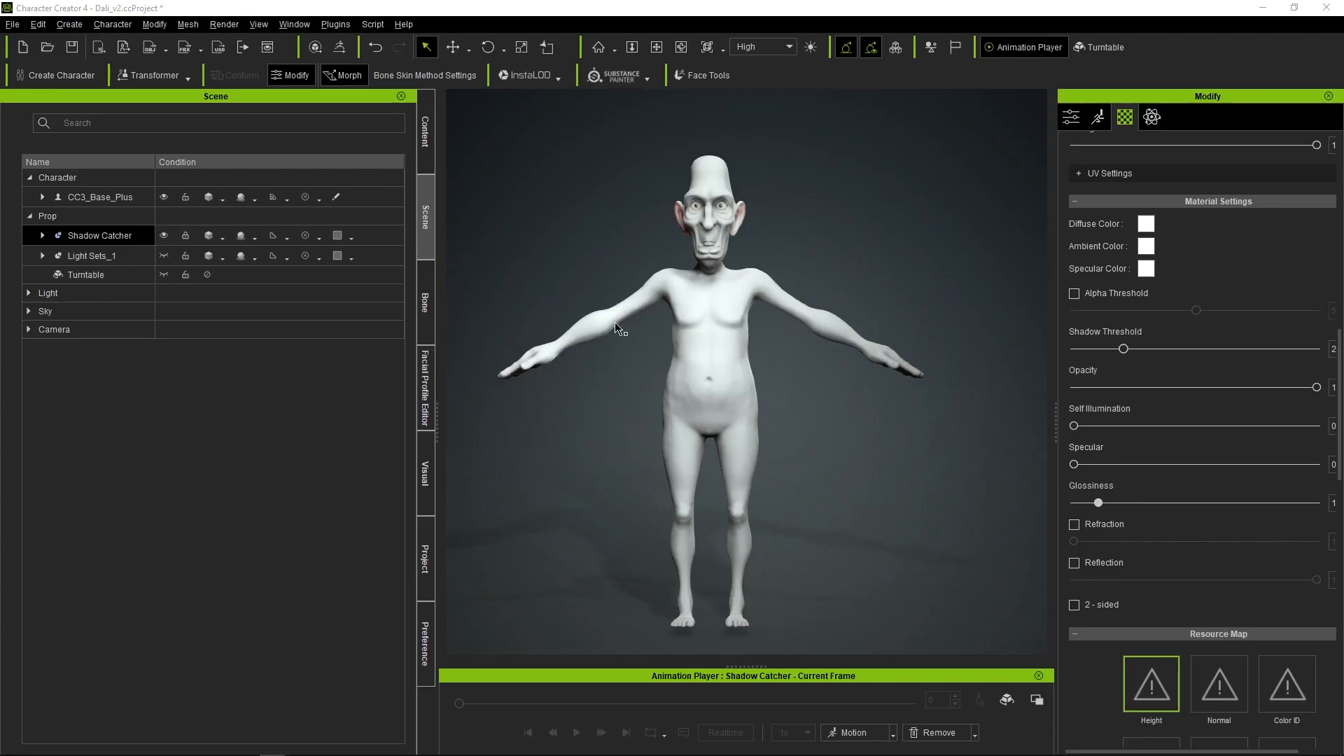
left_click(28, 215)
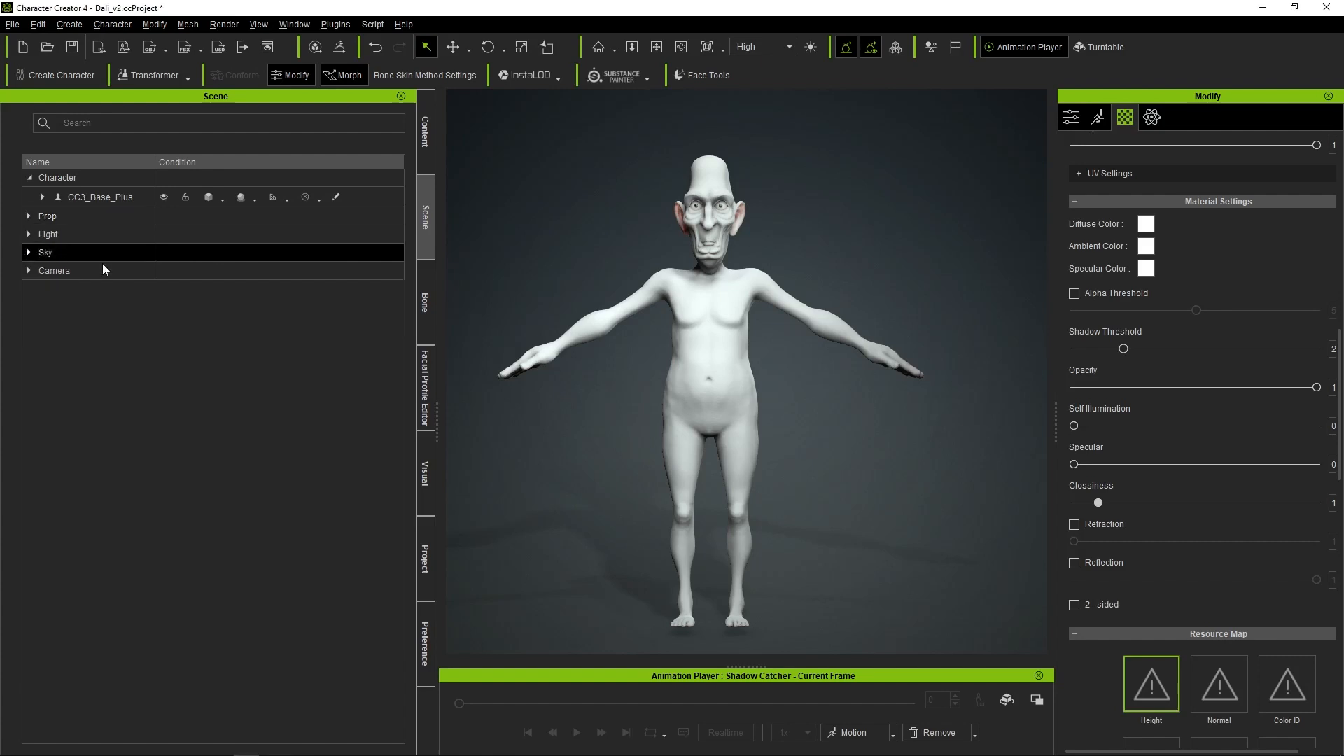
left_click(98, 196)
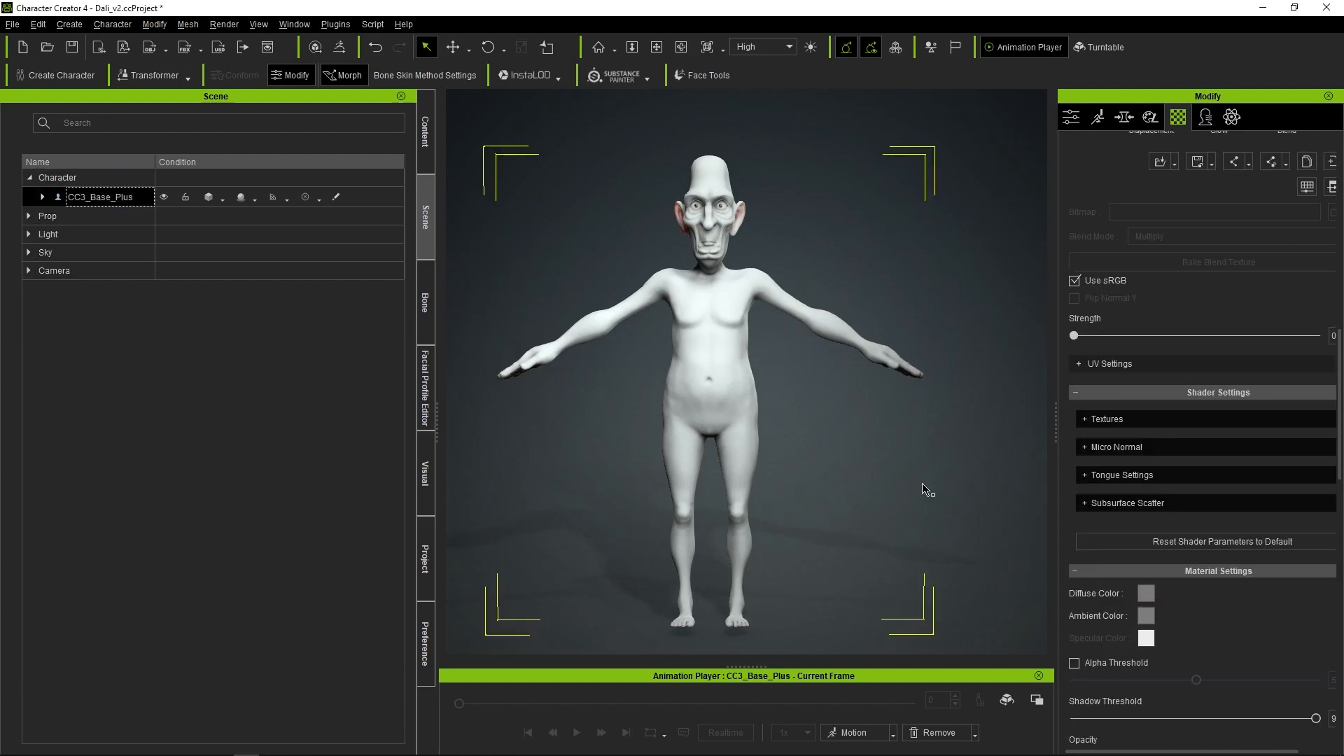
mouse_move(927, 492)
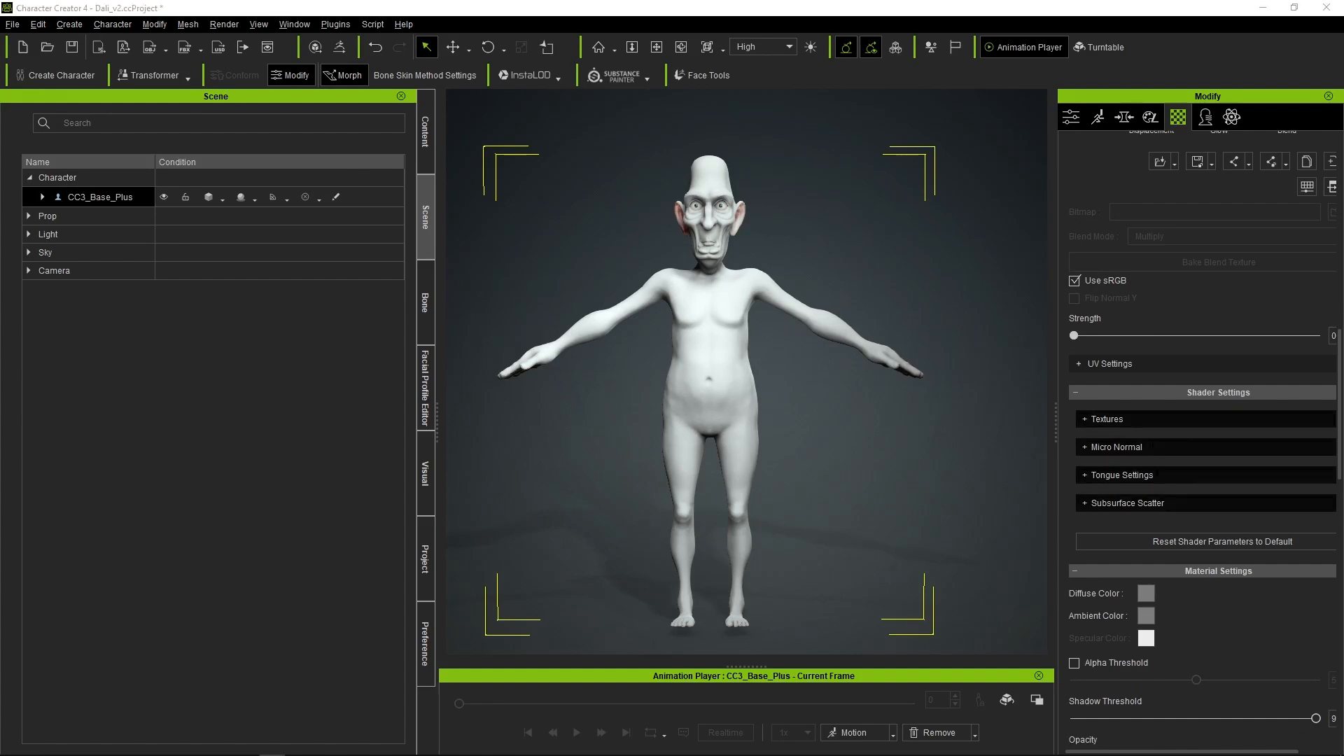
left_click(701, 75)
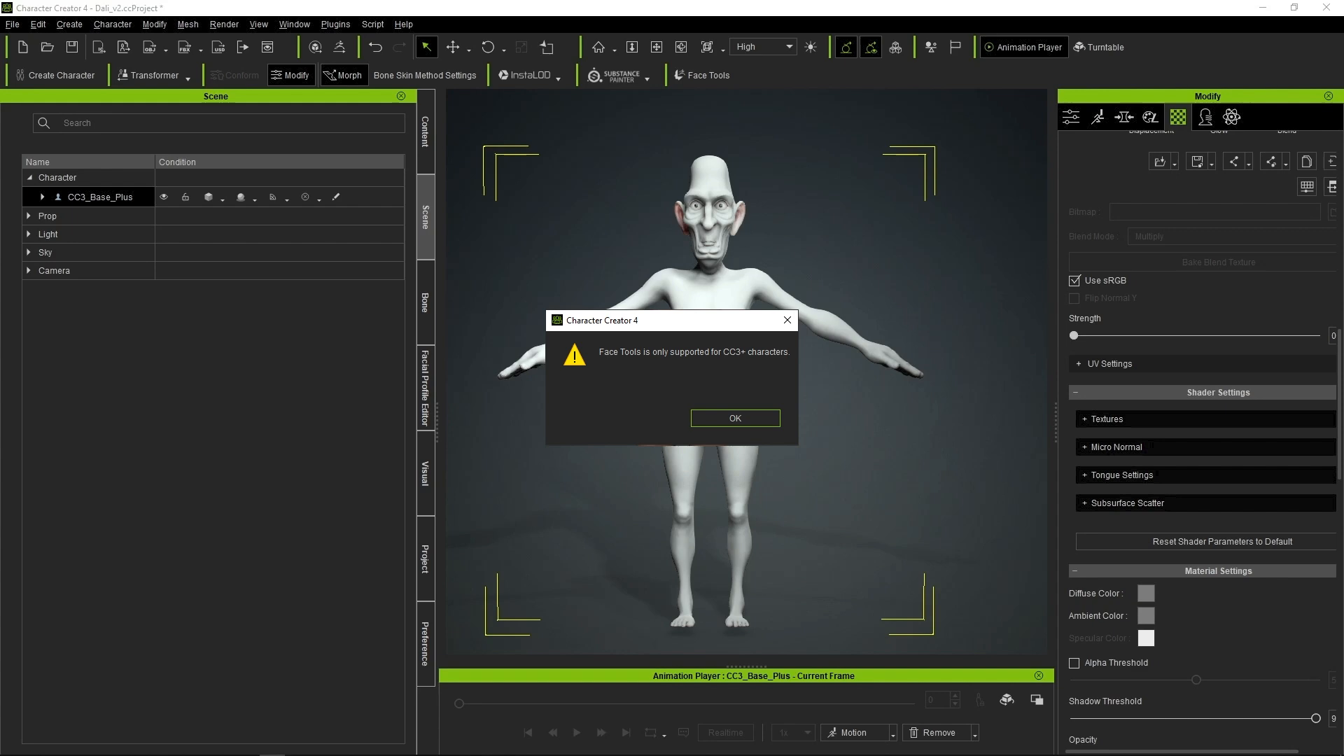
left_click(734, 419)
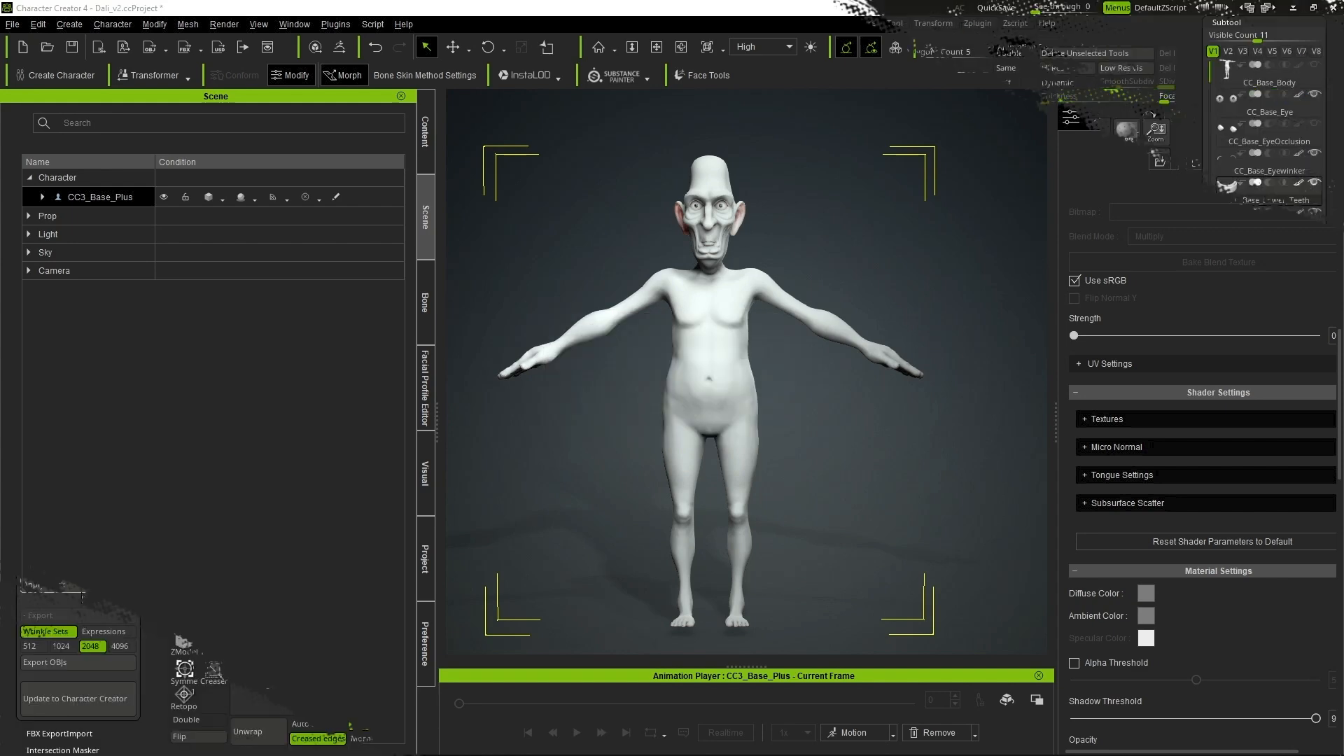
- Return to the sculpted head and bring up the update-to-Character-Creator options
left_click(76, 698)
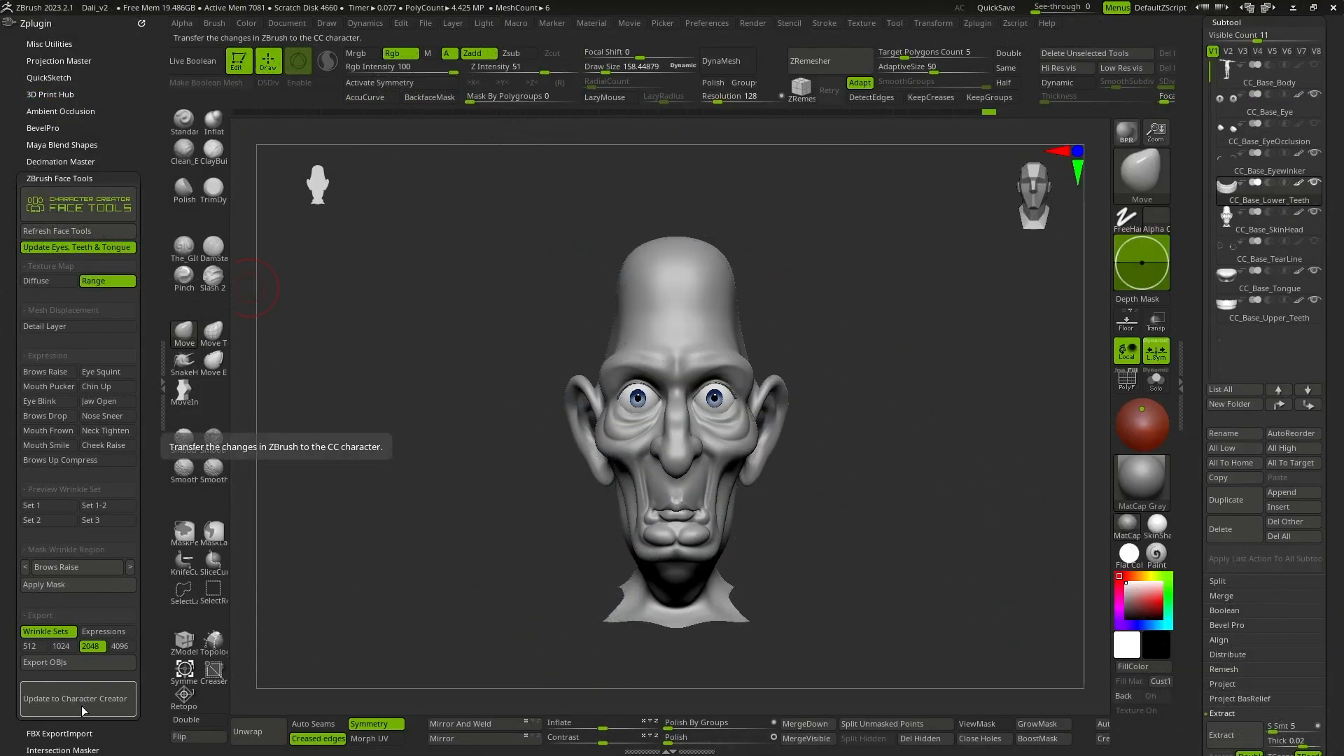
left_click(77, 698)
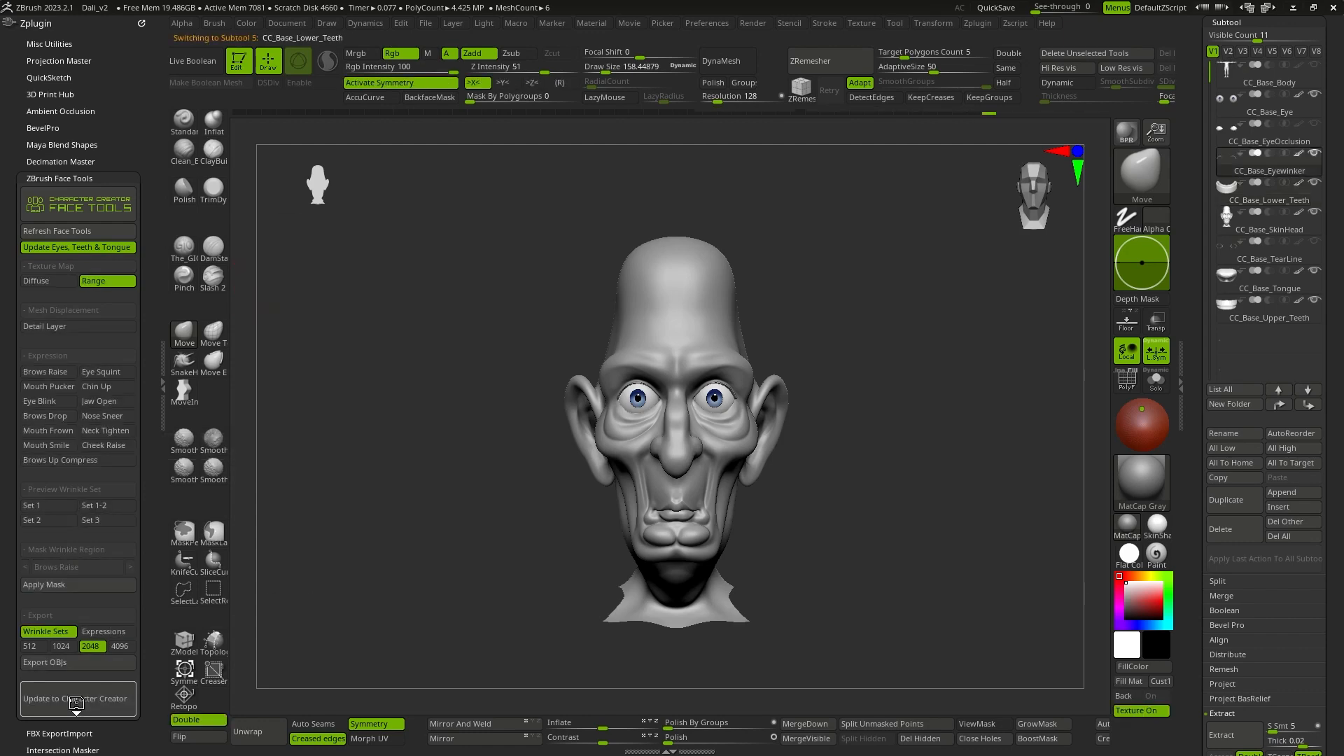
left_click(76, 697)
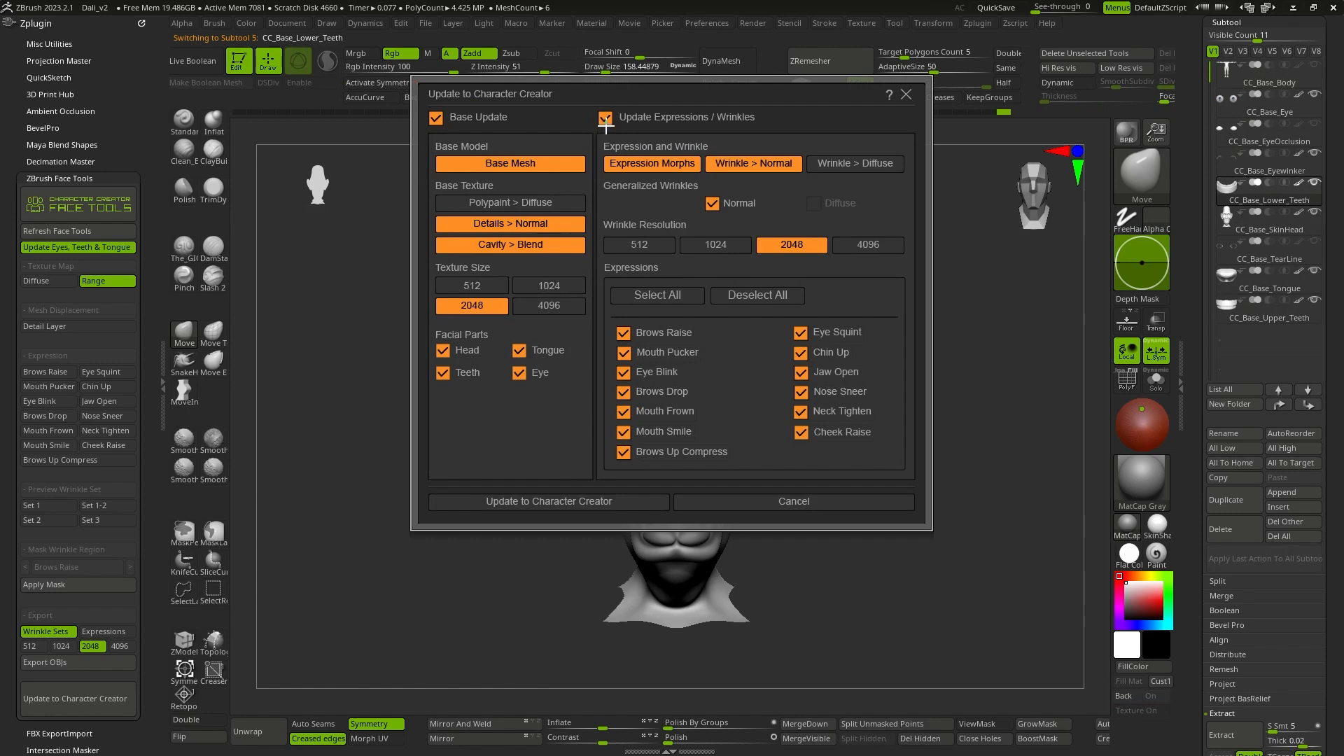
- Set the update to base mesh with detail normals, excluding expressions, wrinkles and cavity blend
left_click(605, 117)
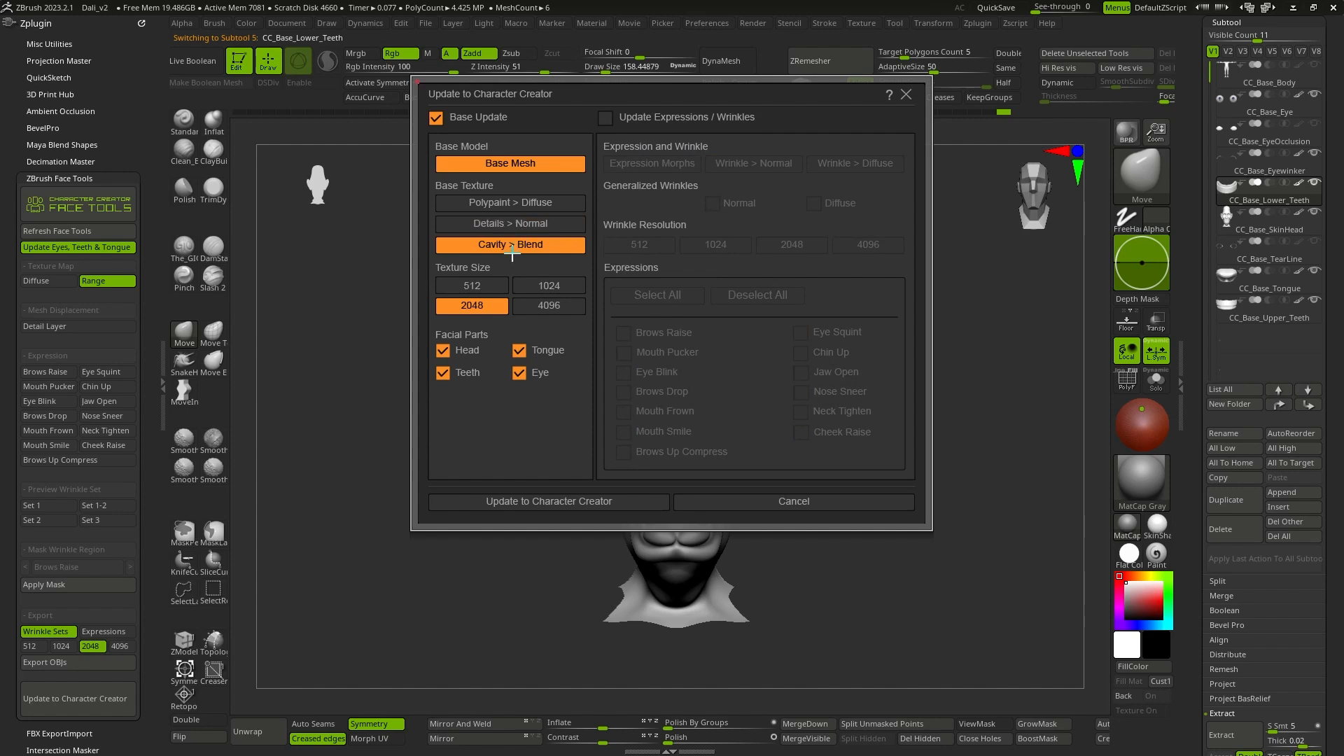
left_click(510, 244)
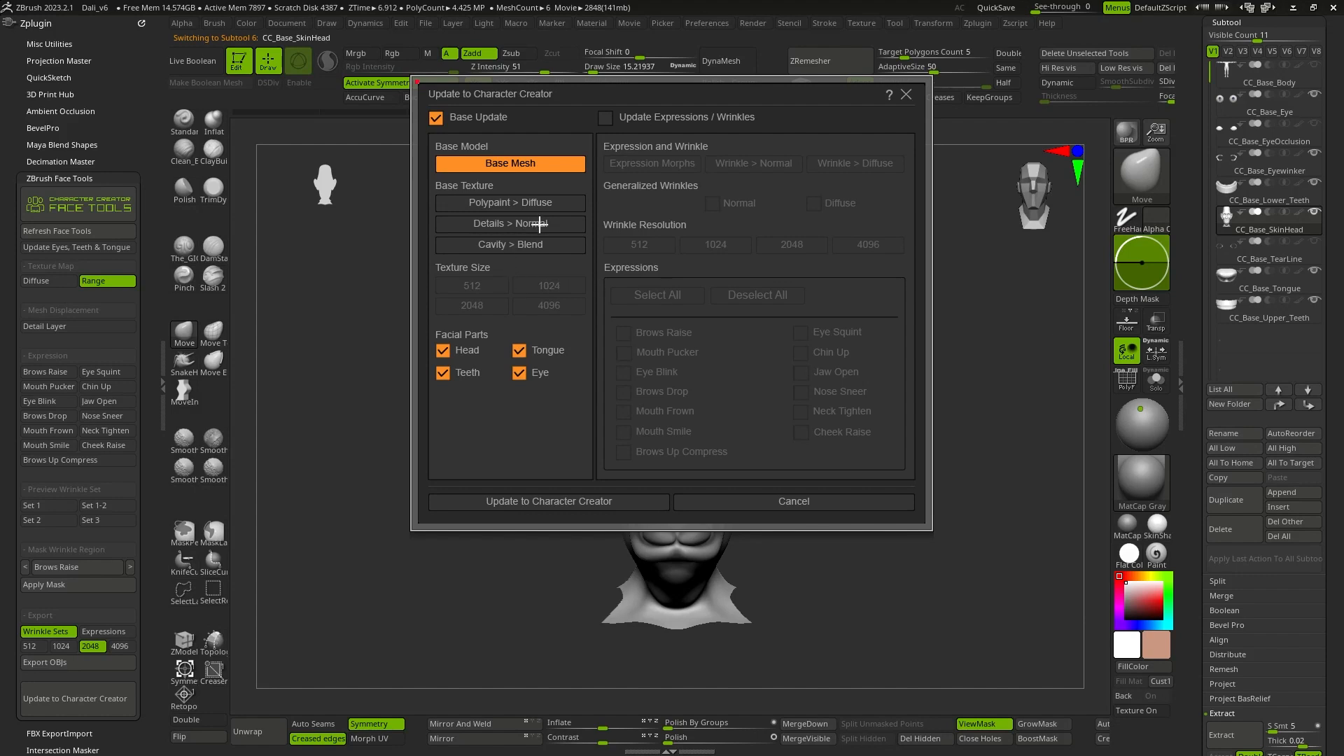
left_click(509, 224)
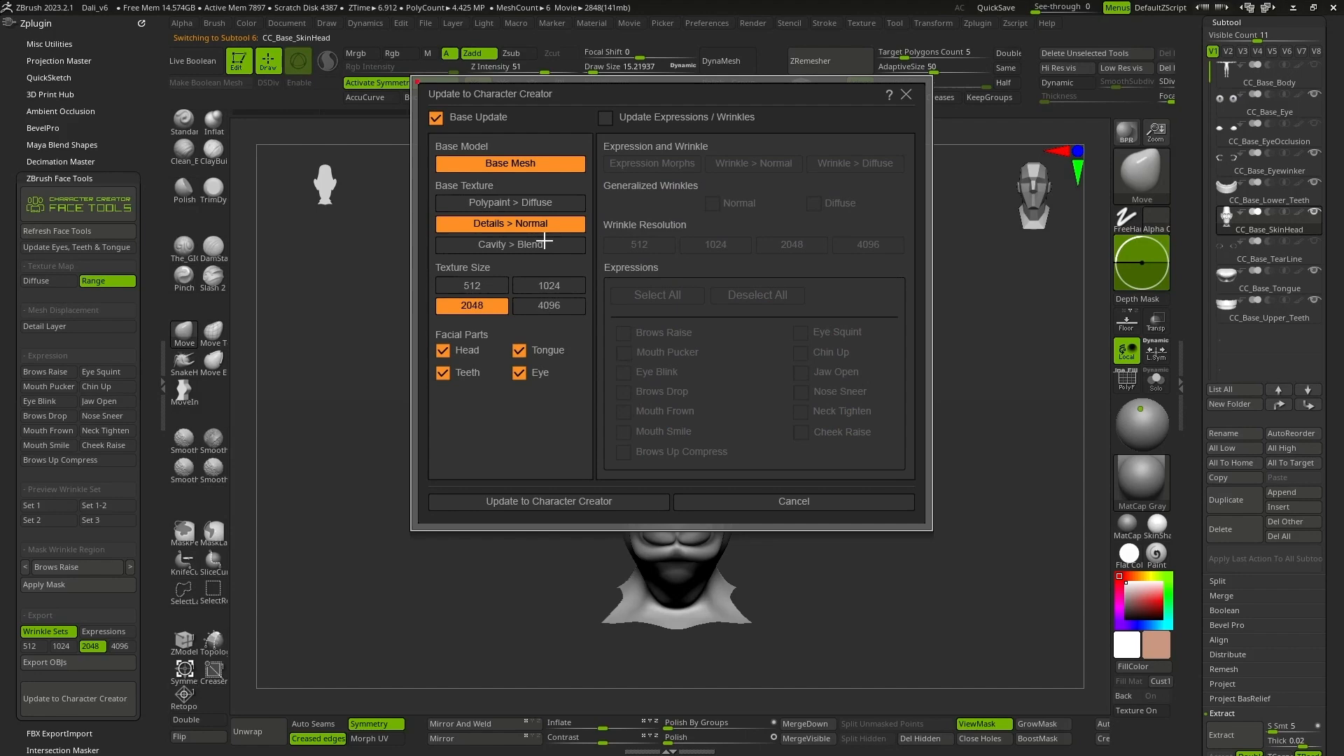
left_click(548, 501)
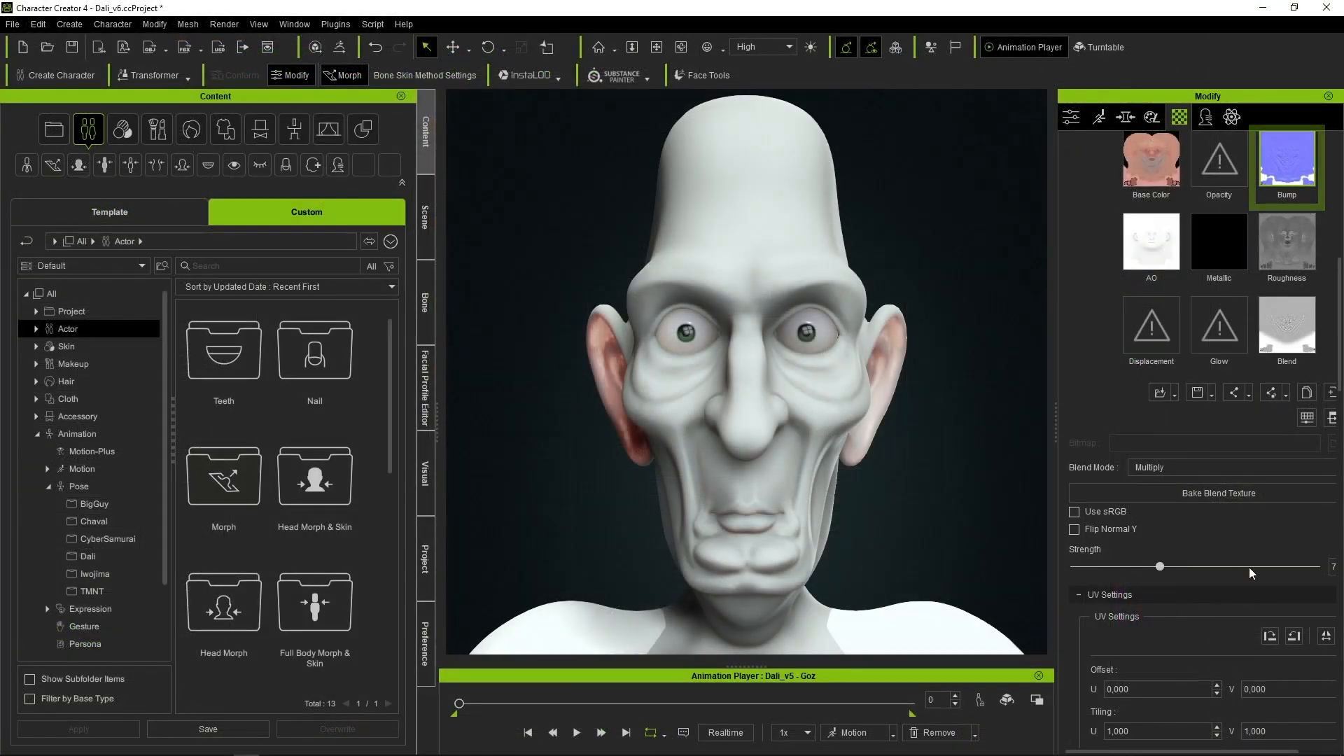
- Lower the strength of the head's bump normal map in the material channel
left_click_drag(1160, 566, 1073, 566)
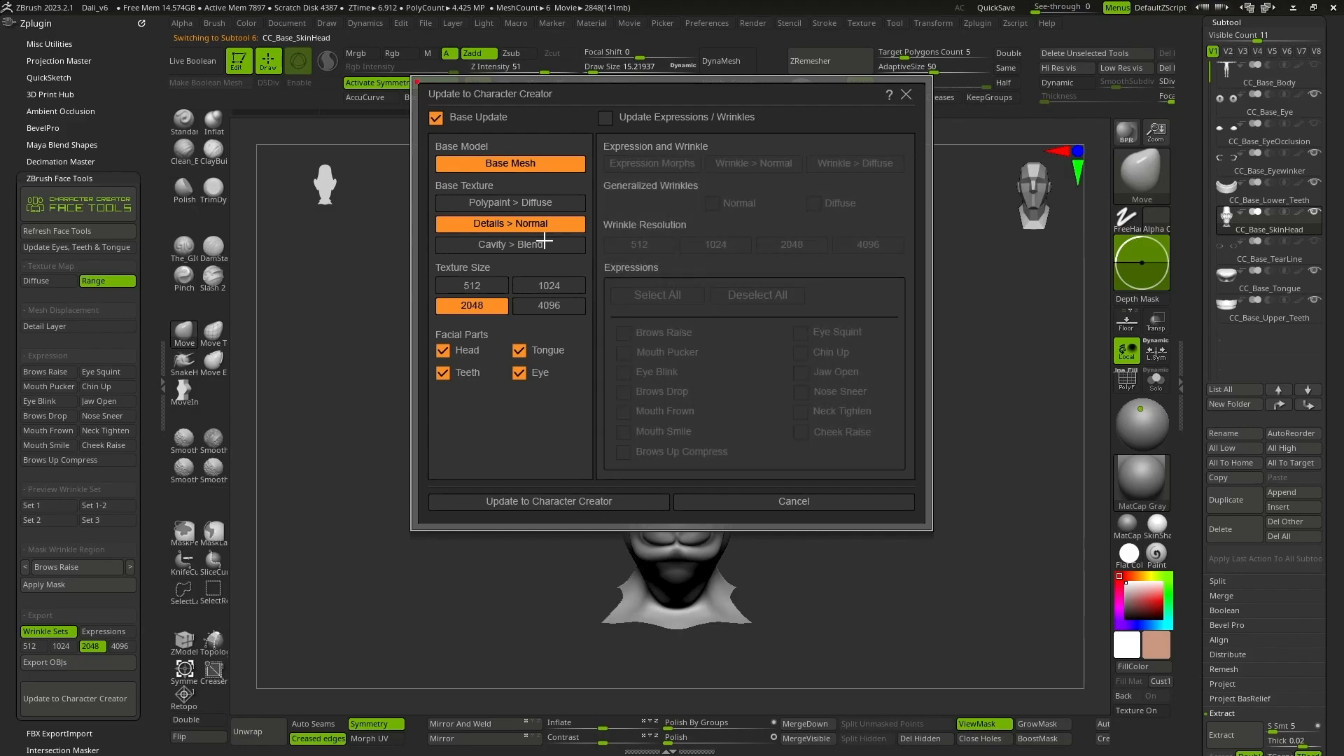
- Send the reshaped head with normal details to Character Creator and confirm the update options
left_click(548, 501)
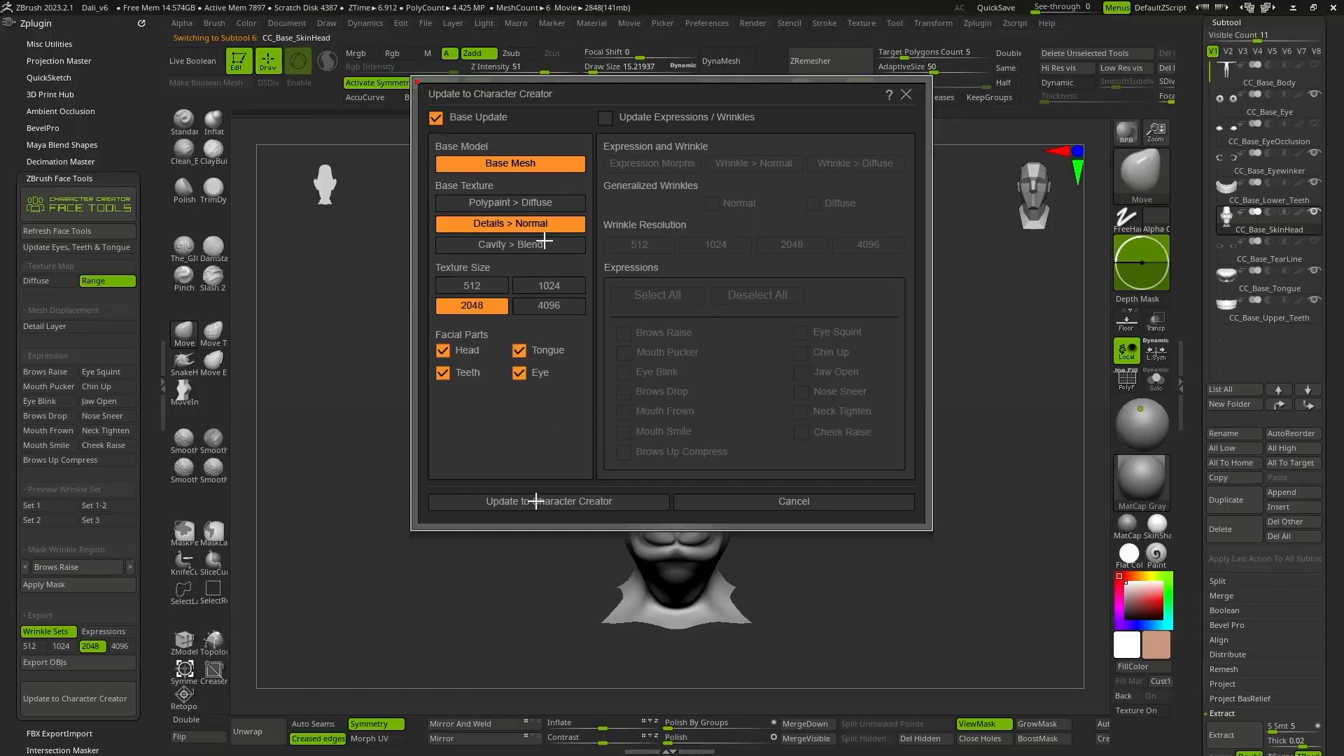
left_click(548, 501)
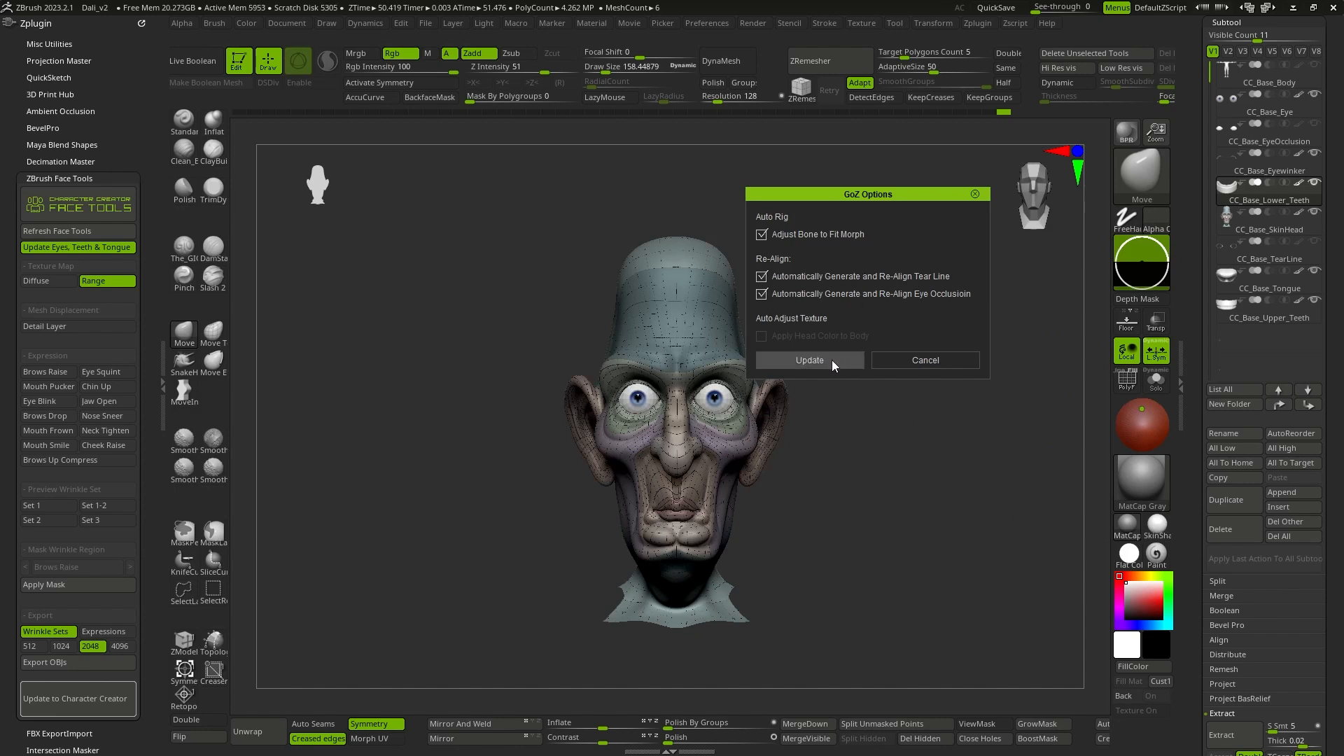
left_click(808, 360)
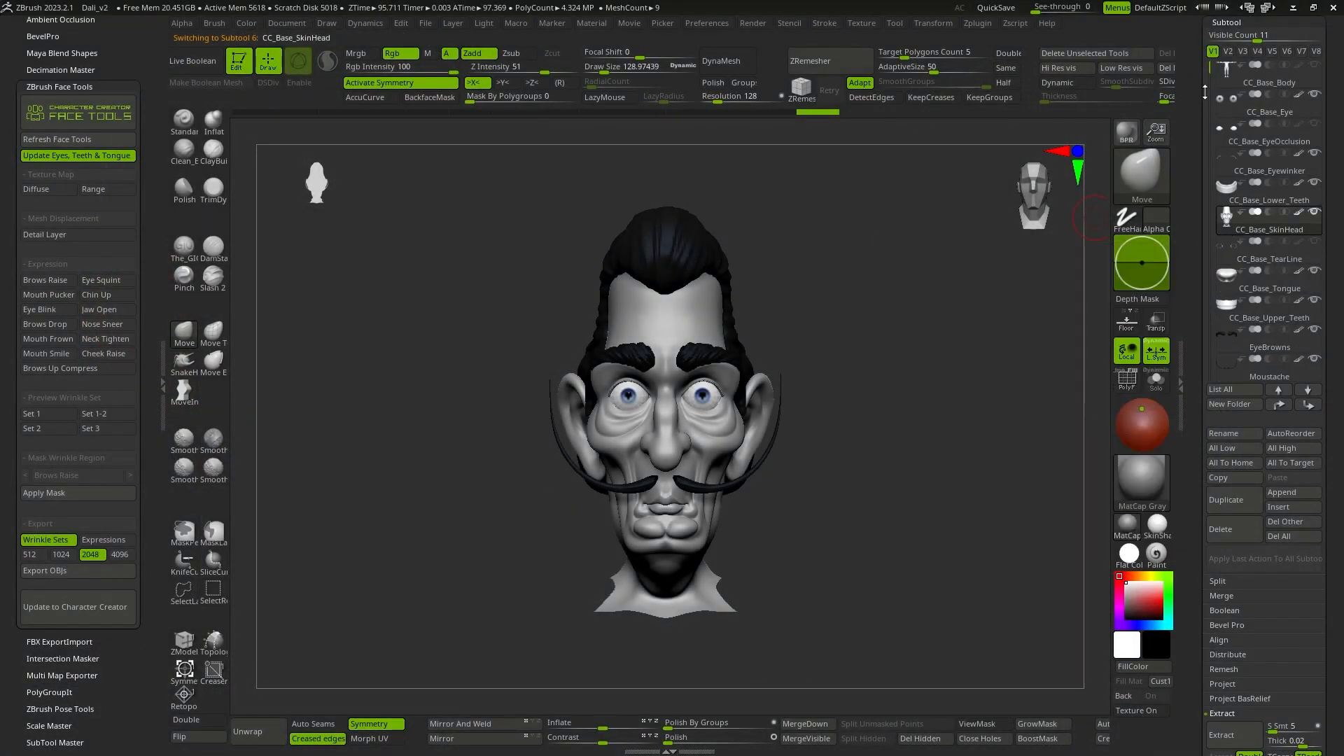
- Scroll the GoZ import list of hair, eyebrows and moustache meshes
scroll("down", 3)
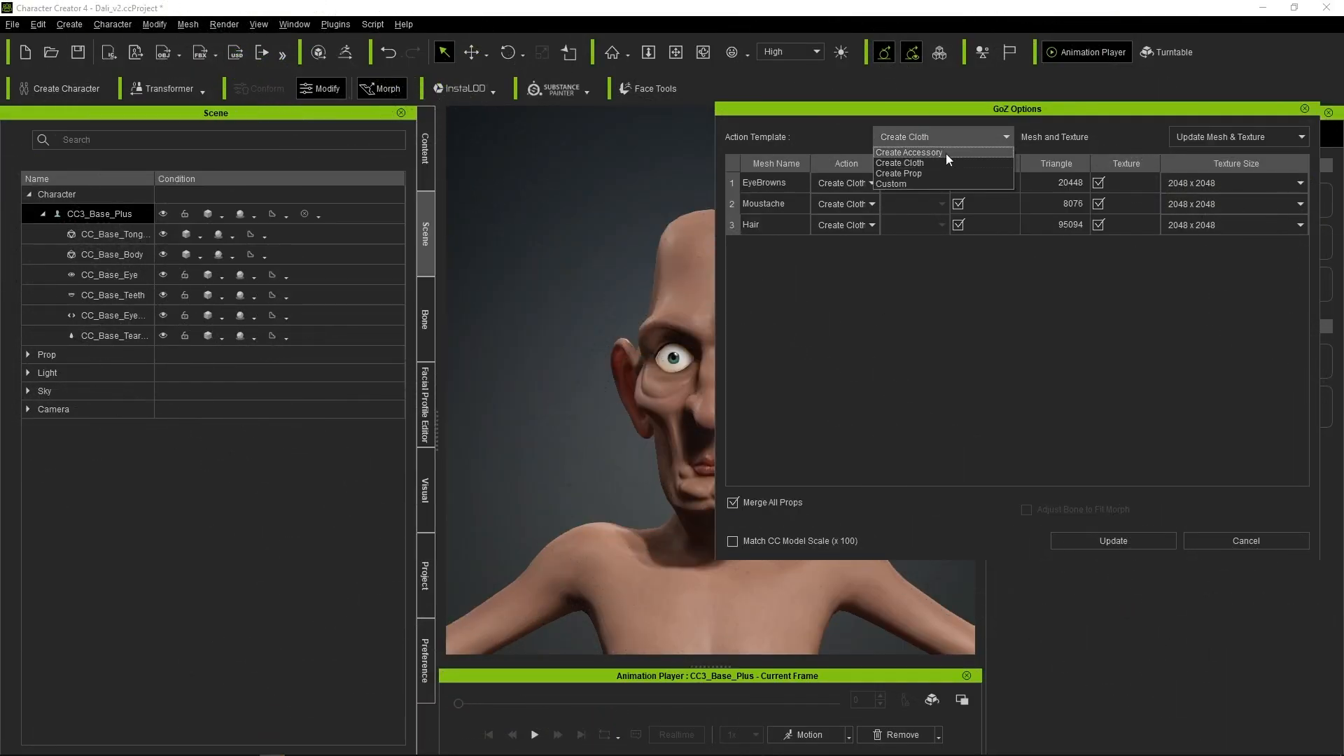
- Import the meshes with an action template and turn Moustache and EyeBrowns into facial hair
left_click(910, 153)
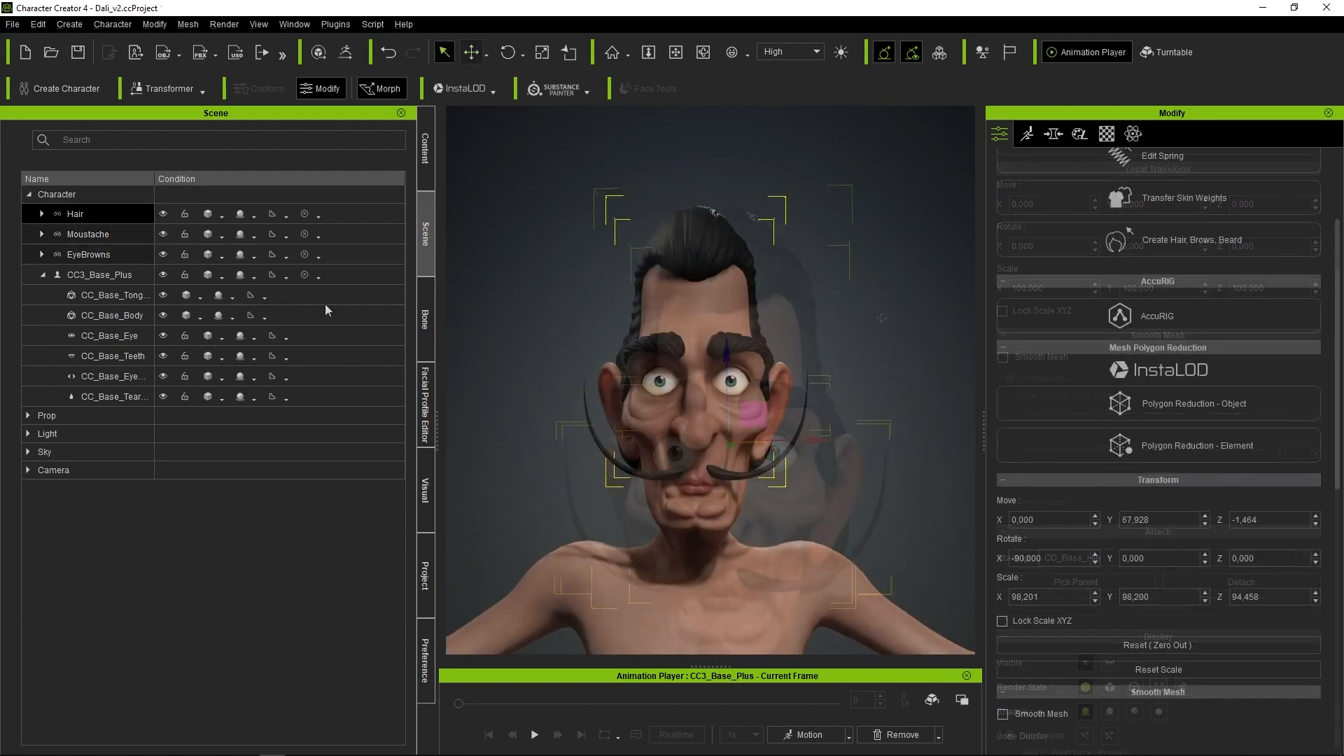
left_click(87, 234)
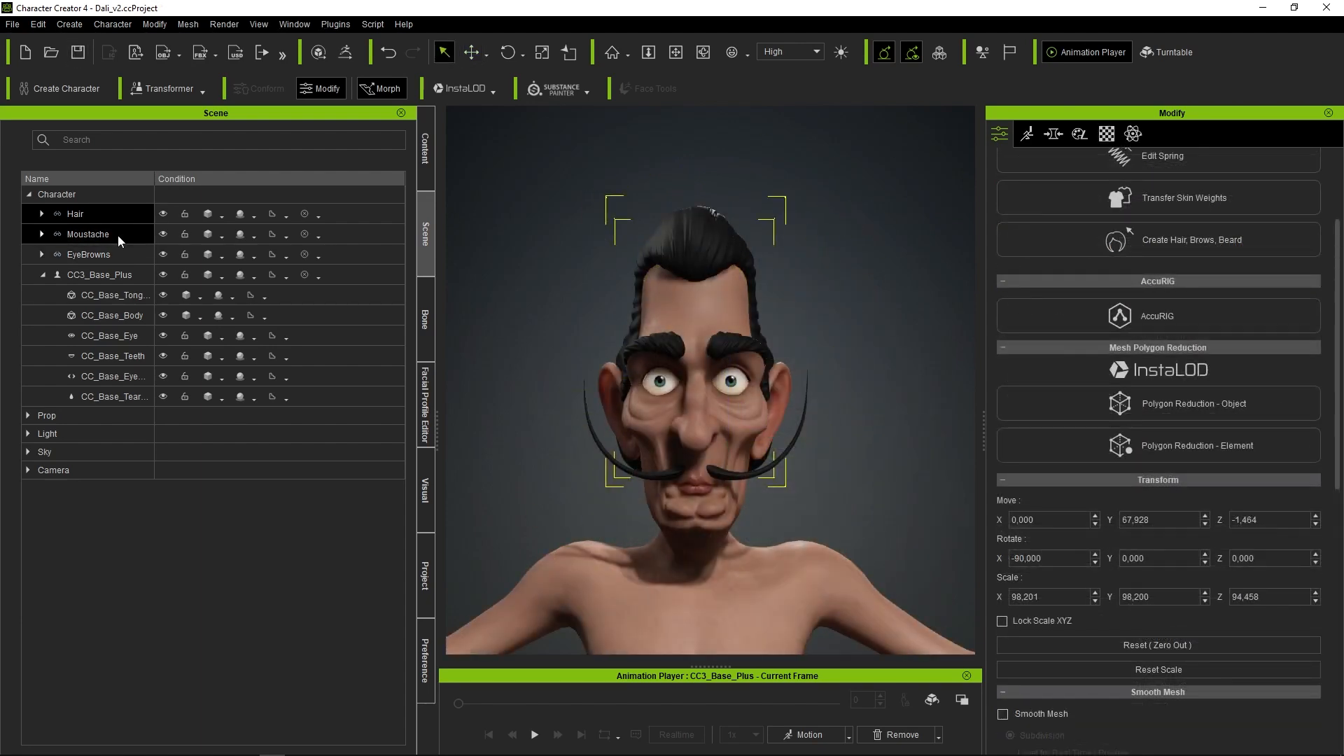
left_click(89, 254)
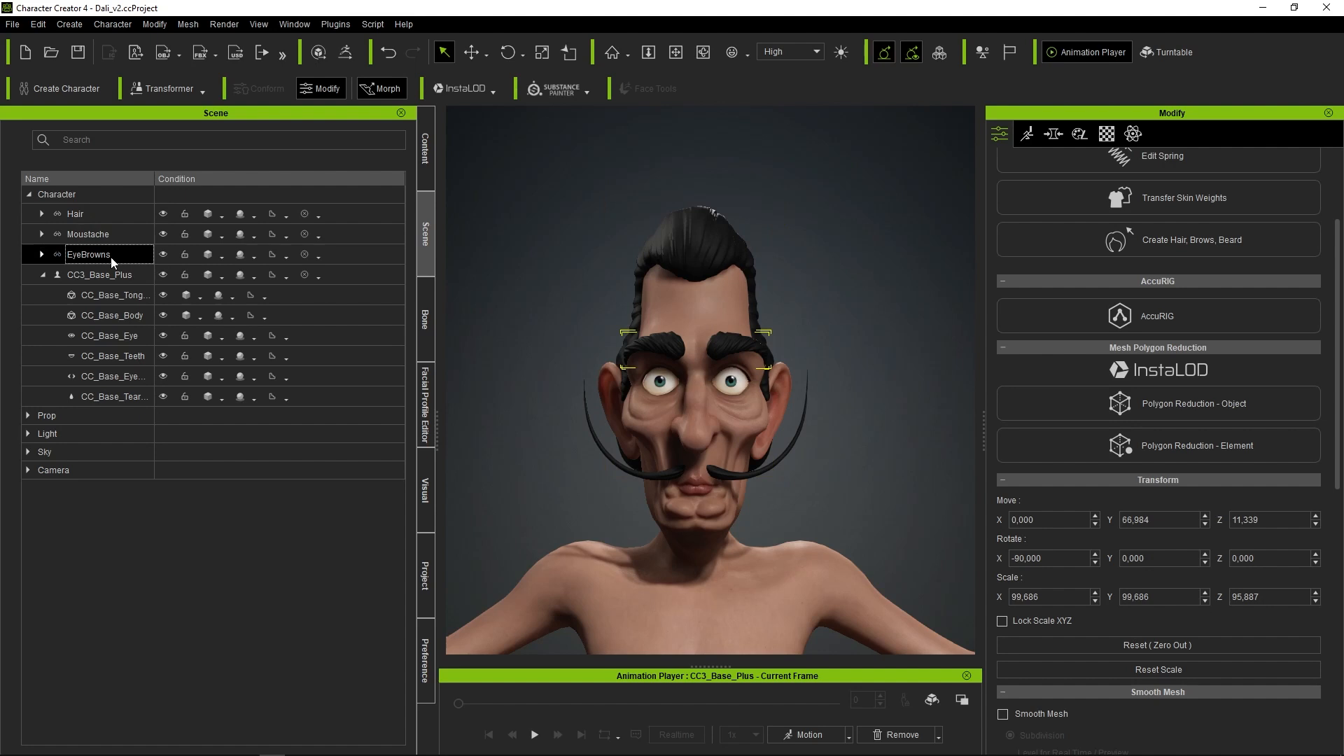
left_click(1190, 239)
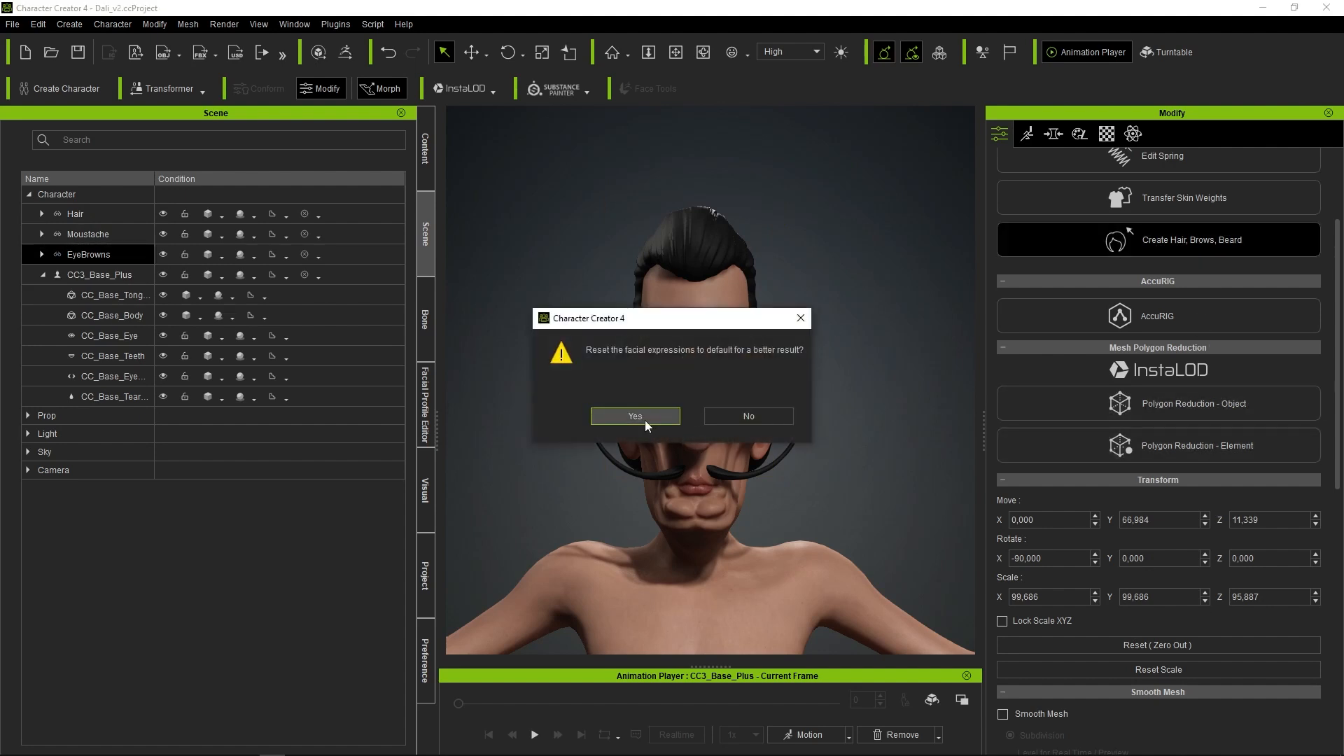
- Reset expressions to default and convert the eyebrow mesh using the Brows hair template
left_click(634, 416)
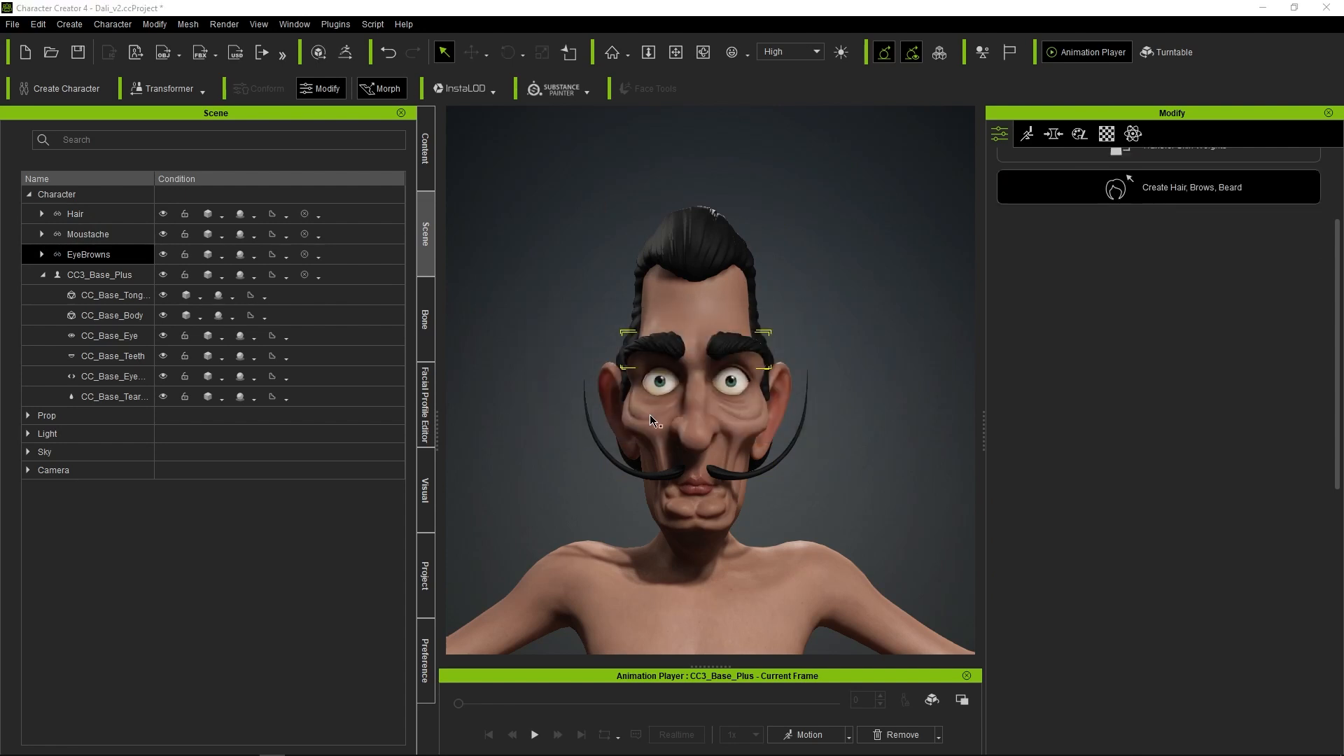
left_click(1190, 186)
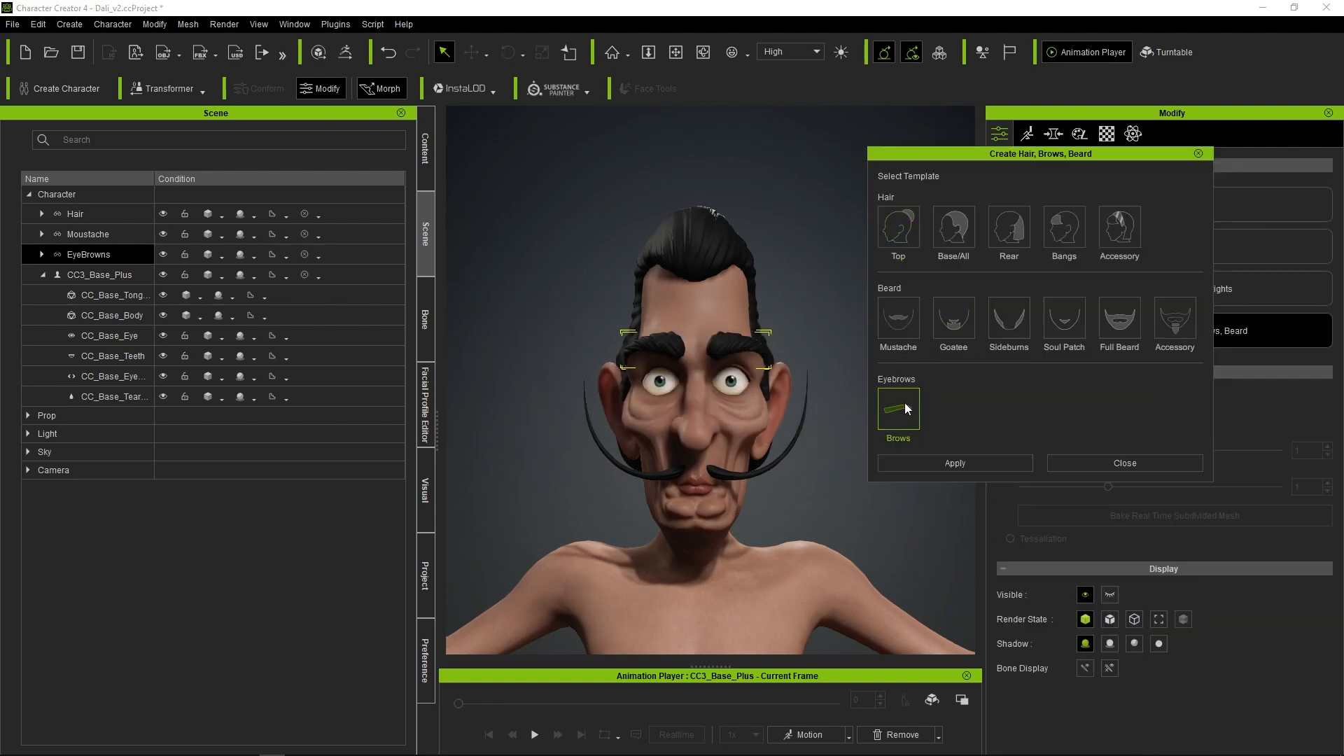
left_click(954, 463)
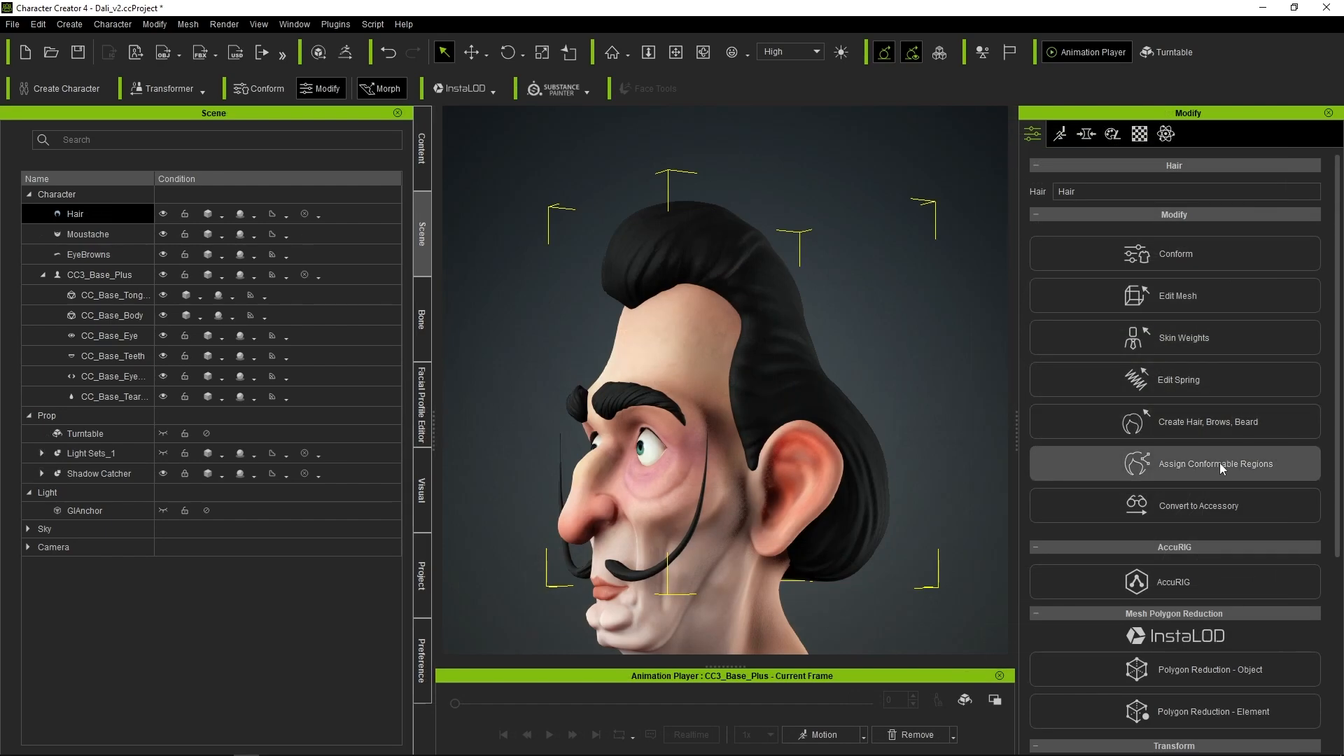
- Assign conformable regions to the hair with a wider scalp distance and apply them
left_click(1216, 463)
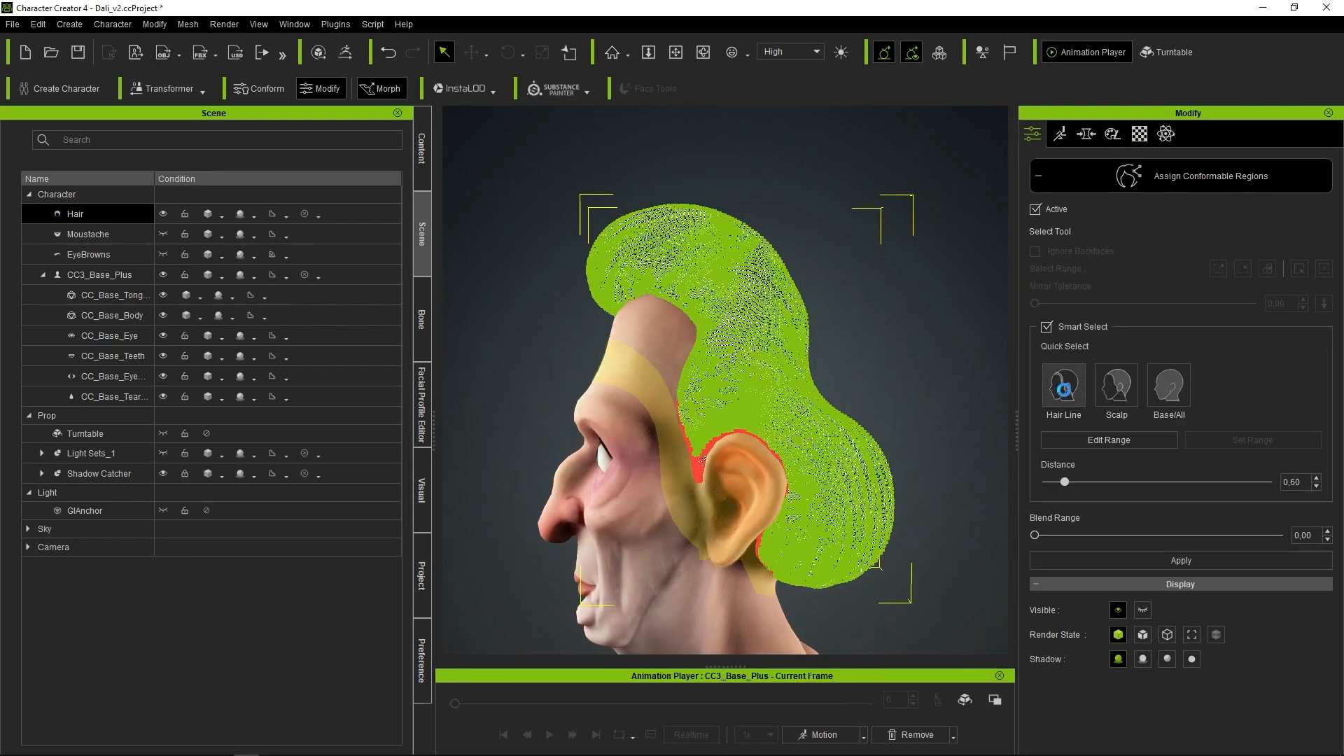
left_click_drag(1067, 482, 1118, 481)
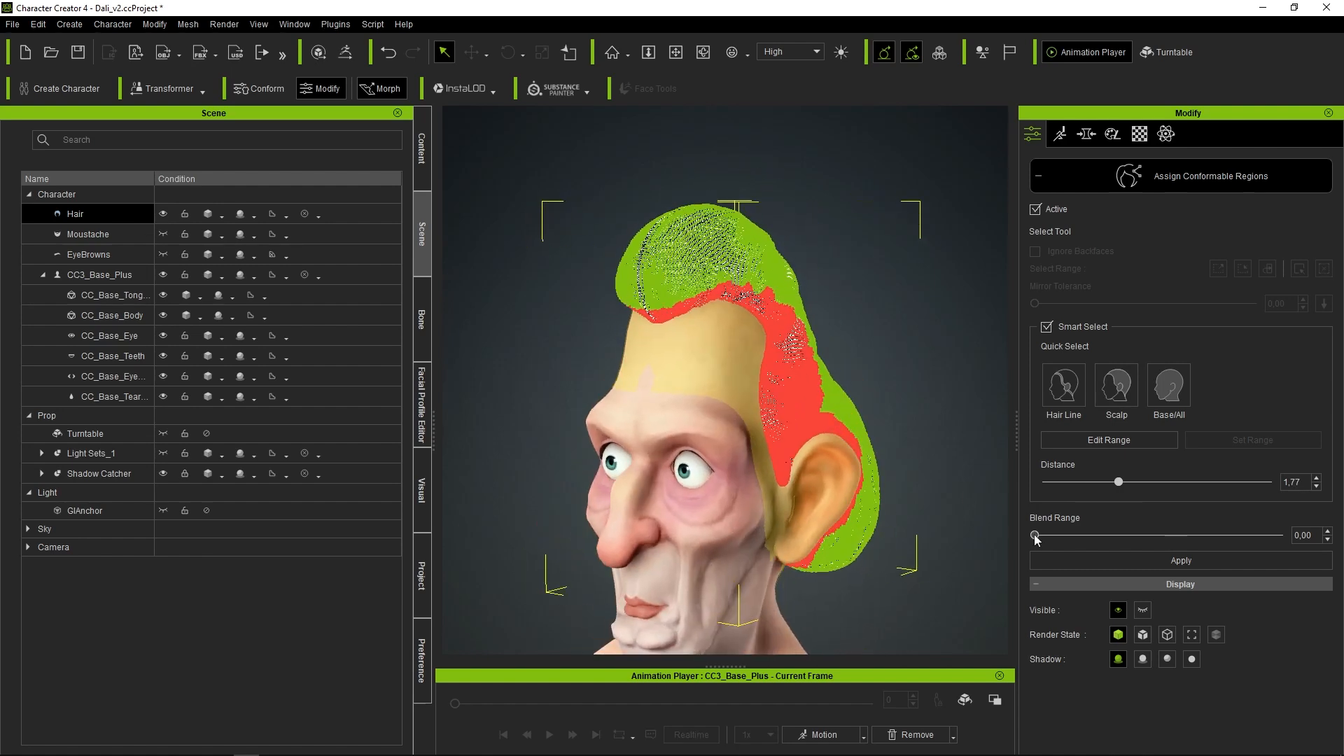
left_click(1060, 134)
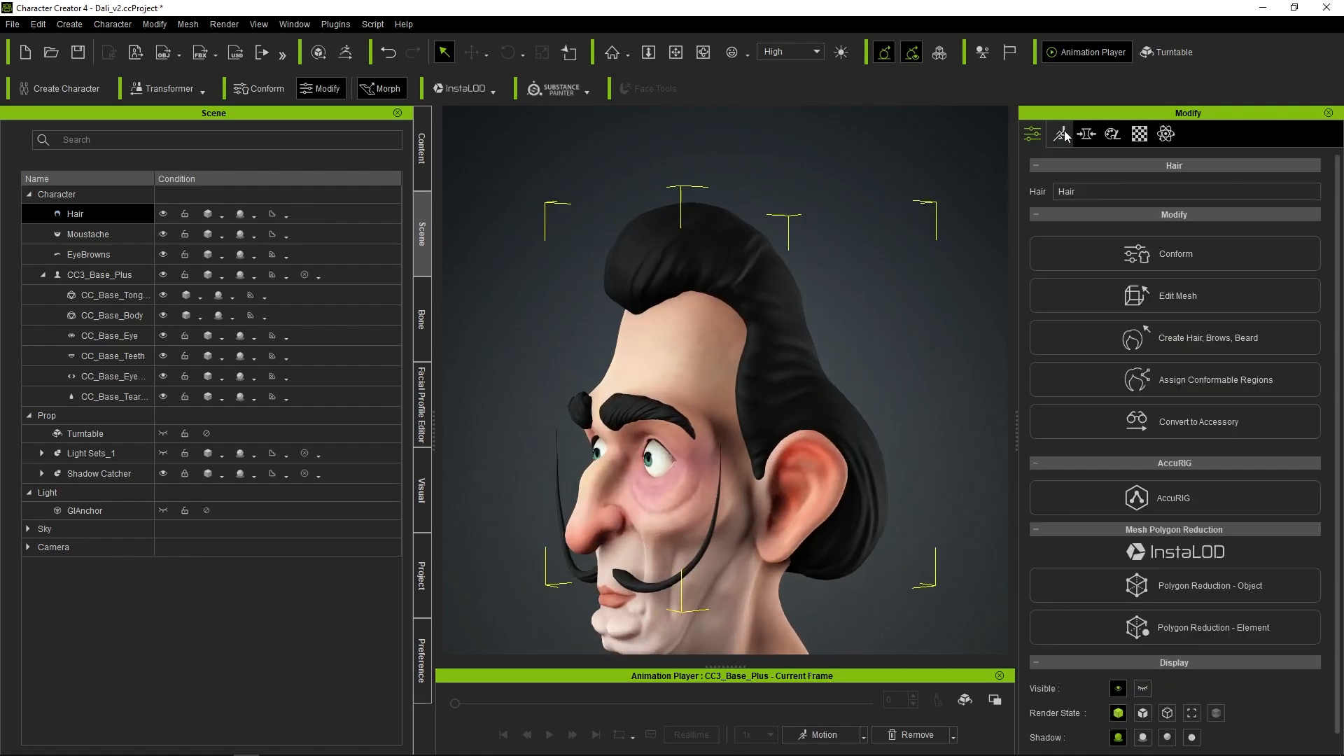
- Assign the moustache vertices to the Full face region and test a happy expression
left_click(88, 234)
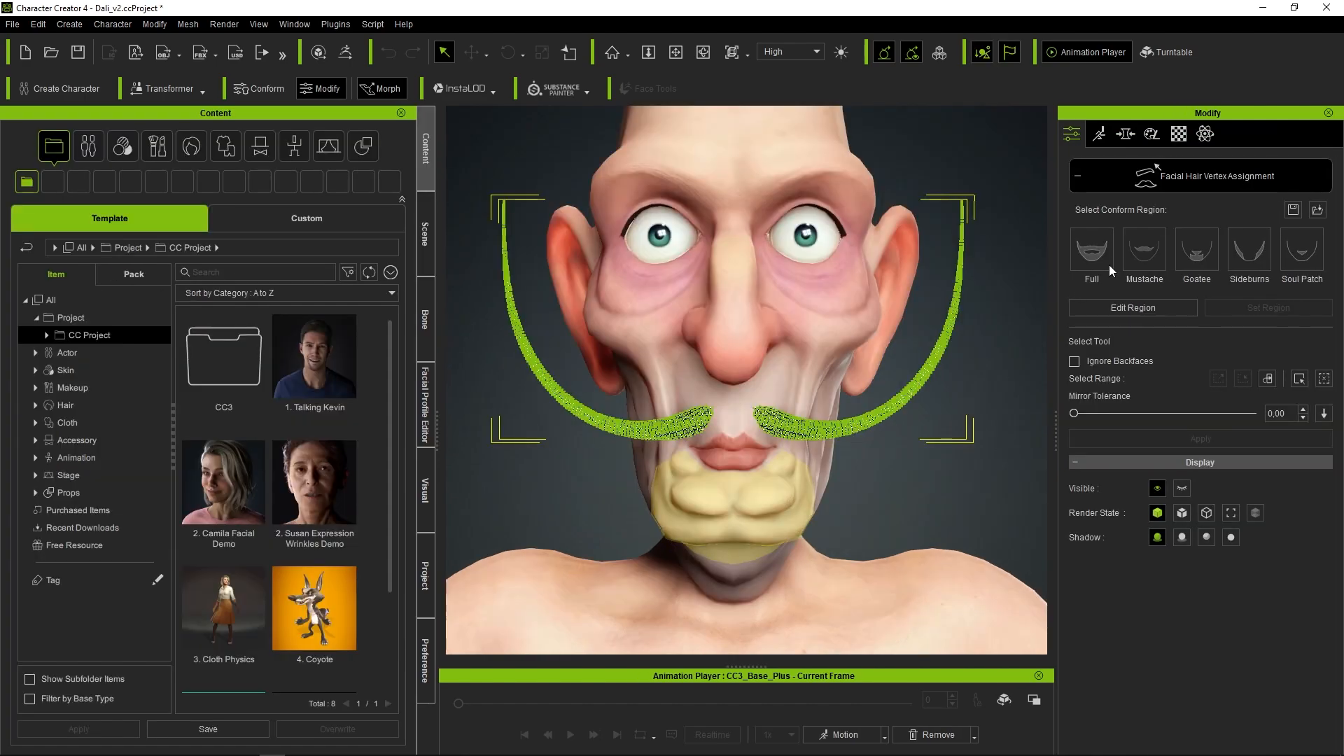
left_click(1299, 380)
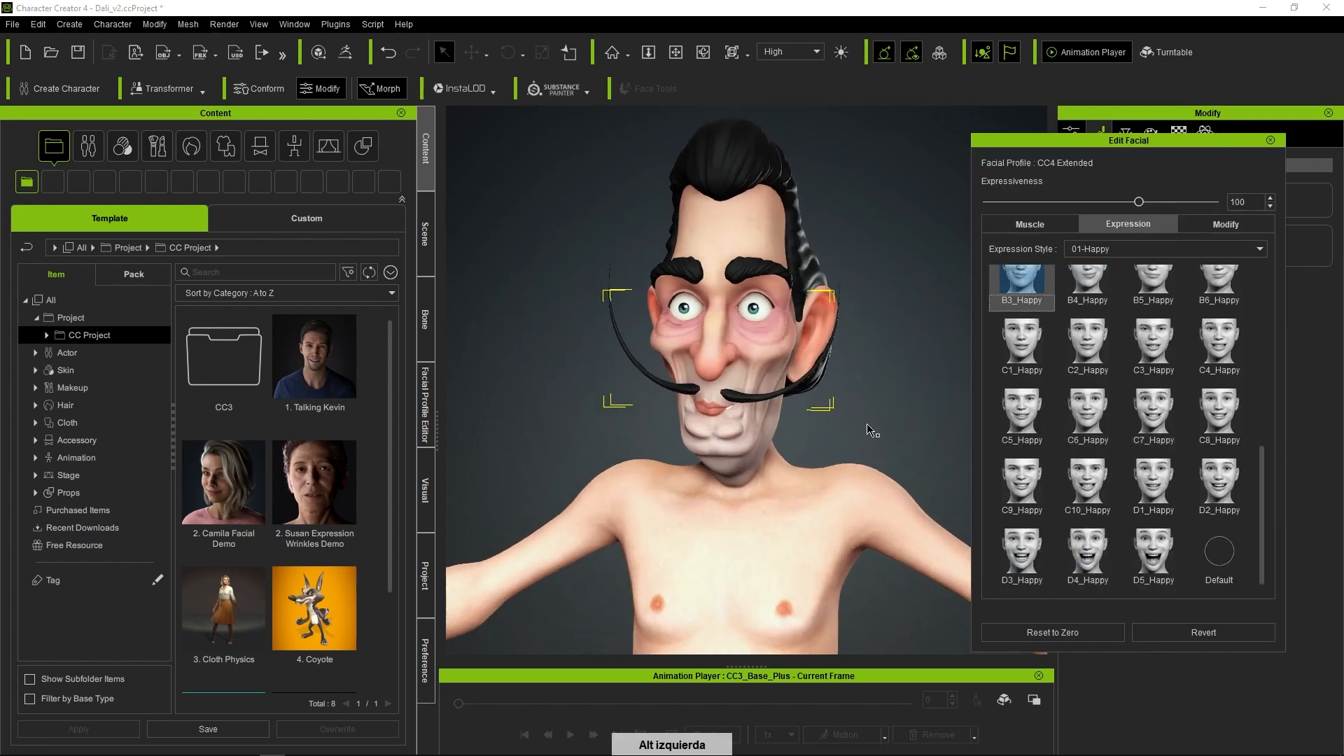
left_click(1270, 140)
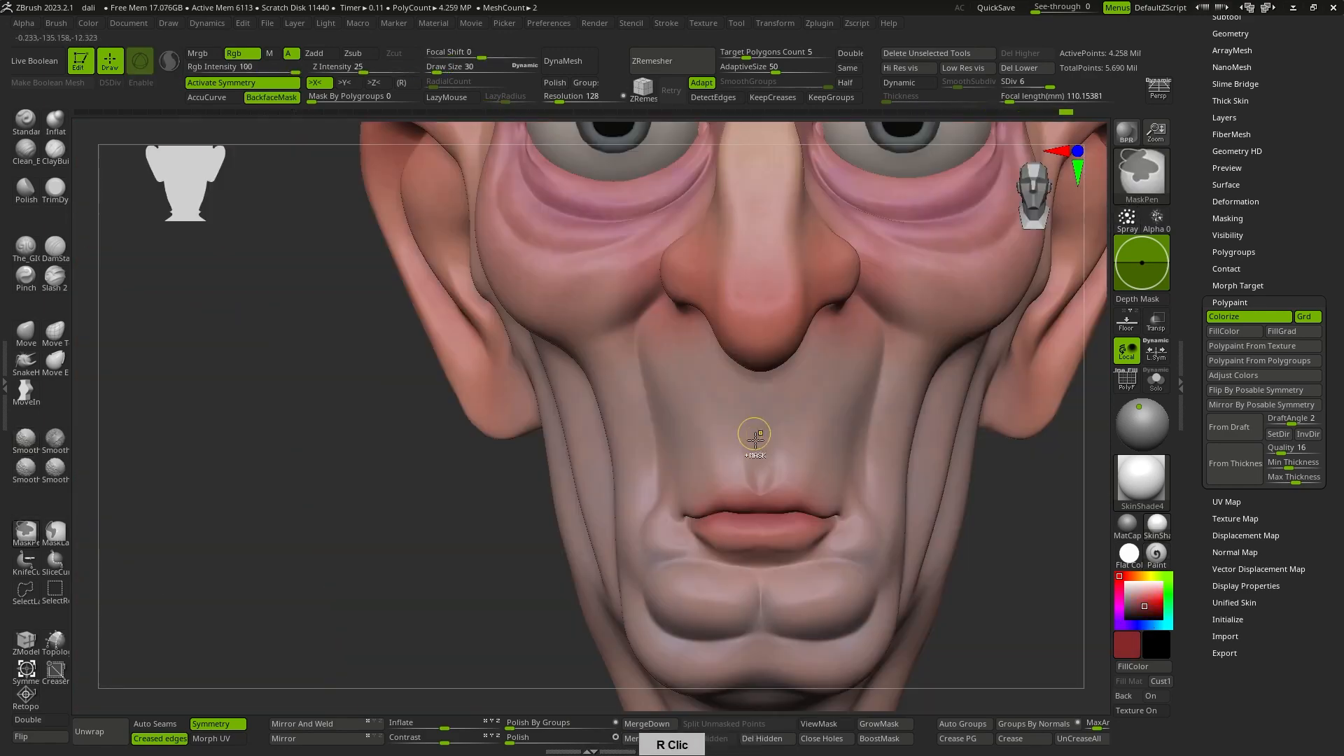
- Reposition the view of the face while polypainting red tones on nose, ears and eyelids
left_click_drag(755, 436, 857, 396)
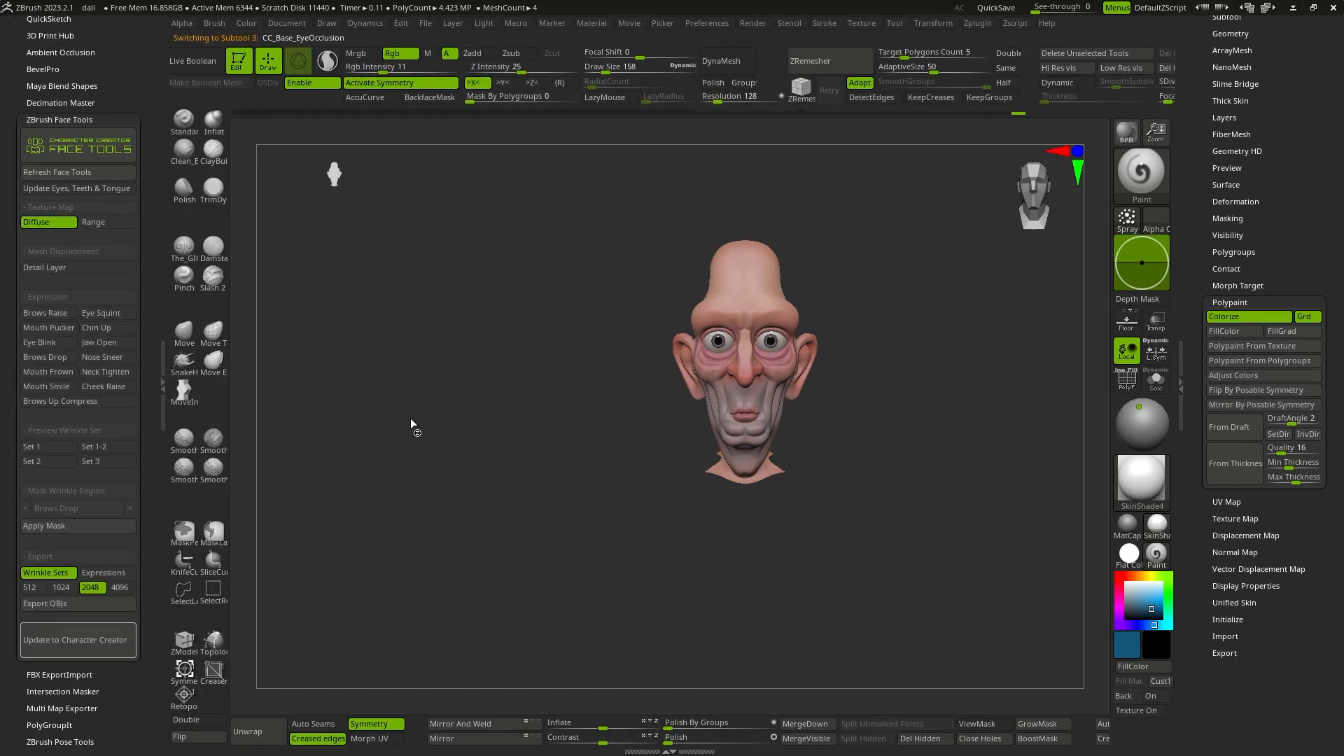
- Send the head as a base update with polypaint as diffuse texture to Character Creator
left_click(77, 640)
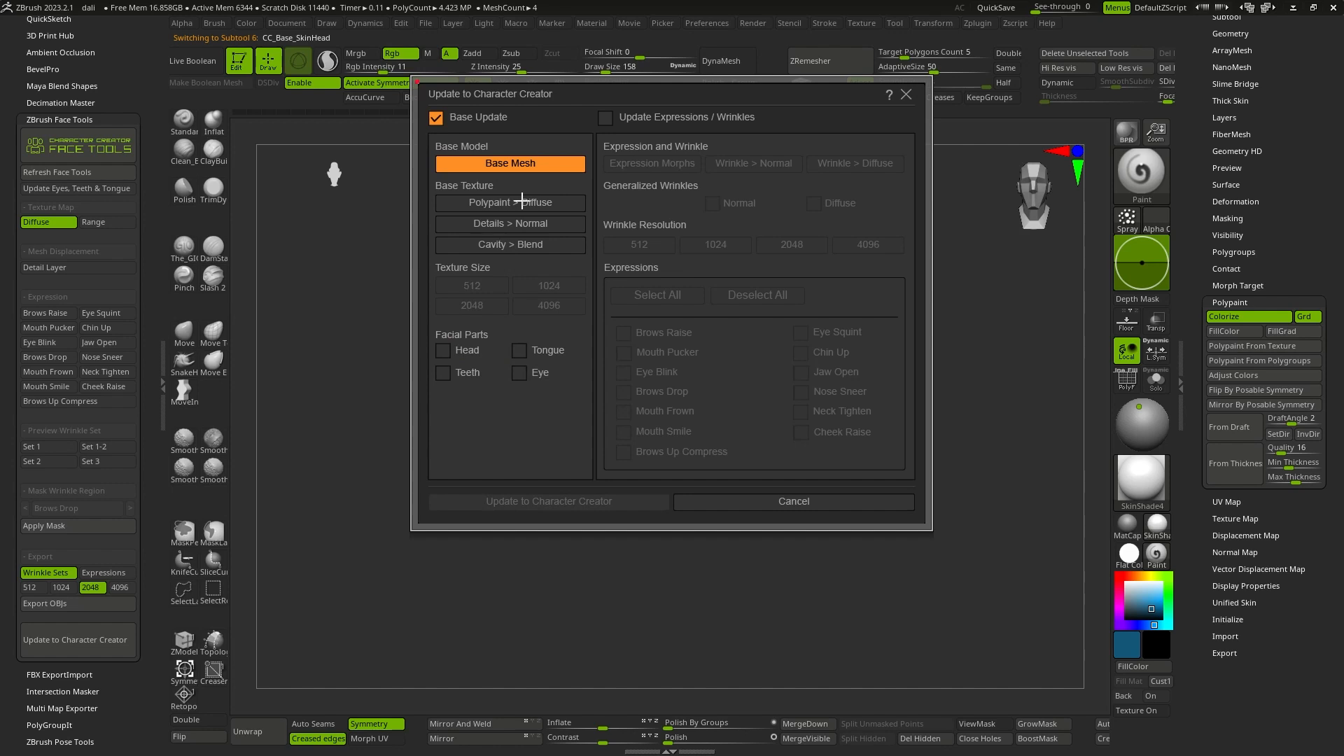
left_click(509, 203)
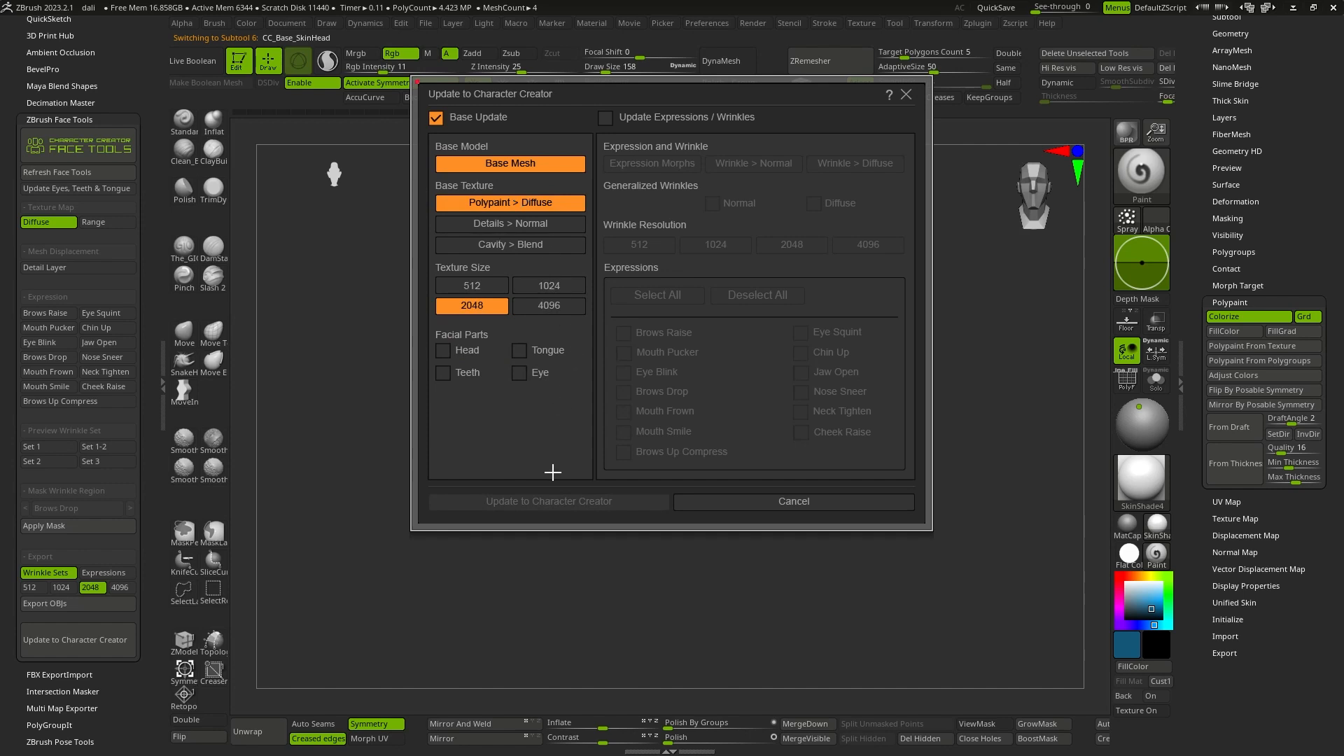
left_click(442, 350)
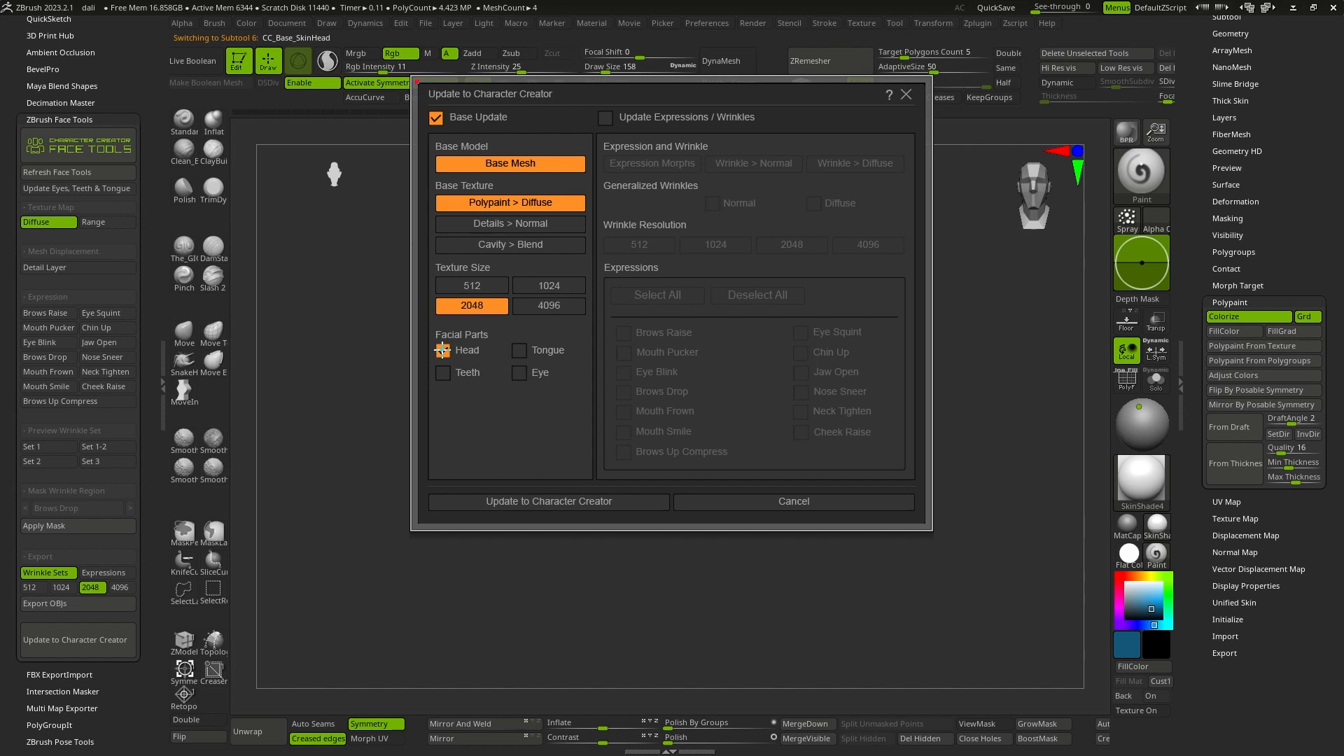
left_click(443, 350)
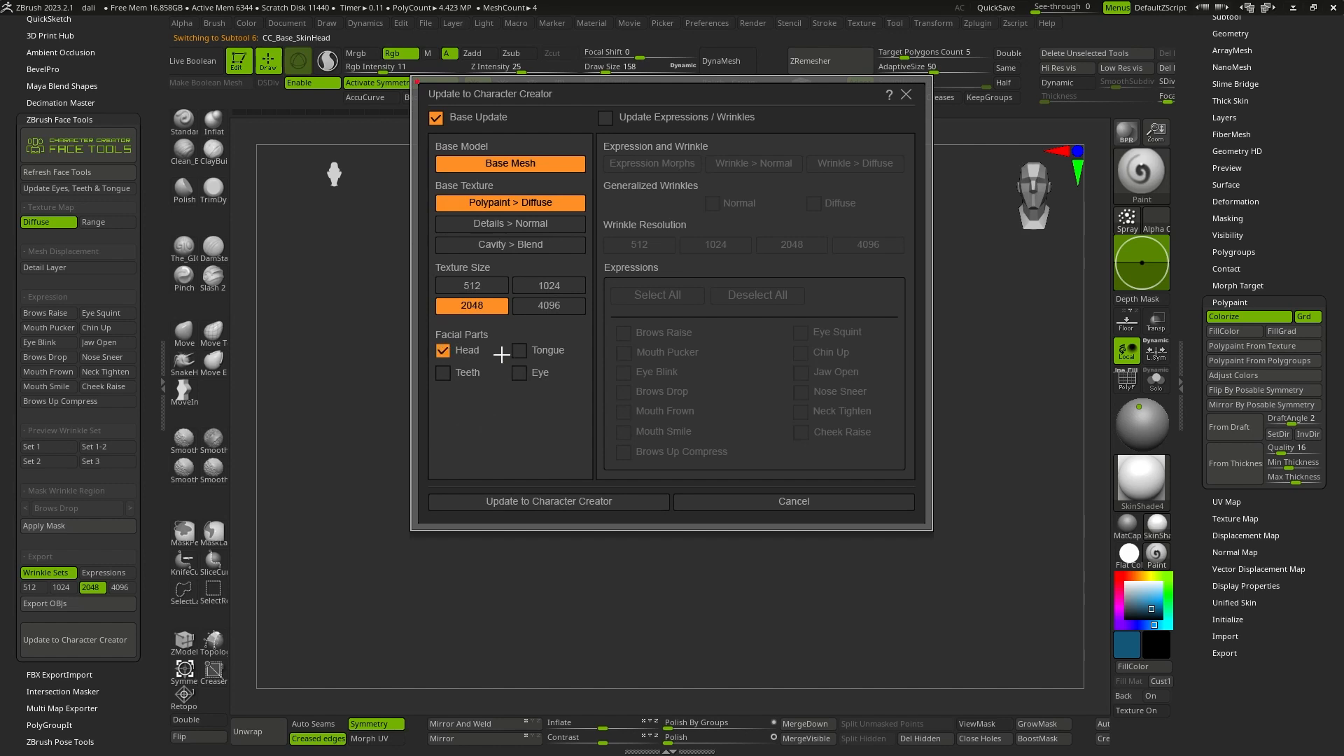
left_click(548, 502)
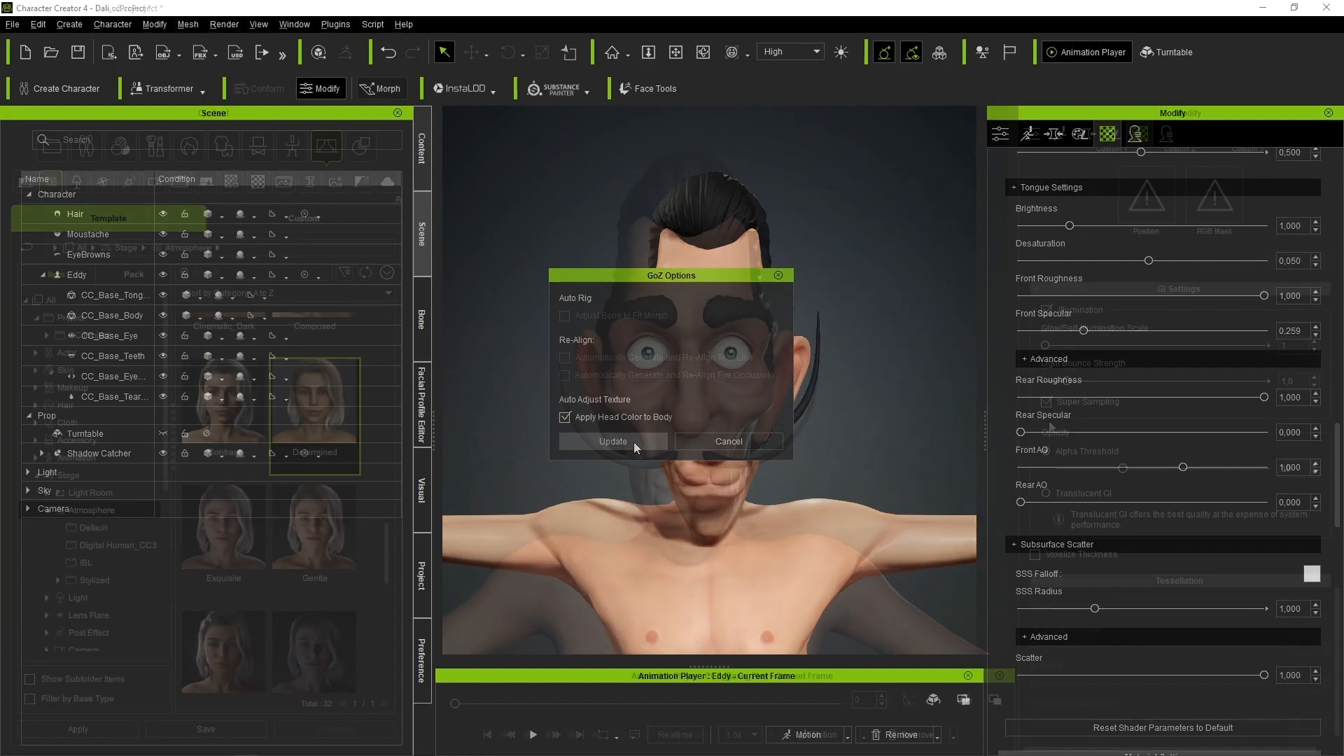
- Accept the incoming head update with Apply Head Color to Body kept on
left_click(612, 441)
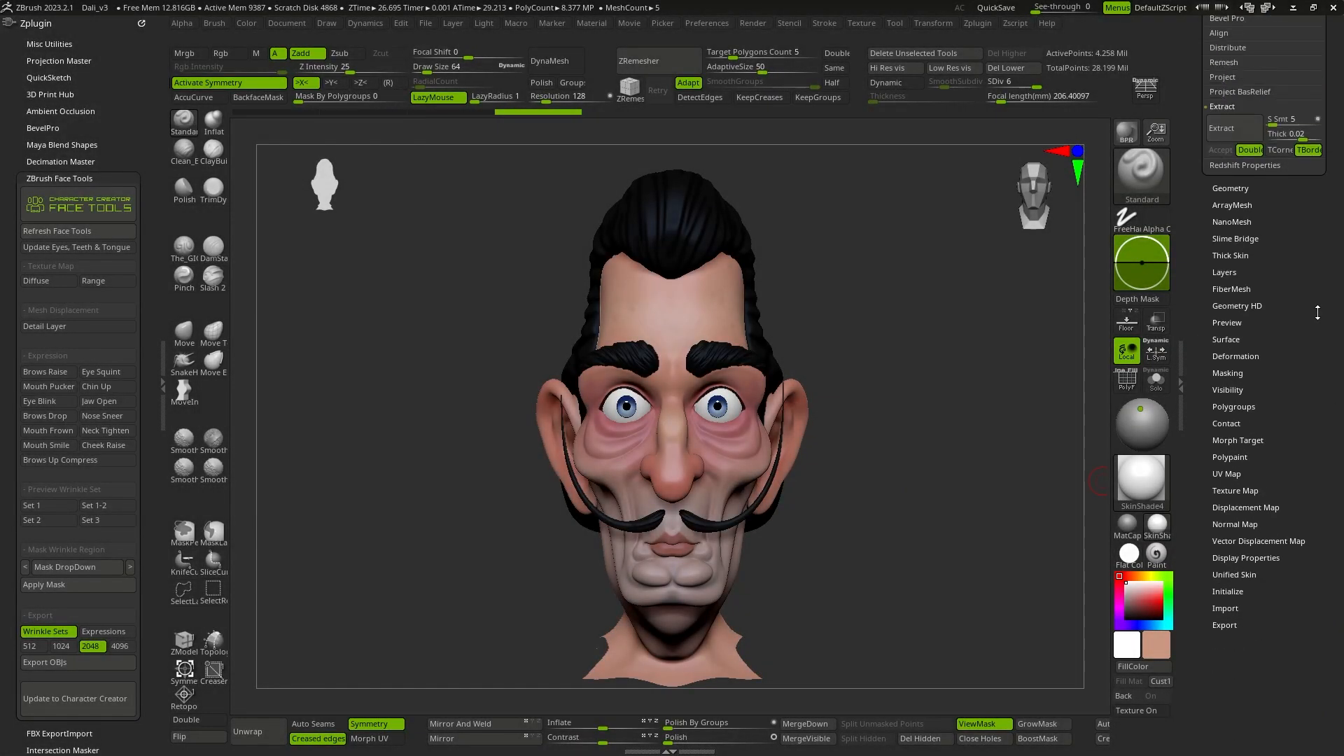
- Show the head's sculpted morph layers in Tool > Layers
left_click(1224, 123)
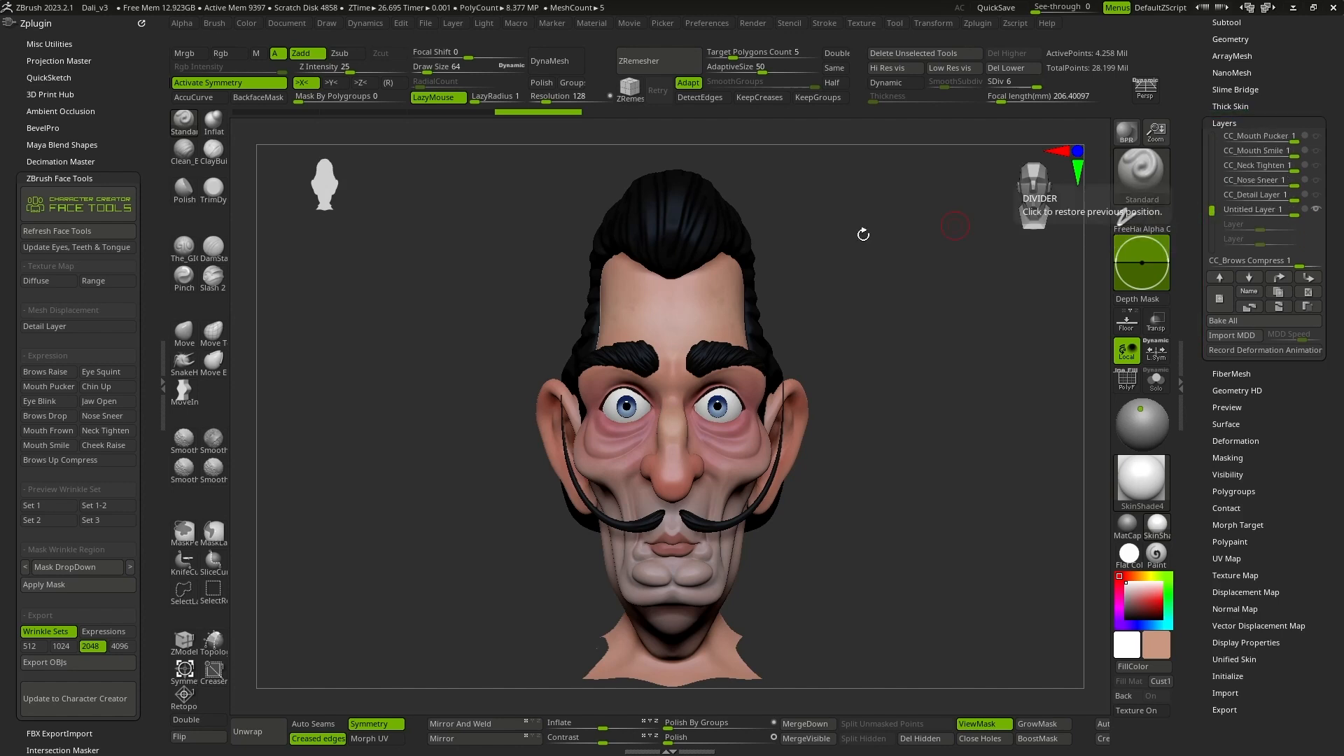
mouse_move(45, 371)
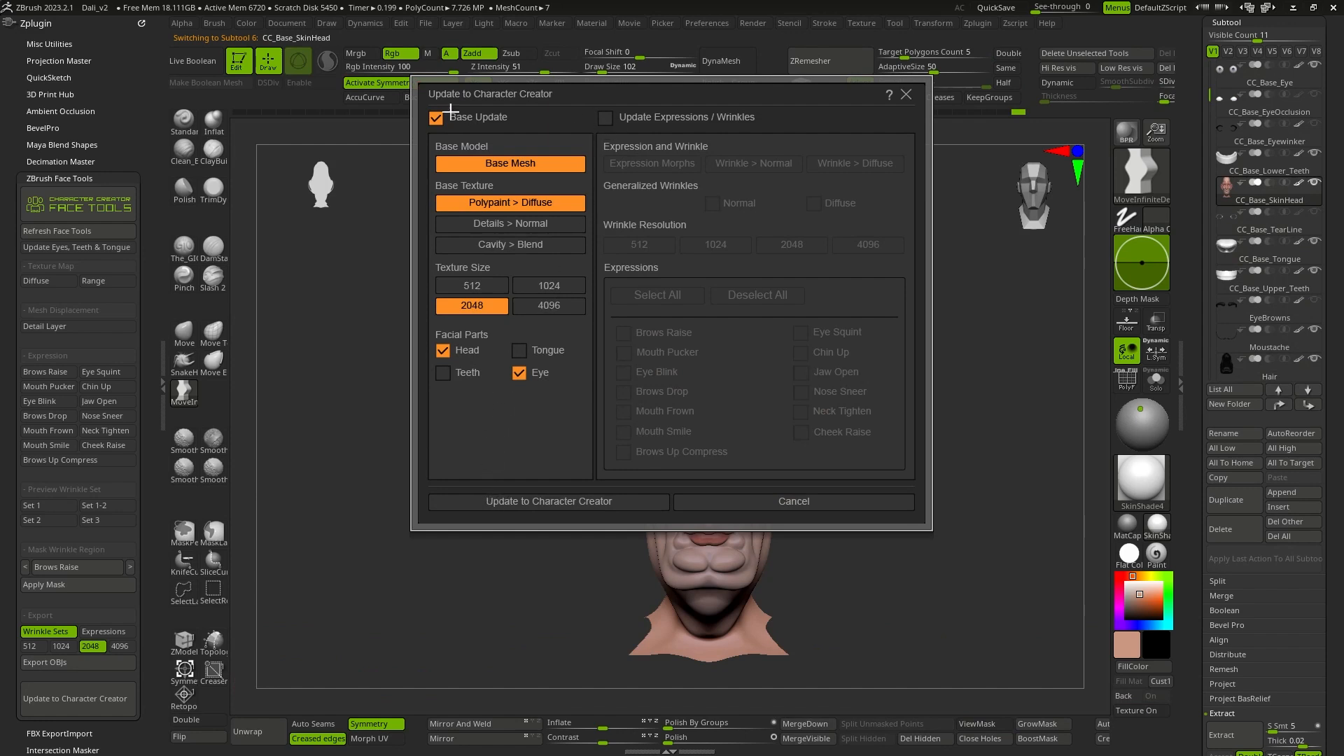
- Switch to Update Expressions / Wrinkles, deselect all, tick only Brows Raise and send it
left_click(606, 118)
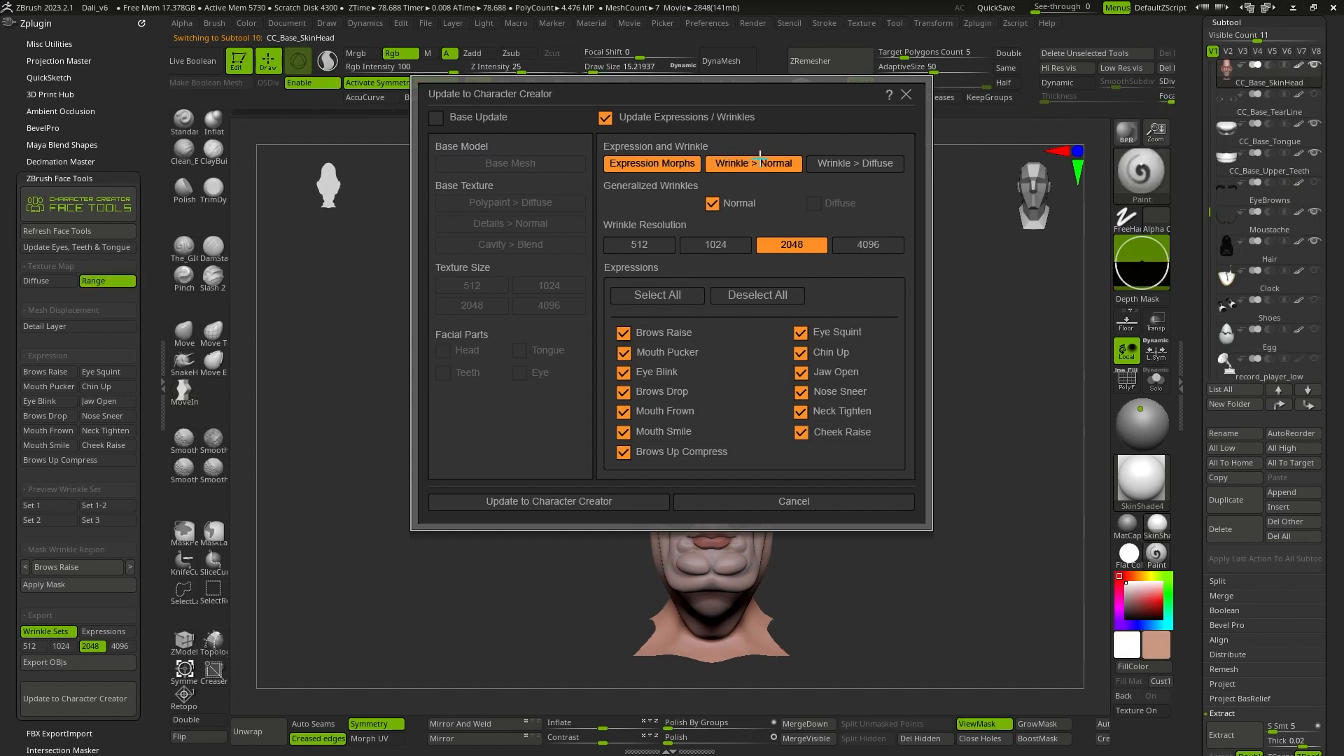
mouse_move(760, 163)
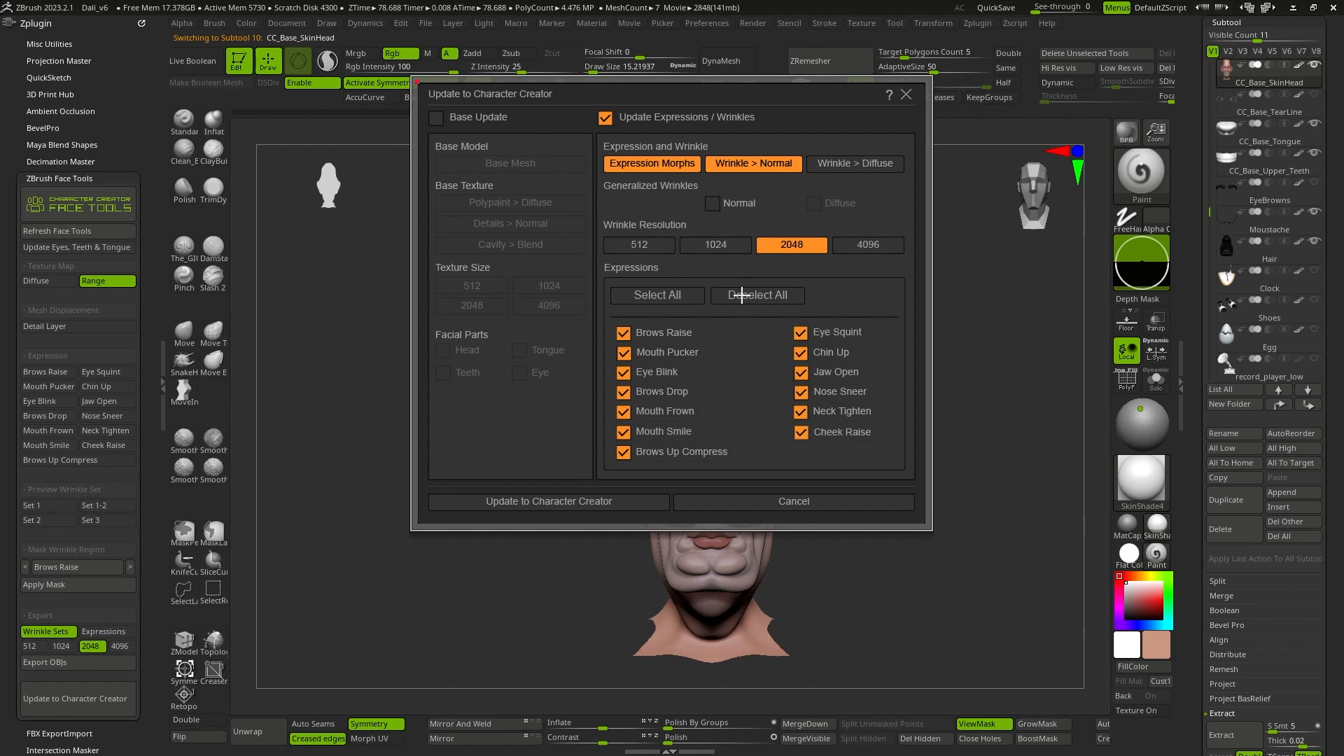
left_click(756, 295)
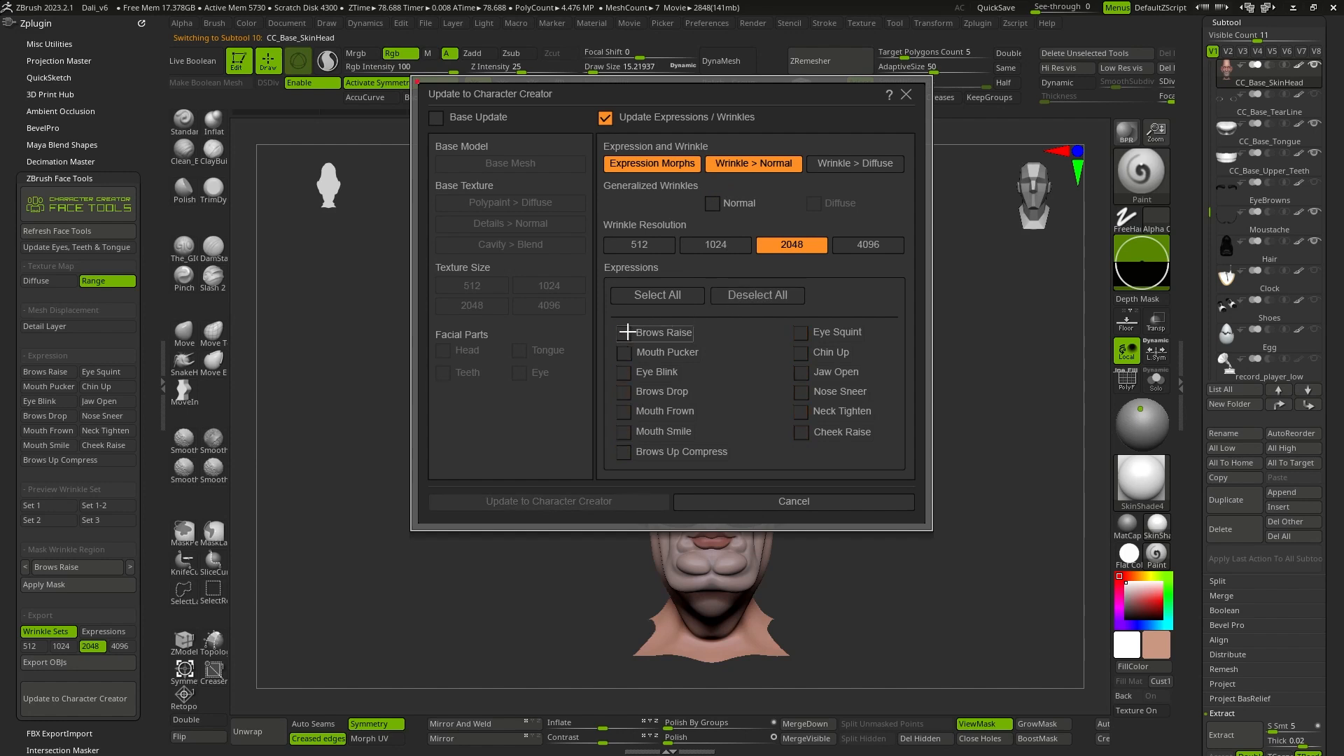
left_click(623, 334)
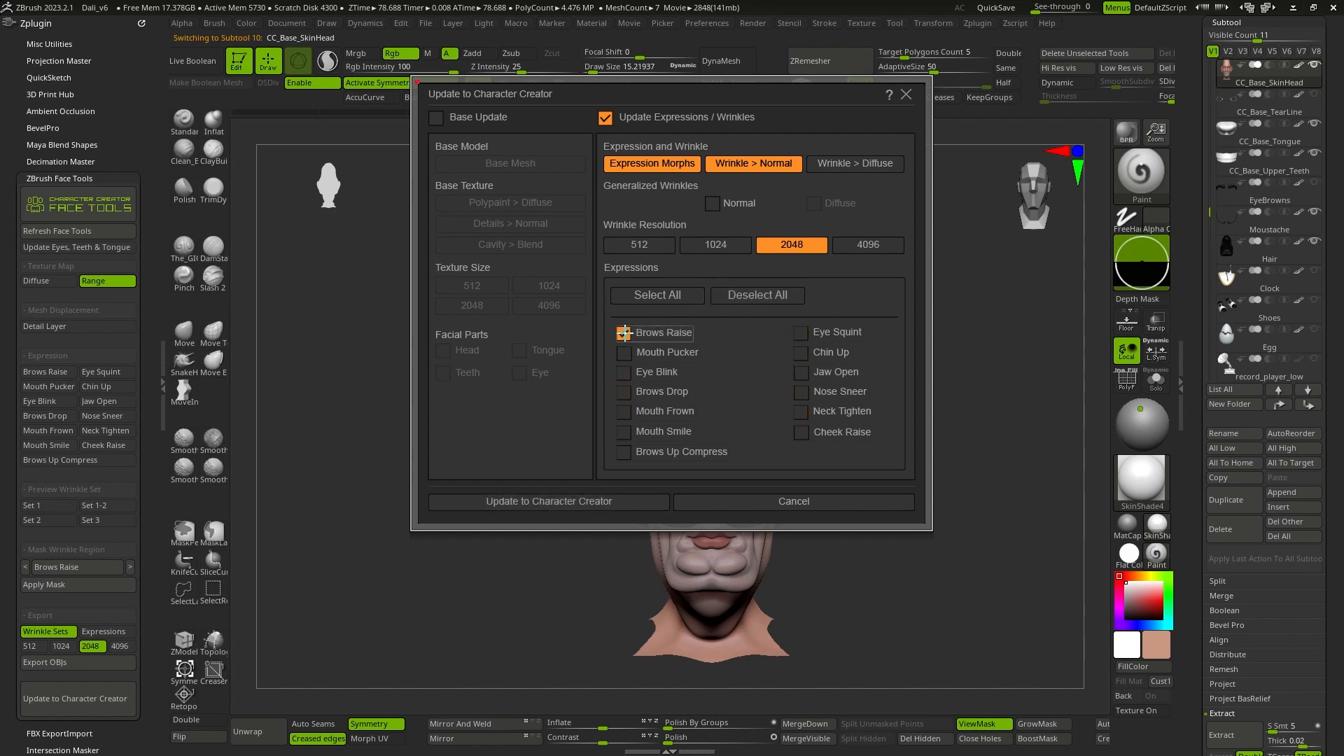
left_click(623, 334)
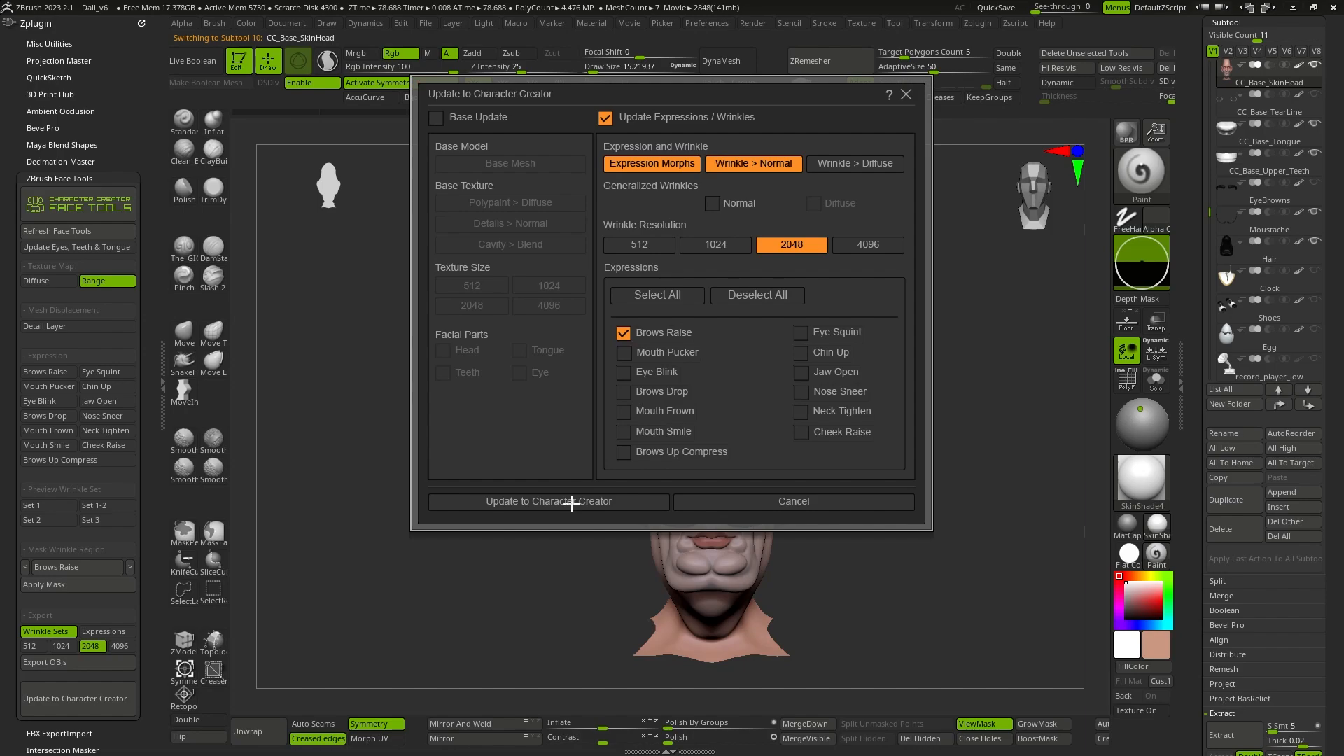
left_click(547, 501)
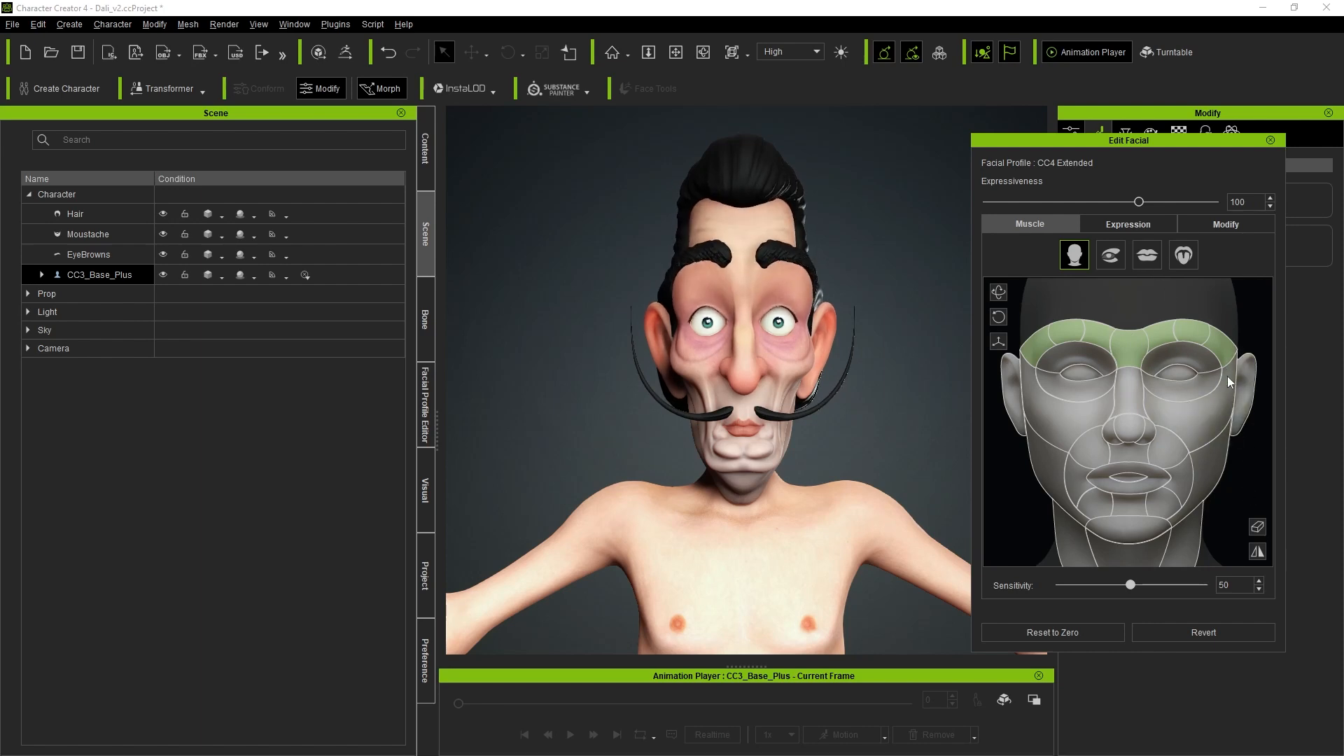
- Preview the forehead muscle movement on the face map in Edit Facial
left_click(1127, 224)
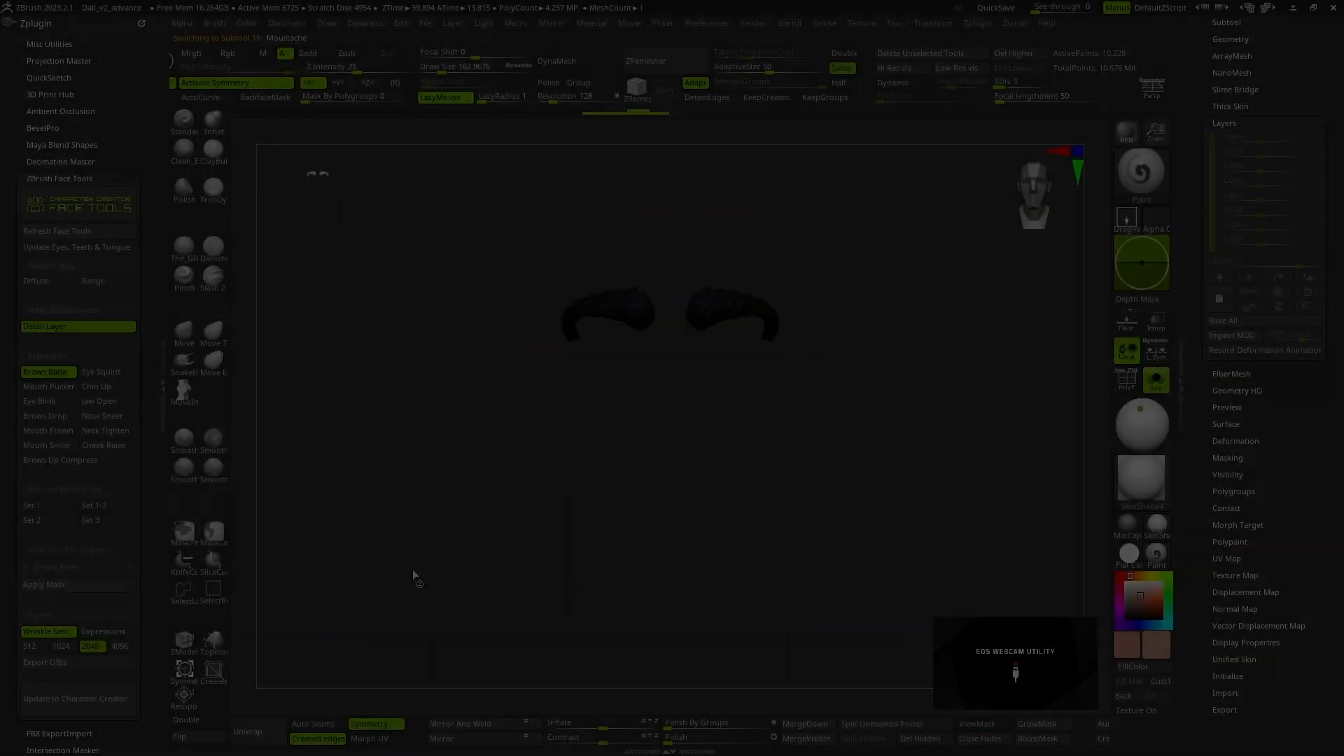
left_click(1261, 532)
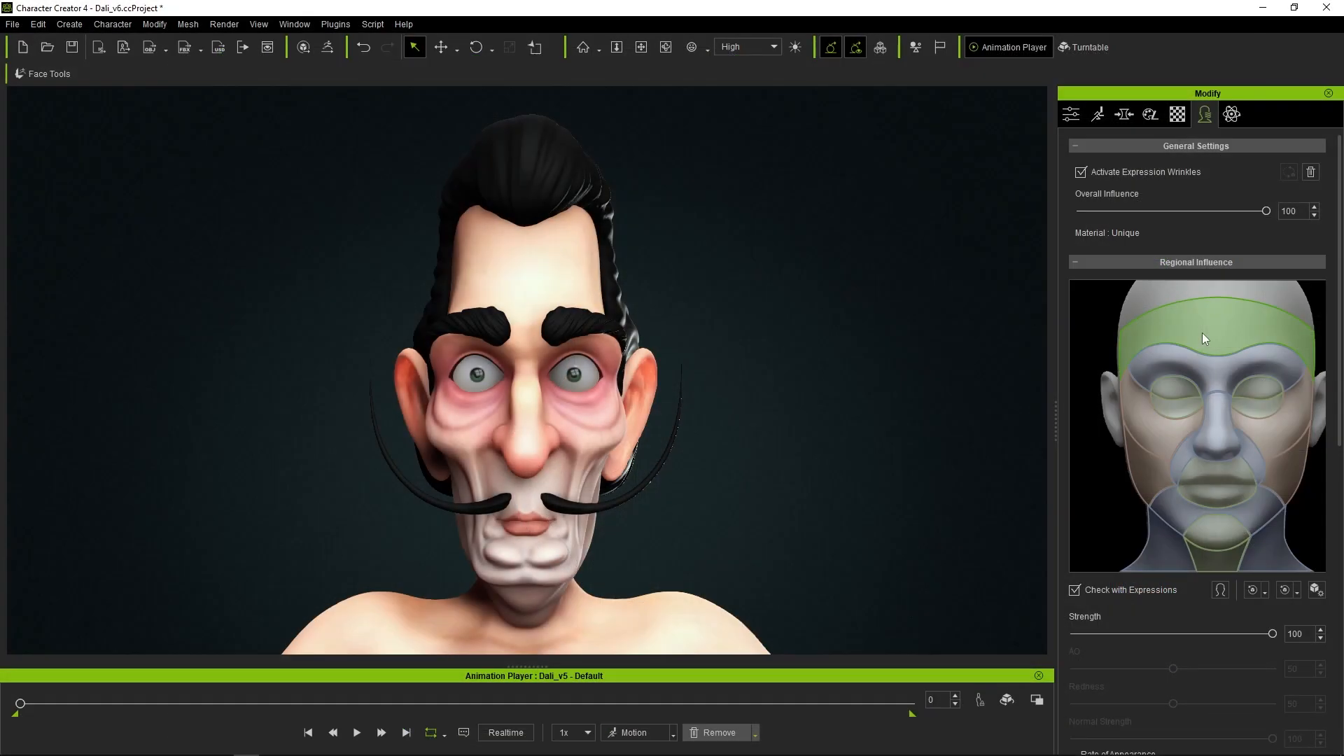
- Pick the brow, nose, cheek and chin zones in the Regional Influence map
left_click(1211, 370)
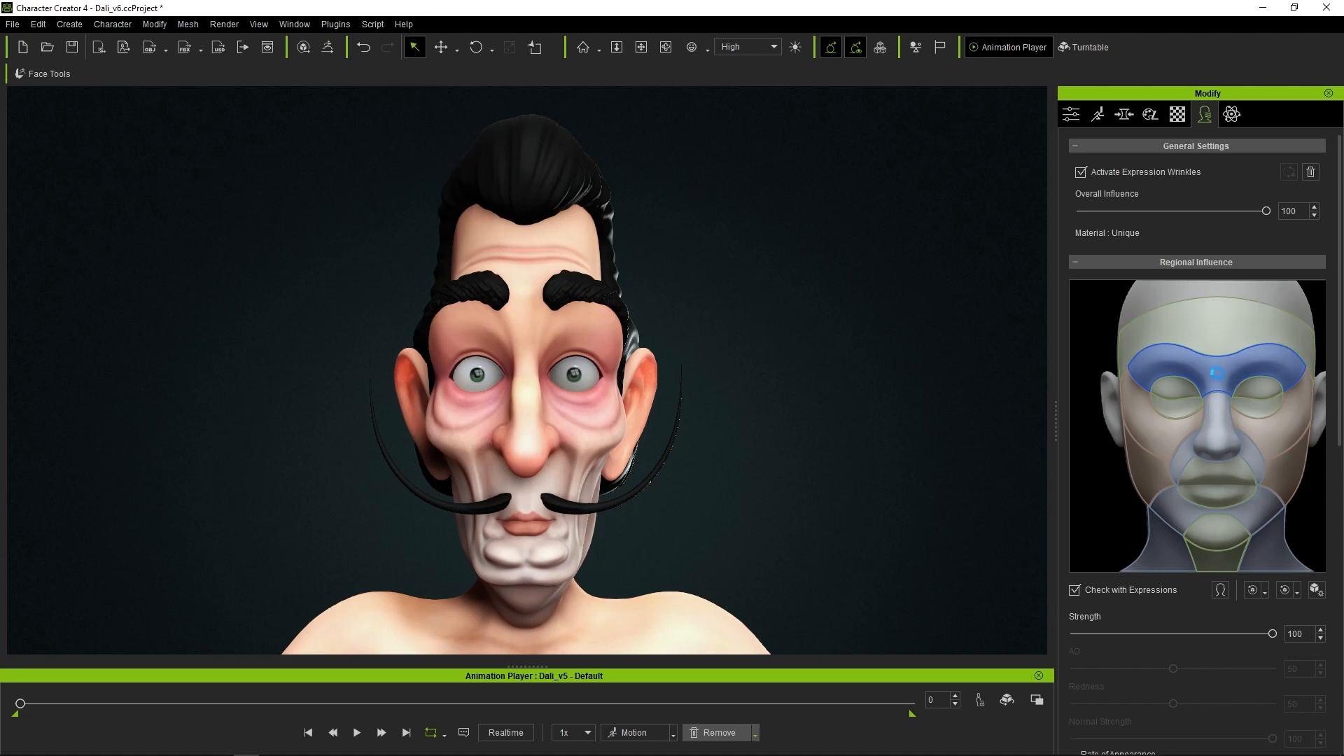
left_click(1213, 386)
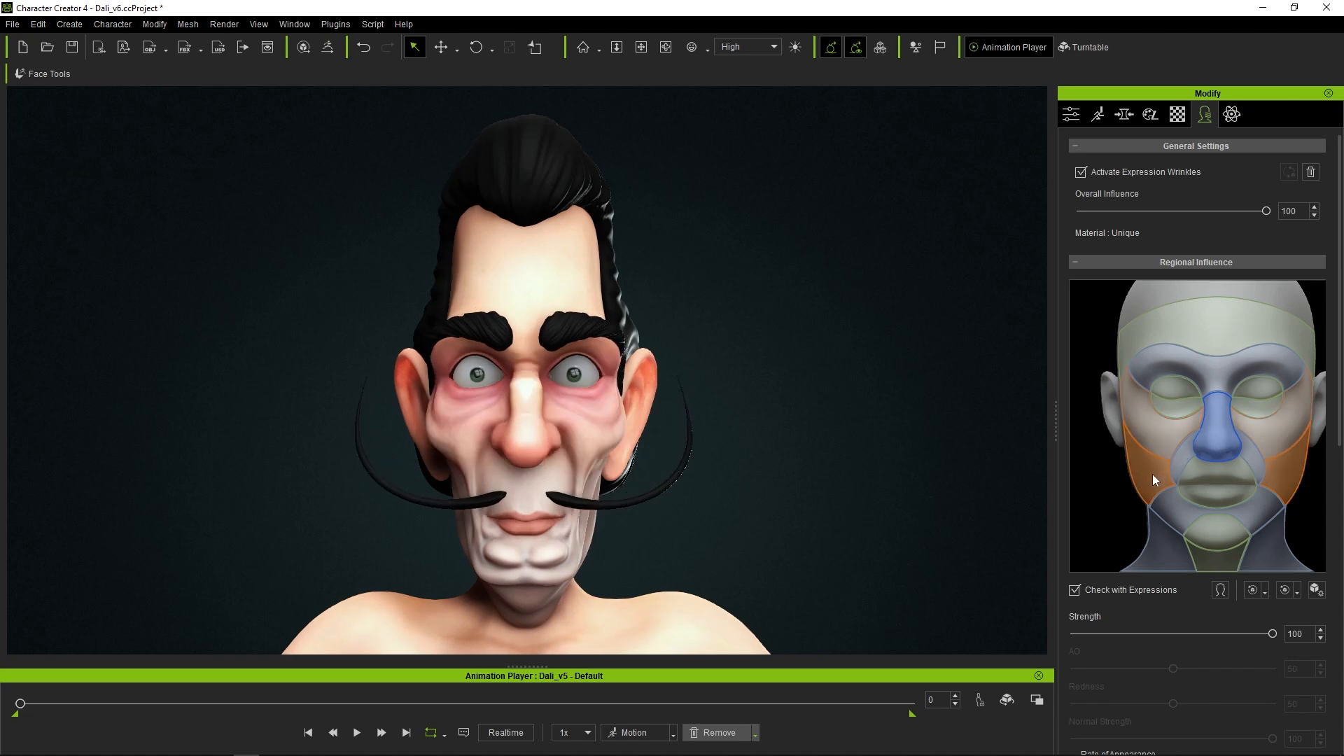
left_click(1179, 514)
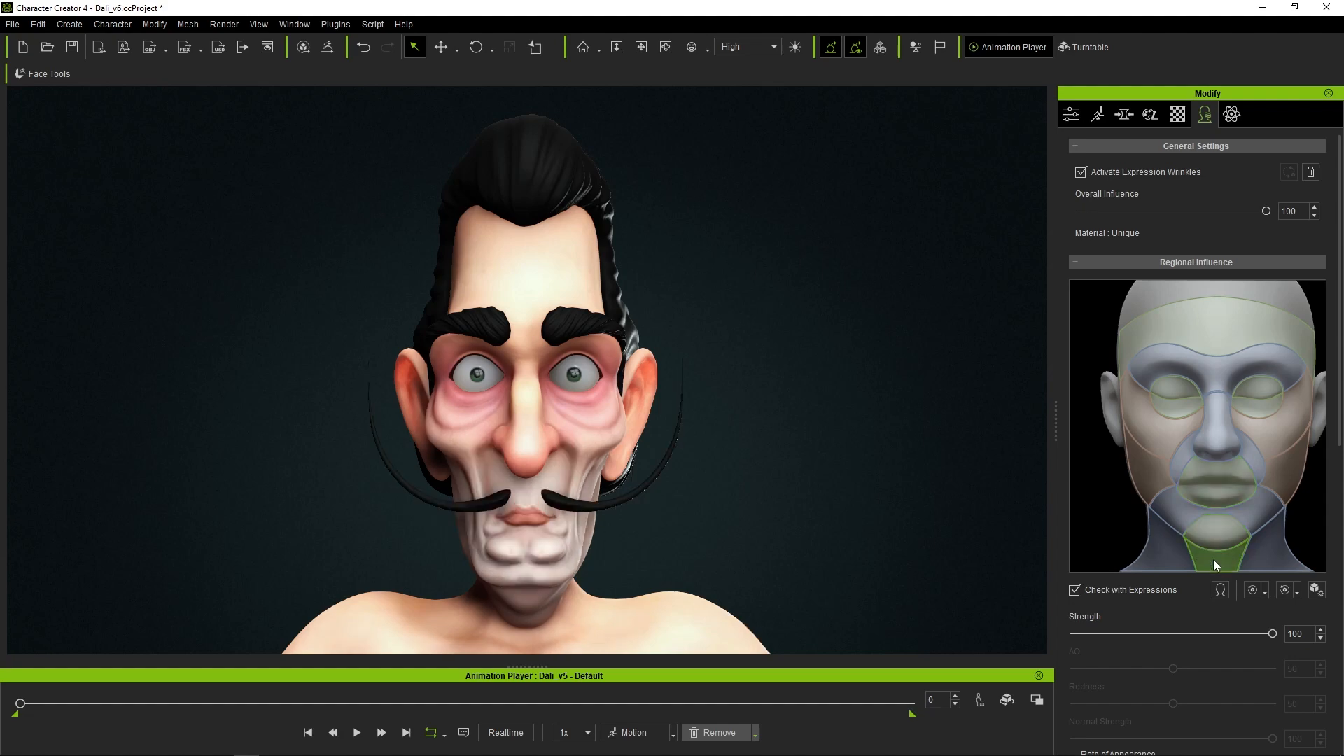
left_click(1173, 557)
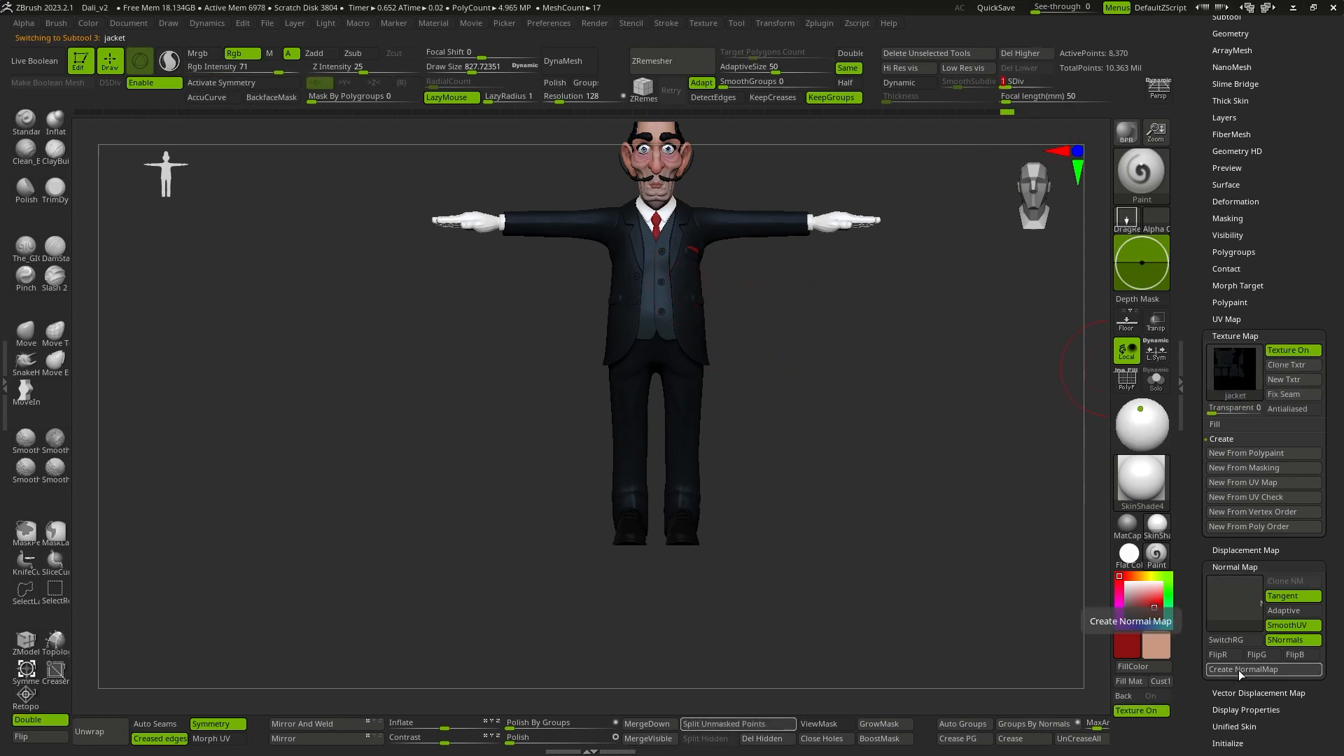
- Create the normal map for the jacket subtool
left_click(1262, 669)
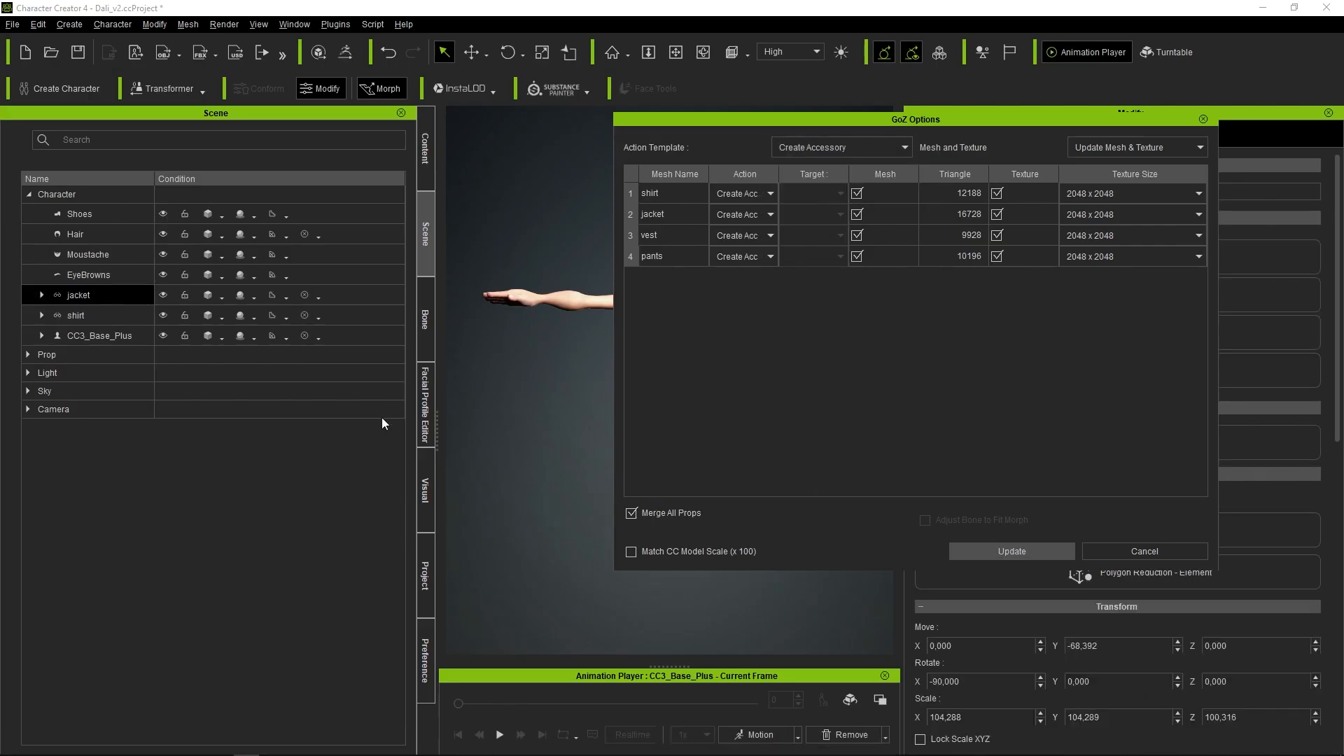
- Update the four clothing meshes as accessories, transfer the body's skin weights, and scrub the walk motion to check they follow
left_click(1009, 550)
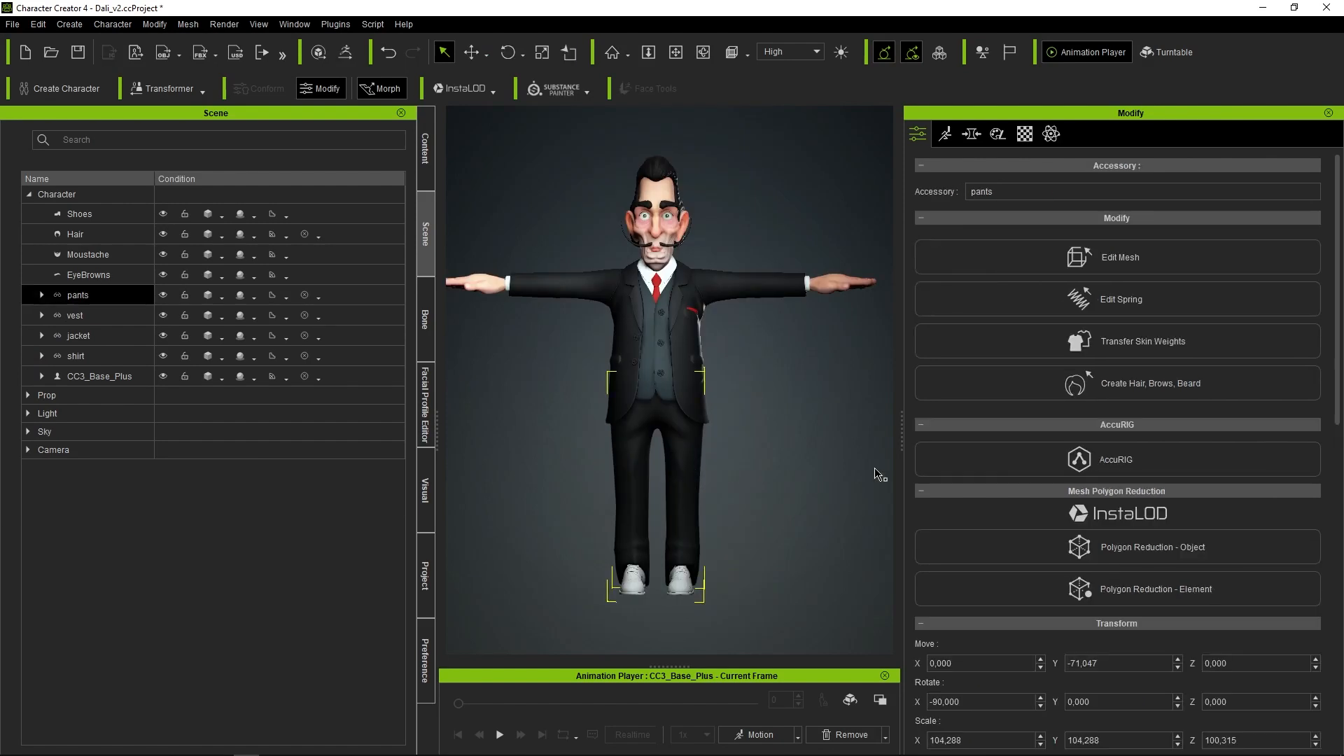
left_click(1116, 342)
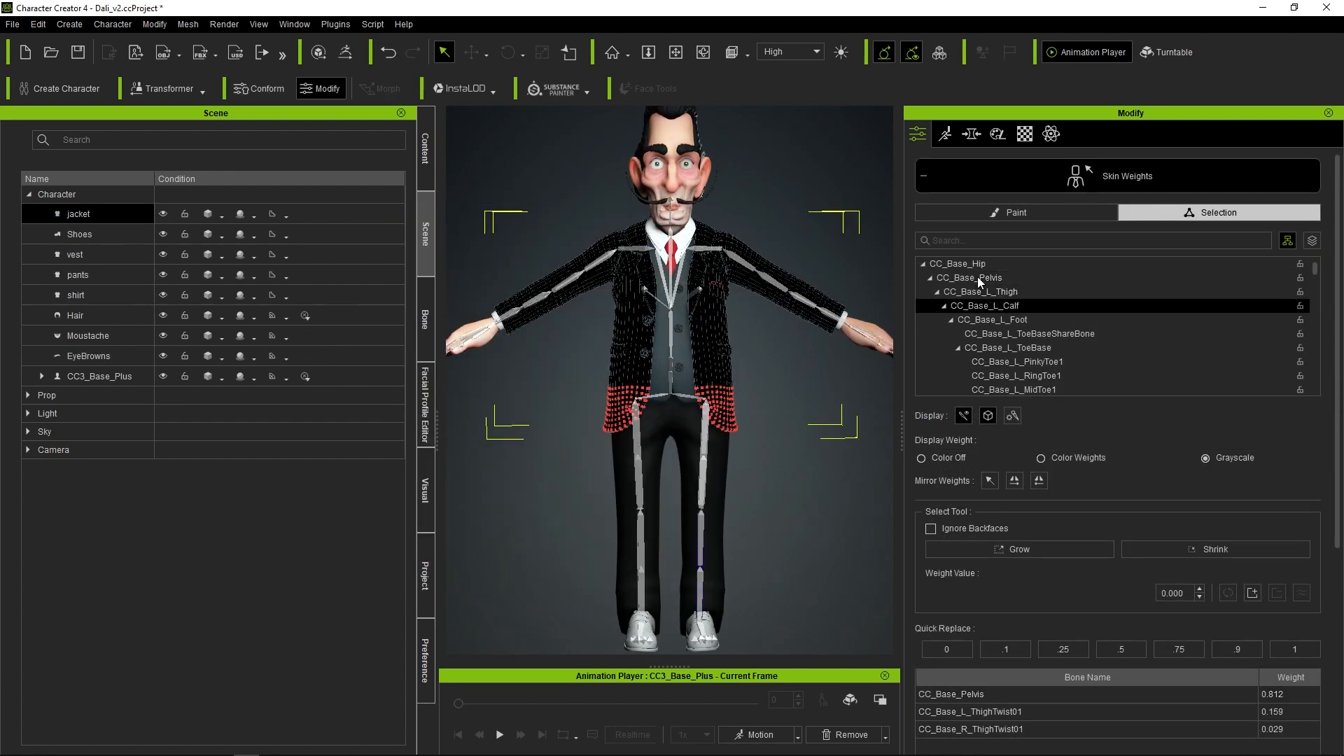
scroll("down", 3)
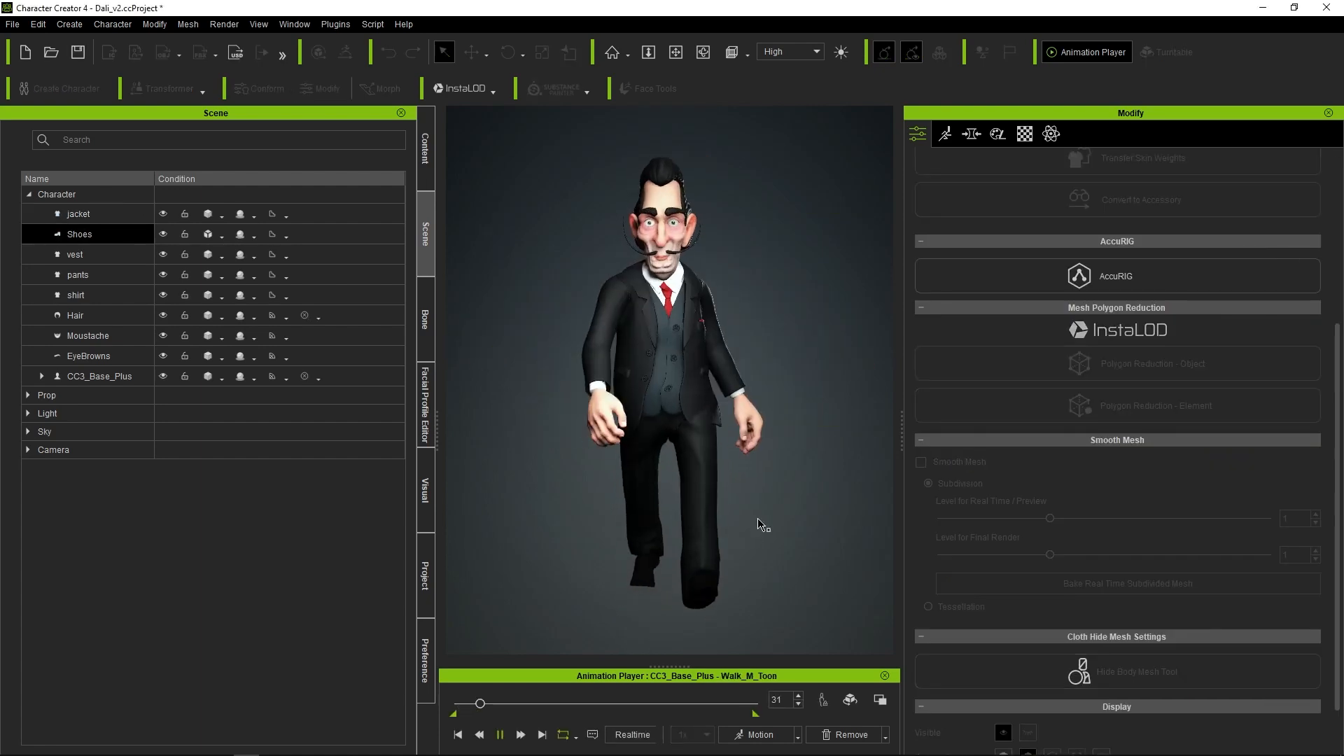
left_click_drag(480, 702, 651, 703)
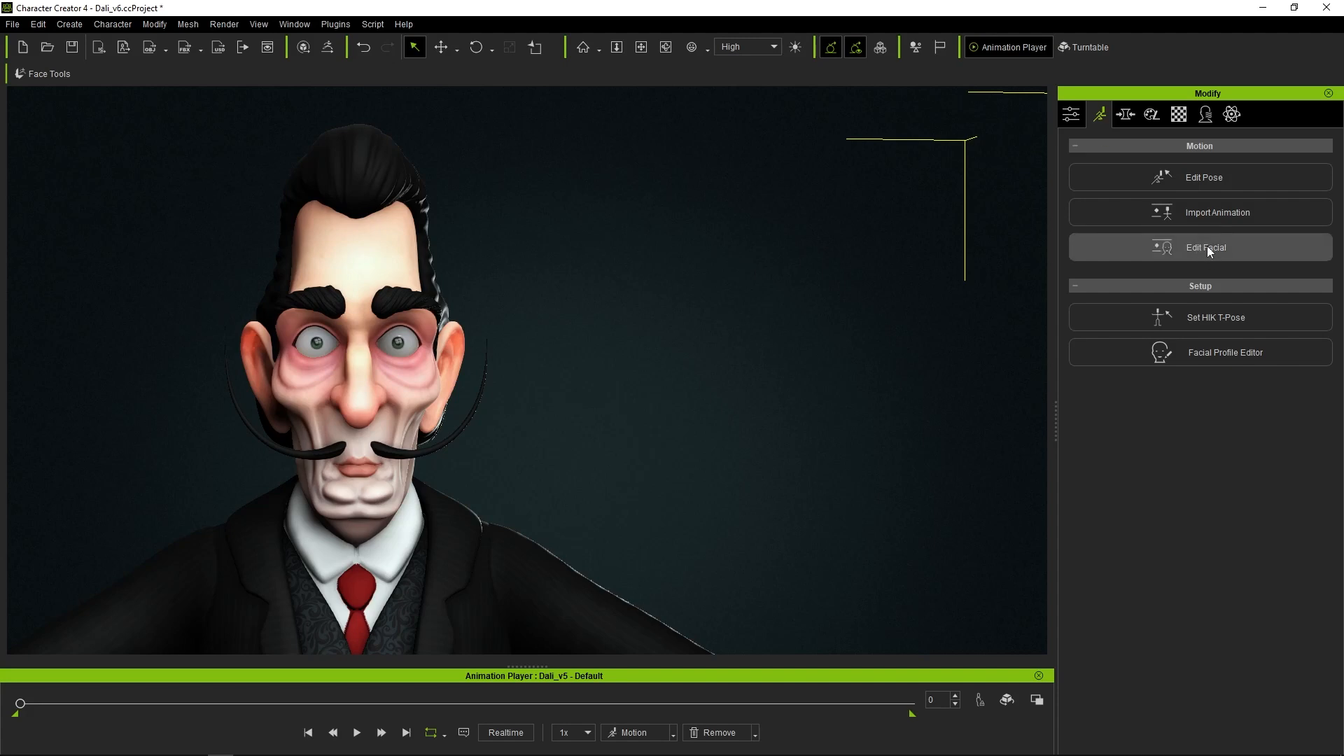
- Enter Edit Facial, browse the Muscle views for eyes, mouth and jaw/tongue, then show the Expression presets
left_click(1204, 246)
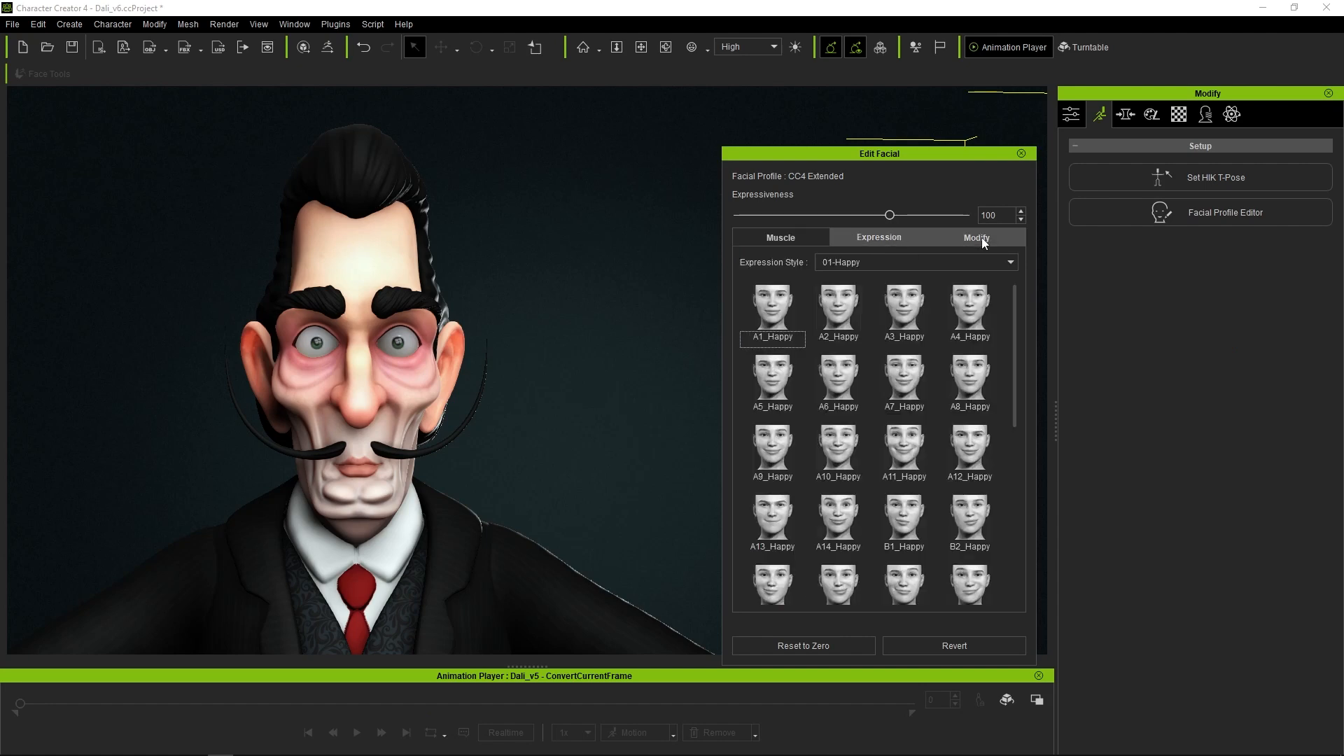
left_click(778, 238)
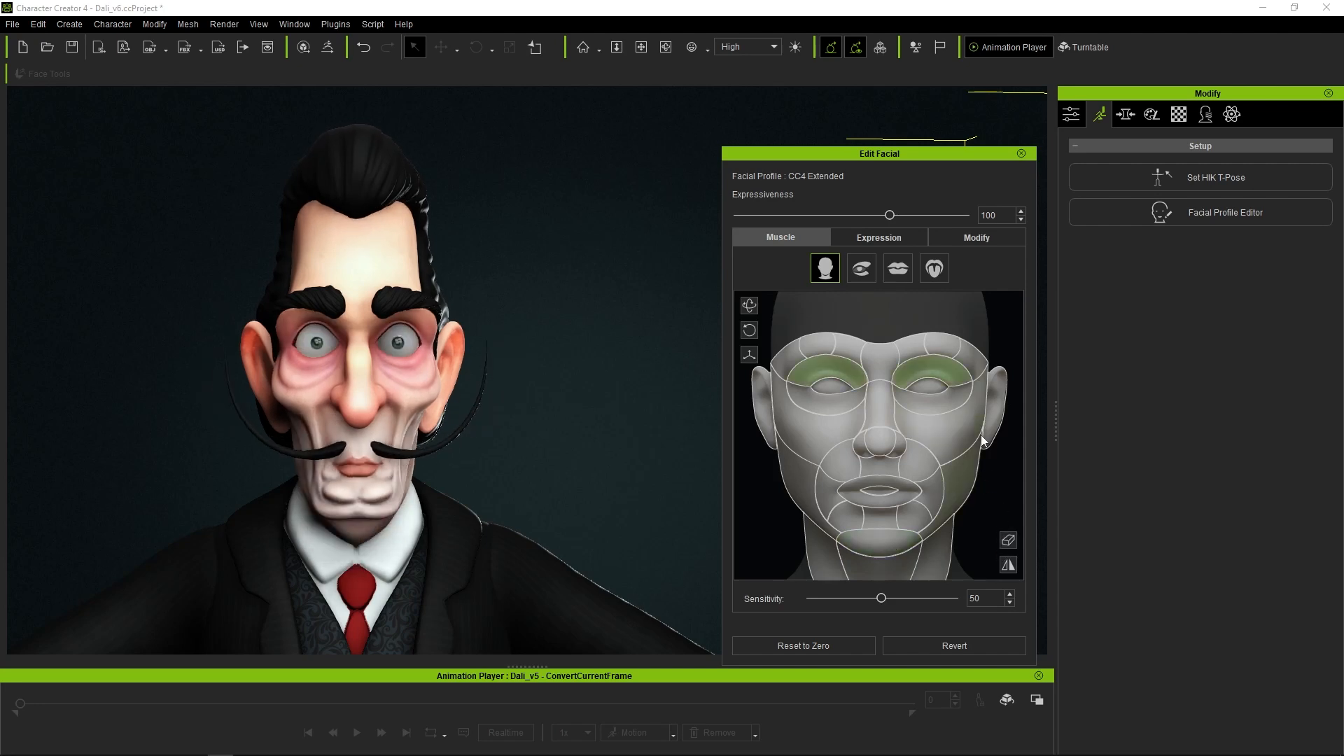
left_click(862, 268)
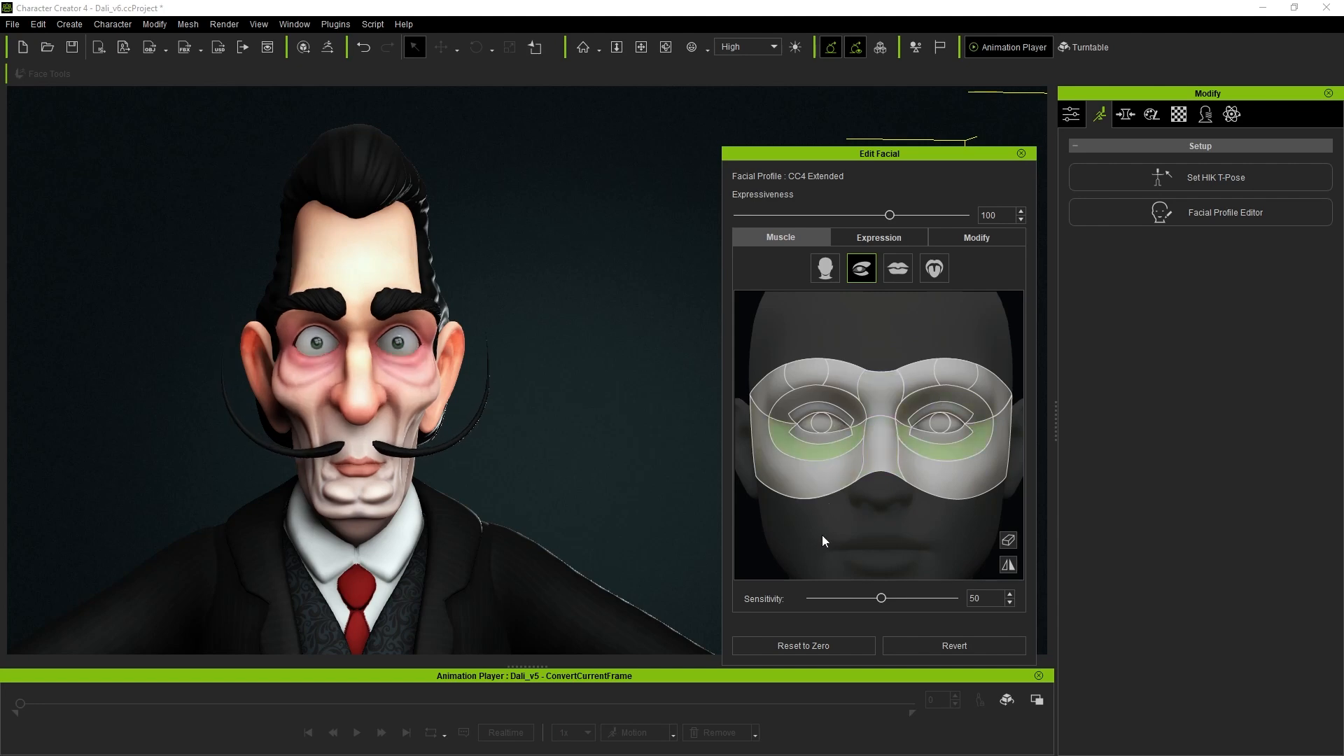
left_click(896, 267)
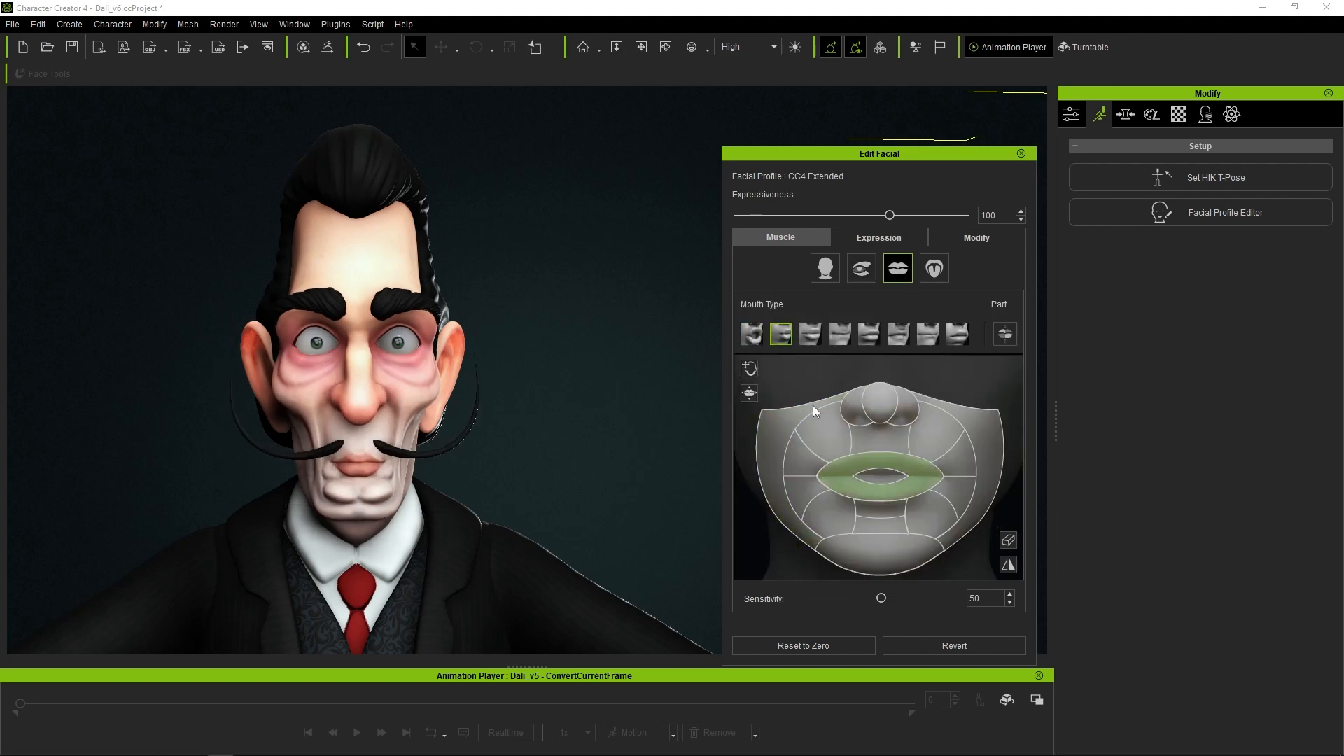
left_click(934, 268)
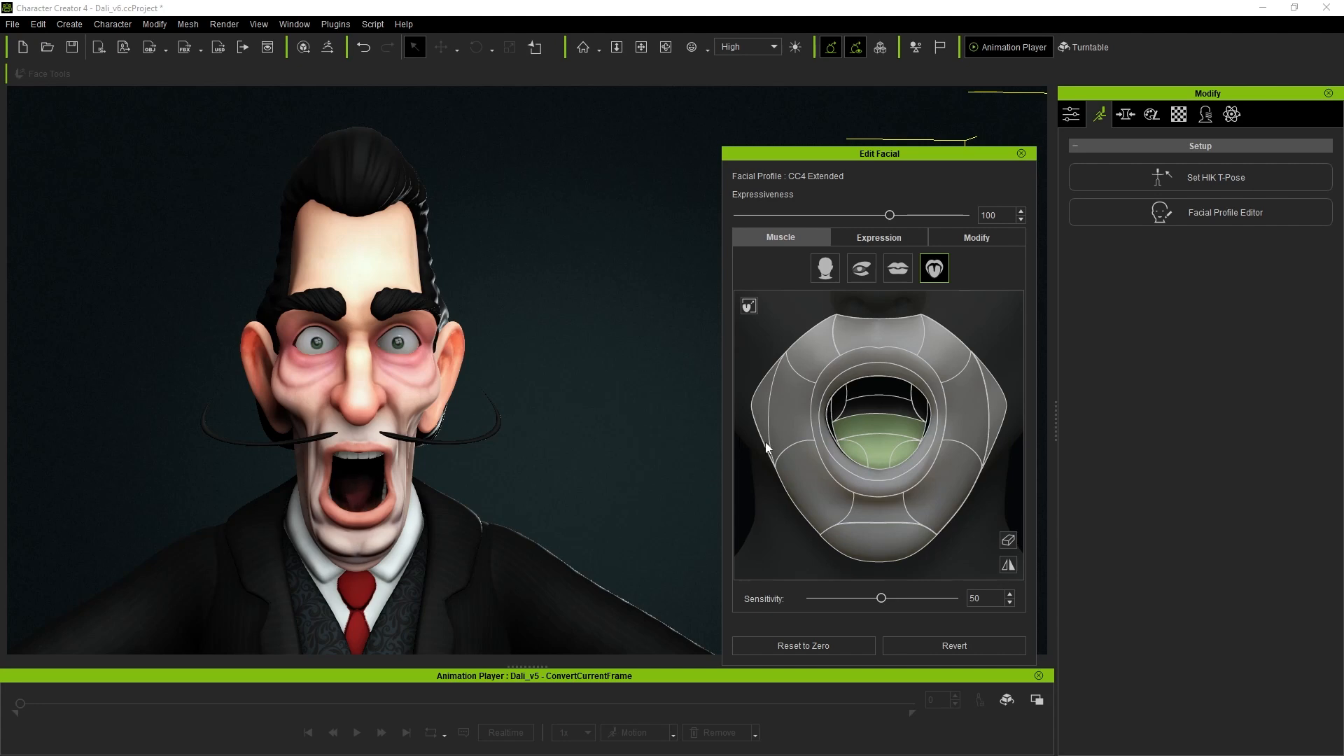
left_click(876, 238)
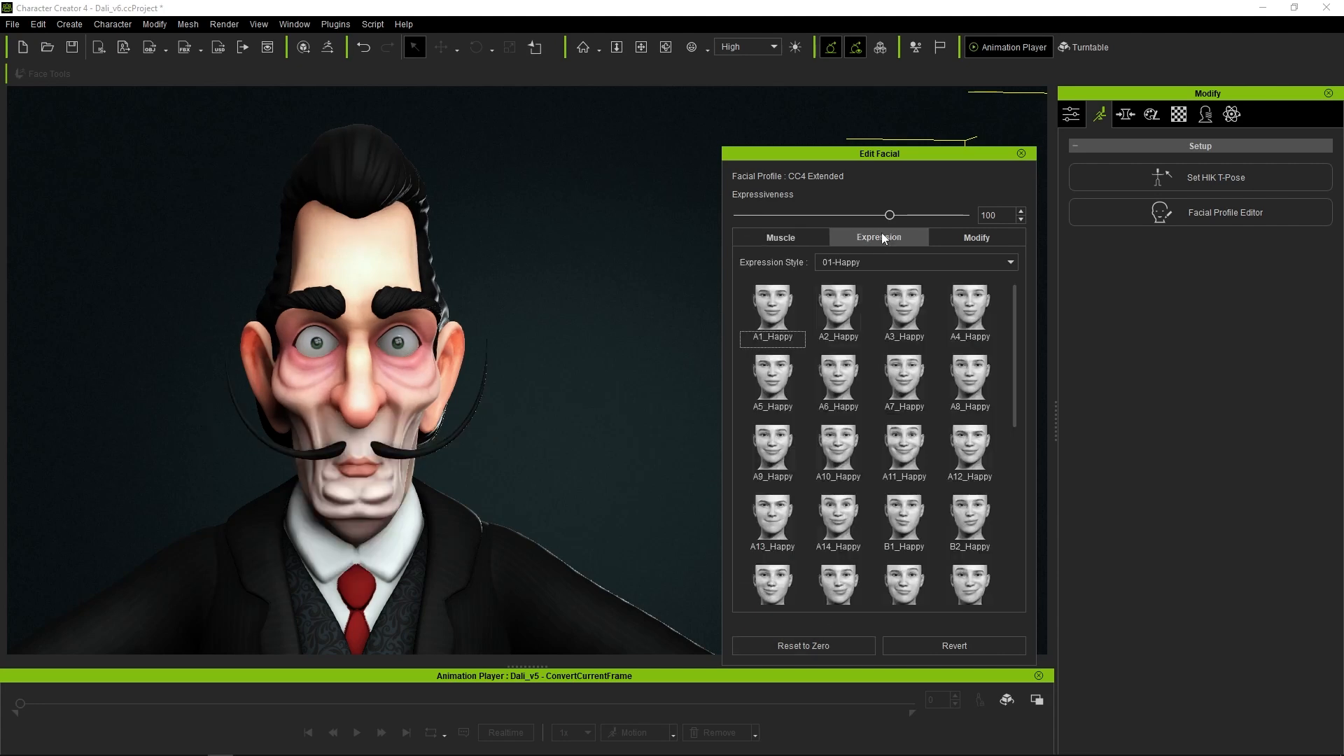
- Preview sad, angry, disgust and two fear presets from the Expression Style list on Dalí's face
left_click(903, 445)
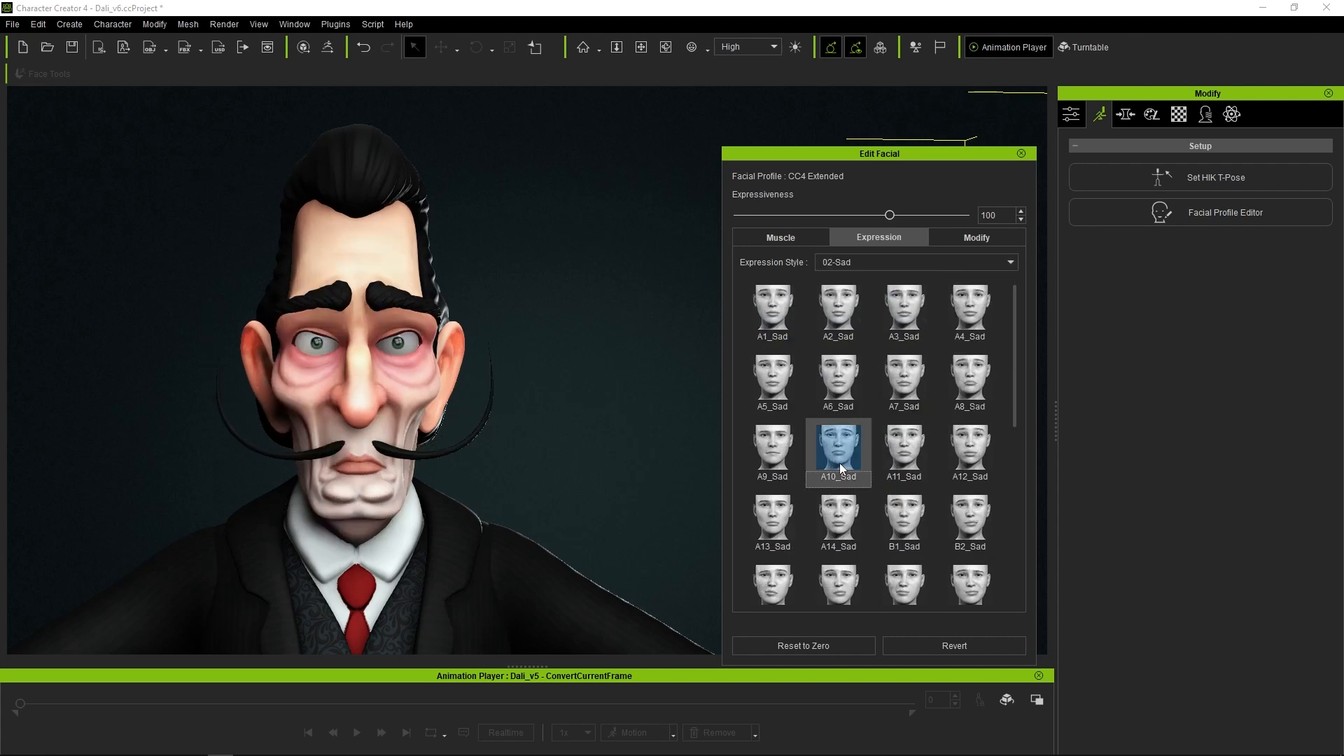
left_click(913, 262)
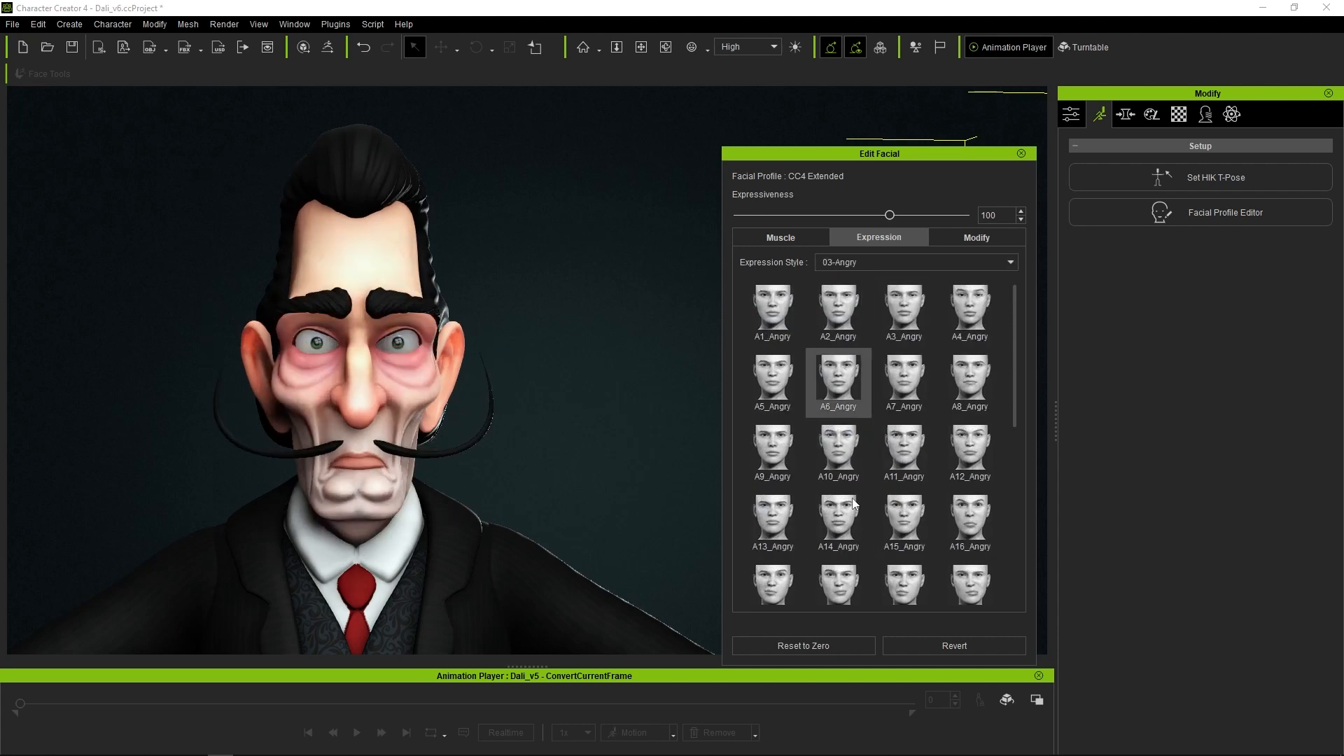
left_click(770, 583)
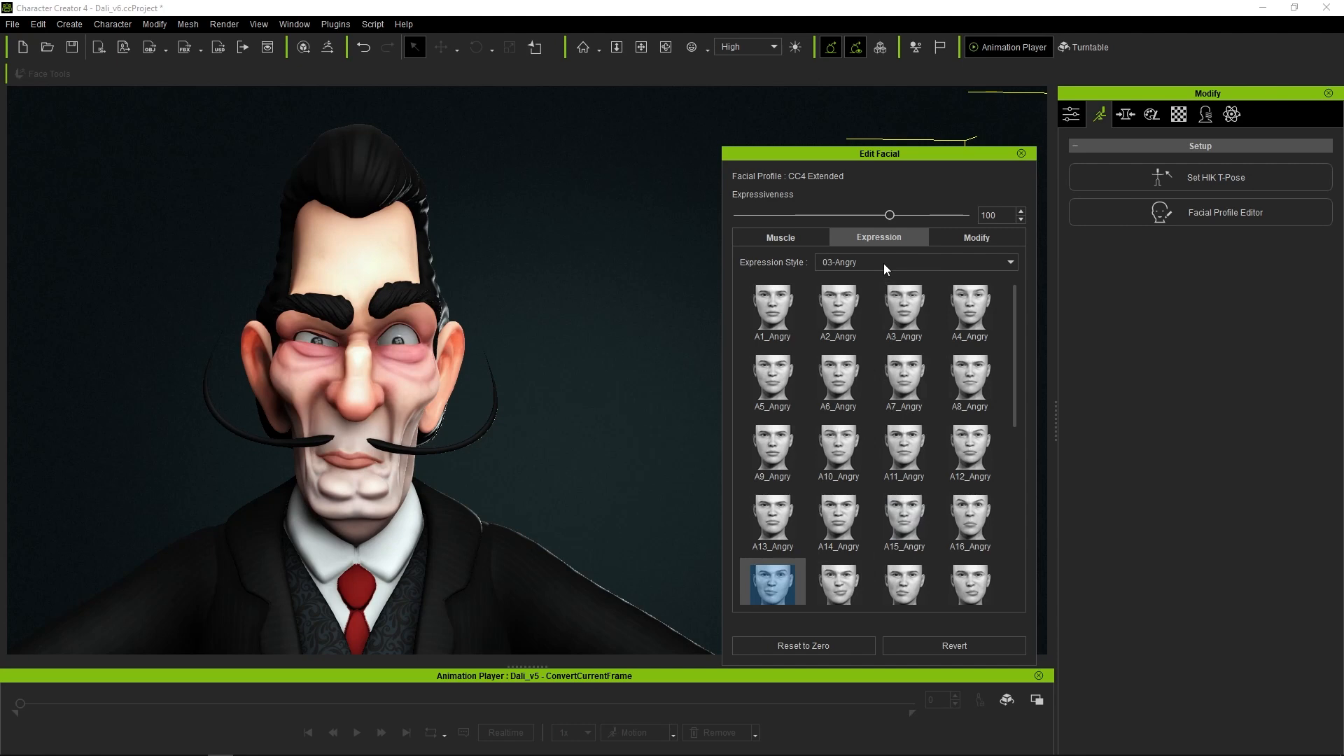
left_click(914, 262)
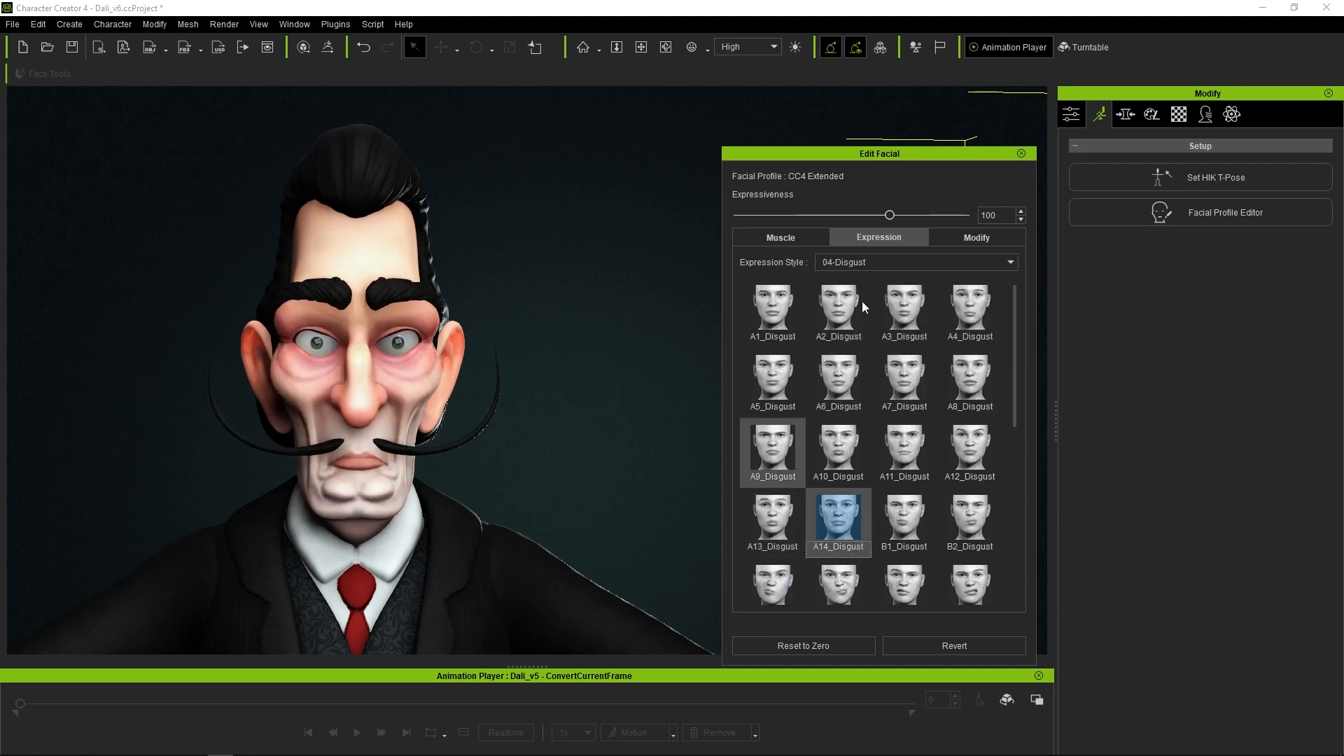
left_click(912, 262)
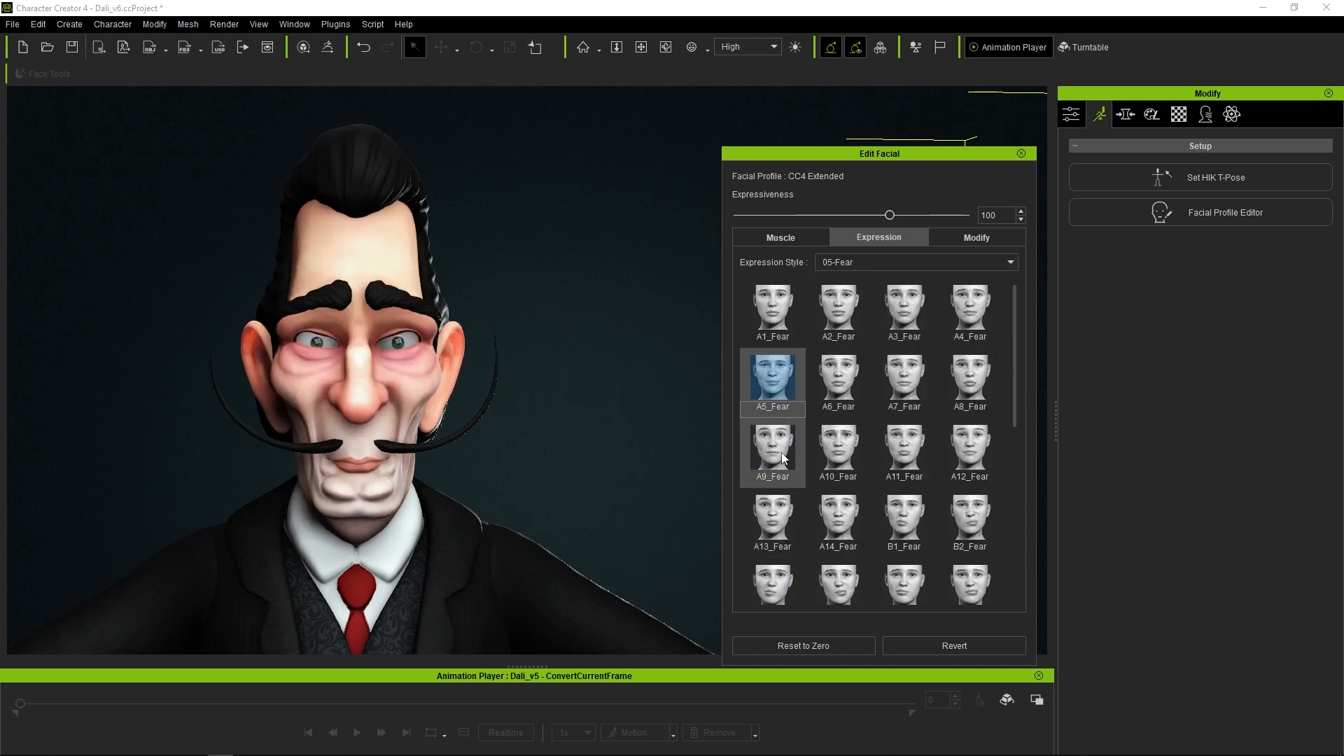
left_click(838, 522)
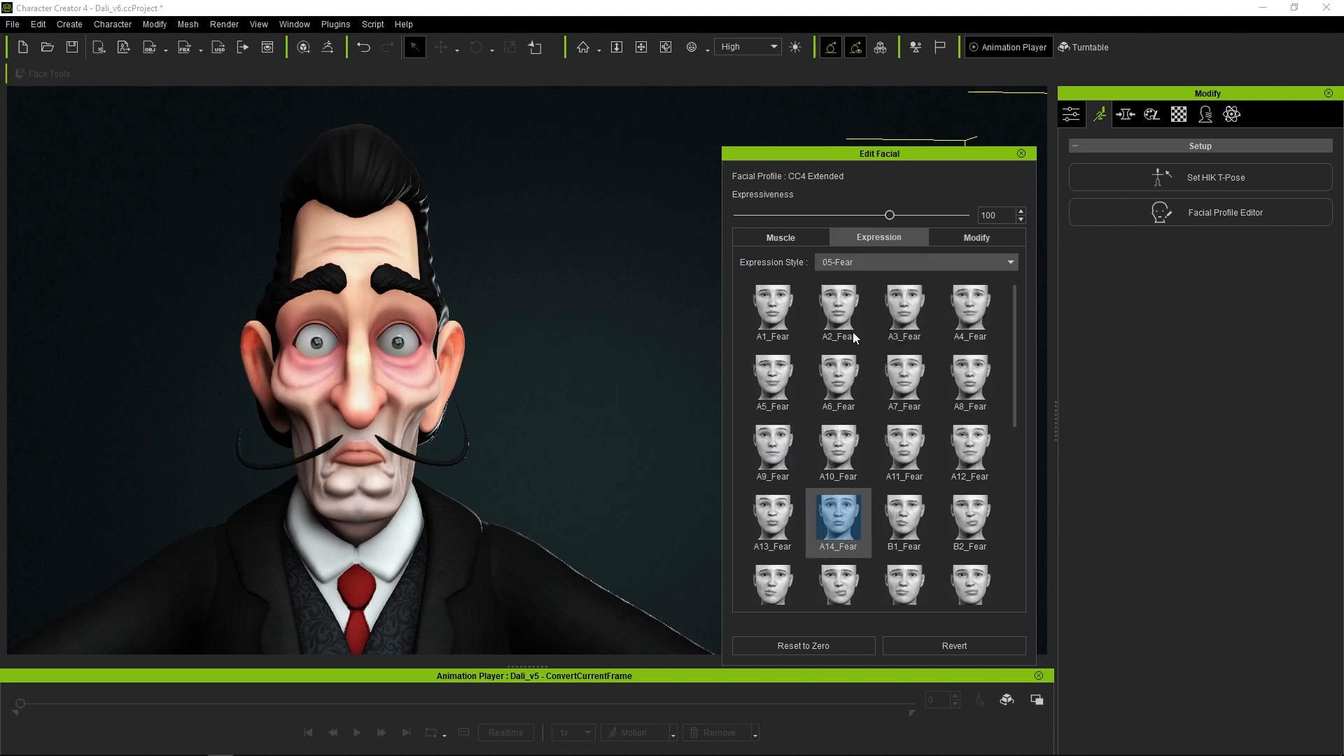
- Preview the tongue-out expression and bring up the Modify facial feature sliders
left_click(915, 261)
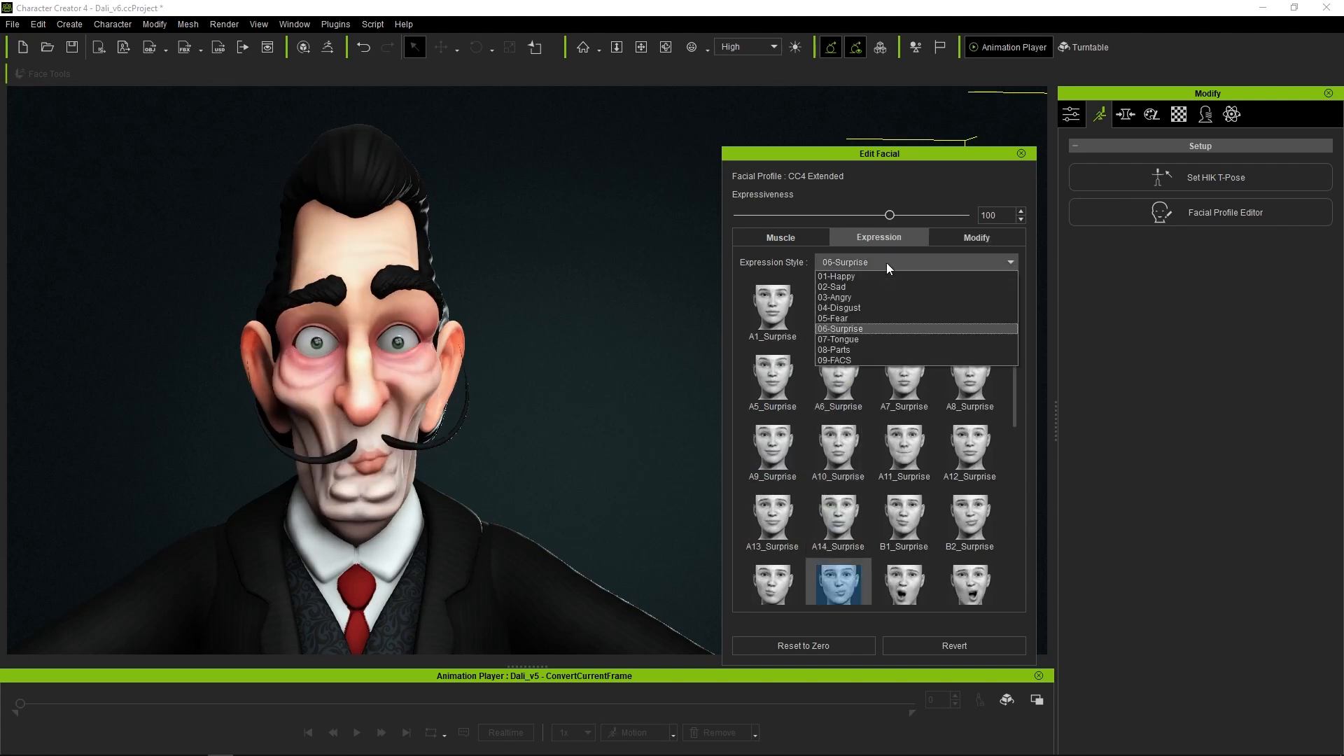
left_click(838, 338)
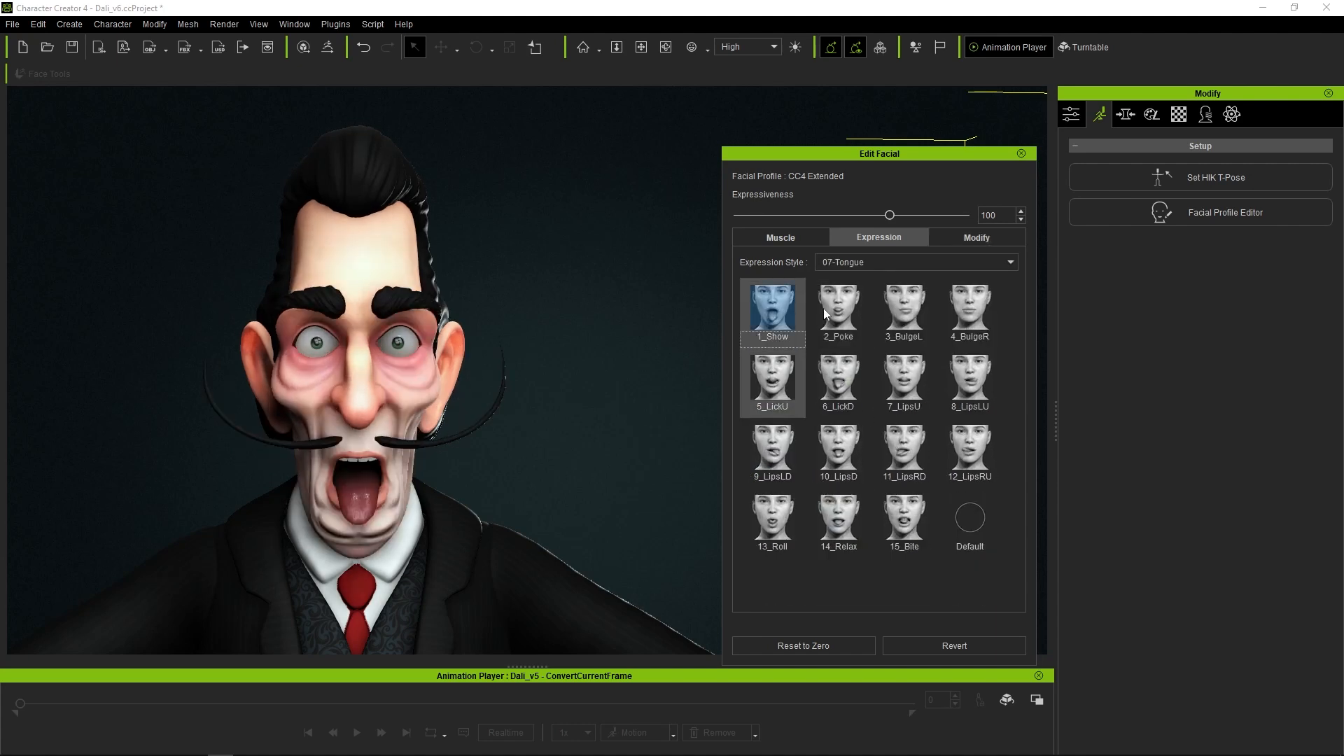
left_click(976, 238)
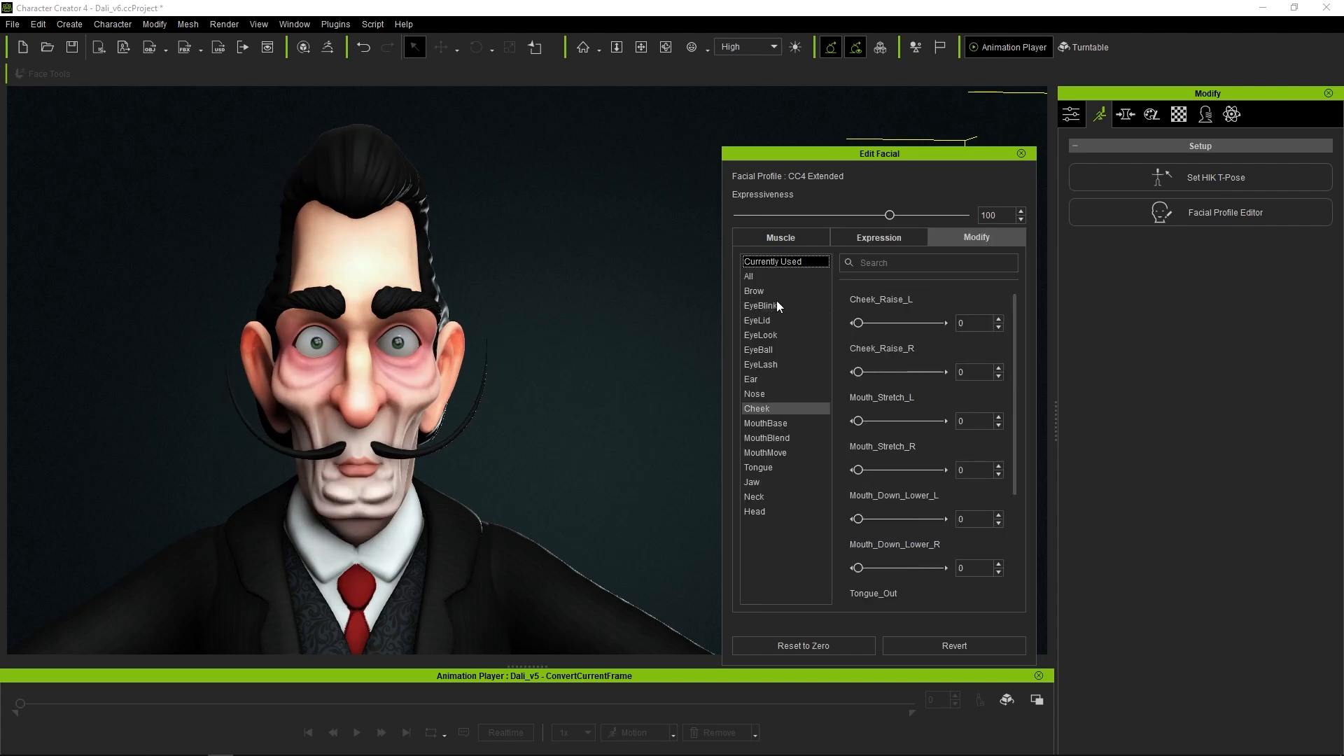
- Browse the nose and mouth slider groups and apply a screaming Fear preset to the face
left_click(755, 394)
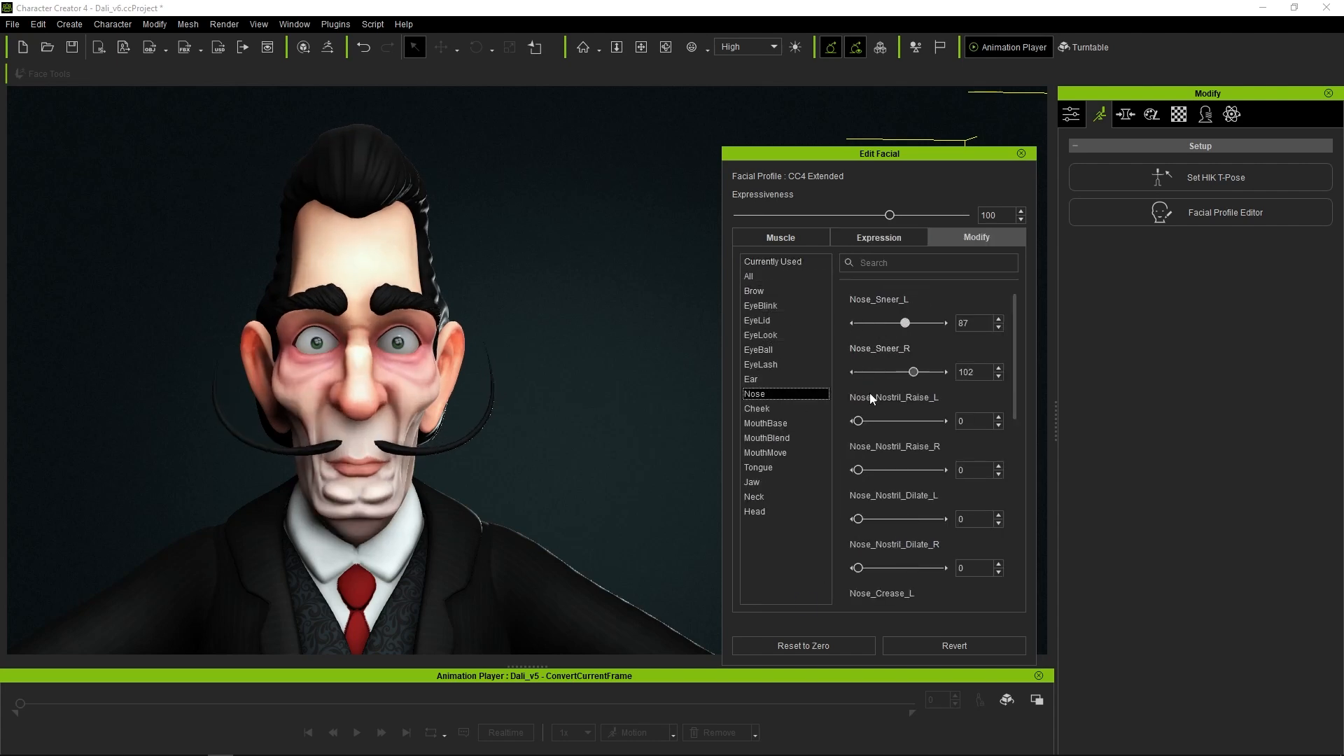
left_click(766, 438)
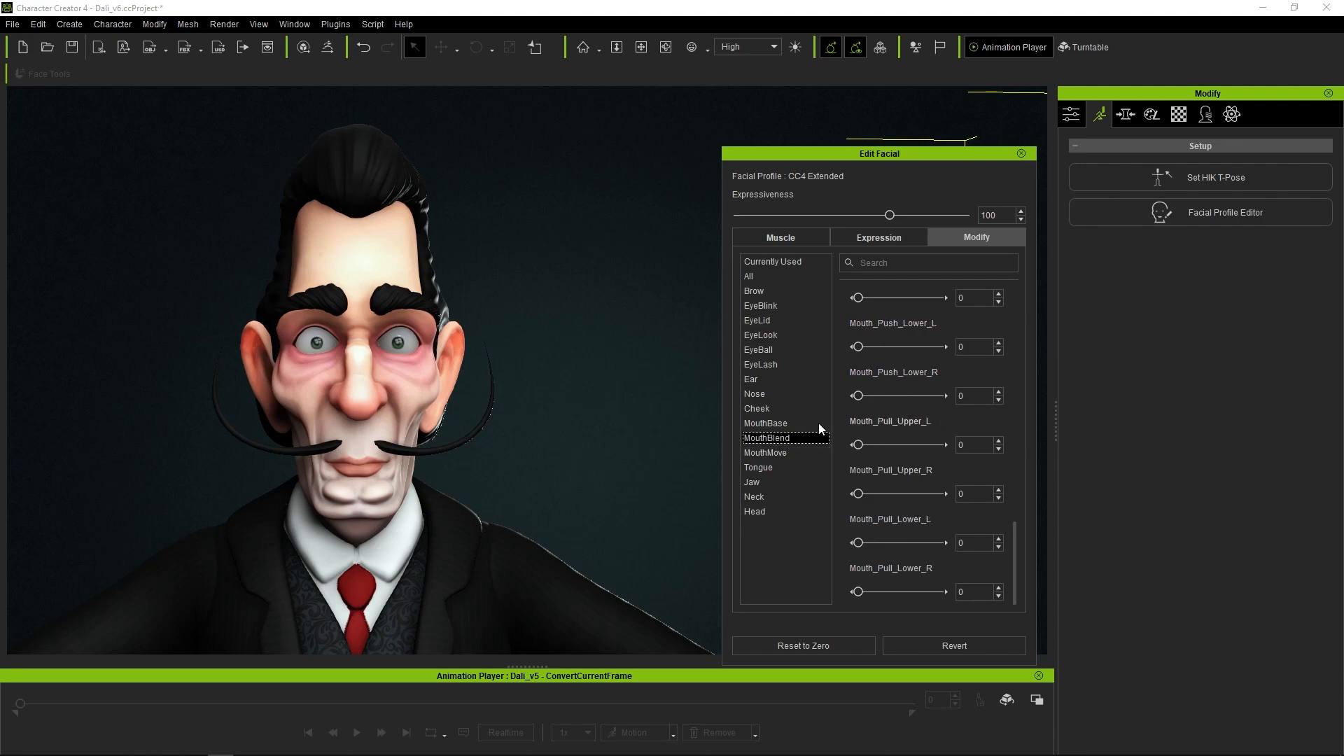
left_click(756, 408)
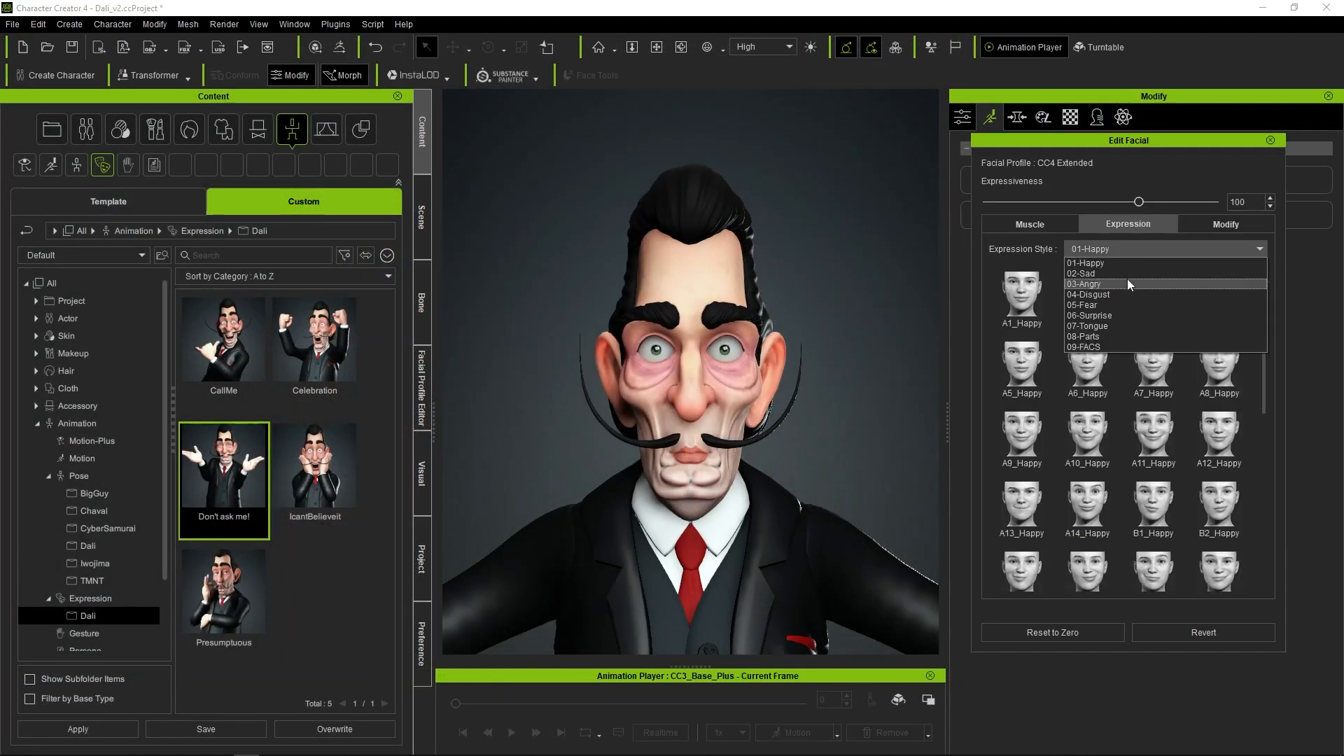
left_click(1084, 303)
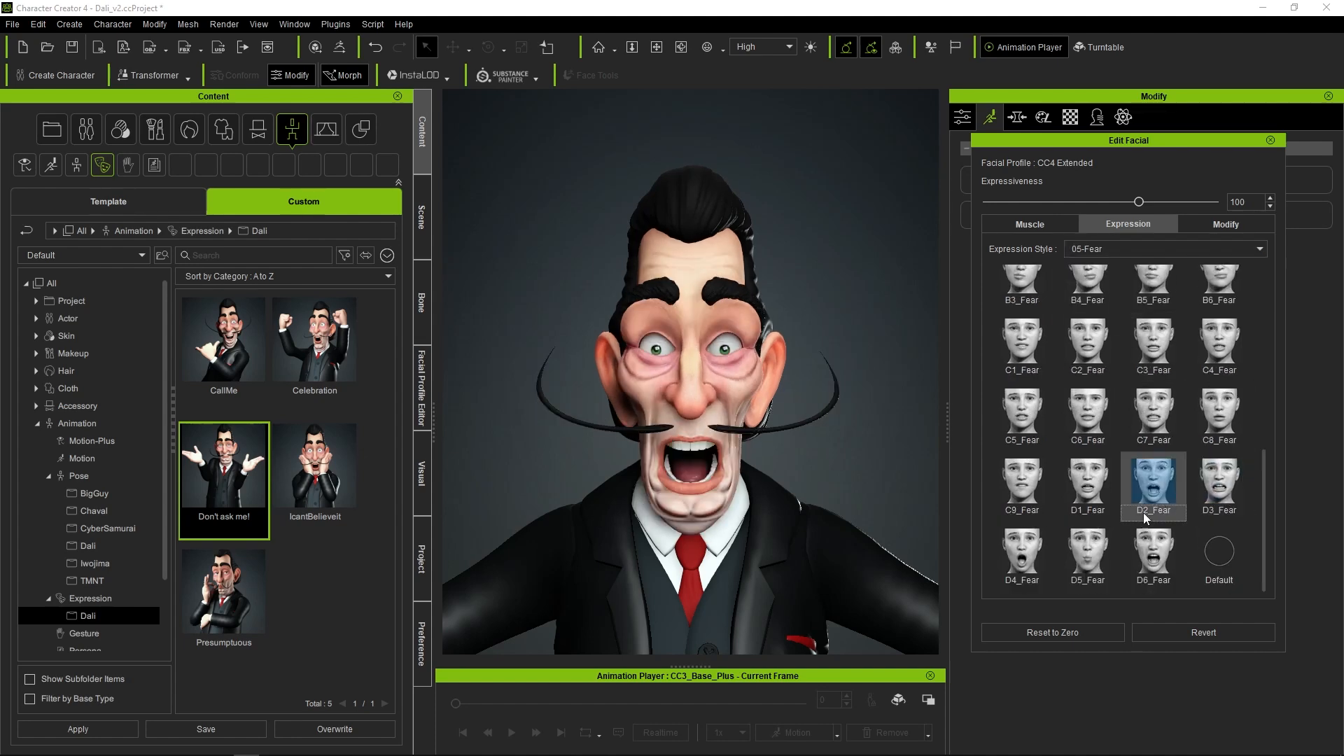
- Max the jaw-up slider, review neck and brow sliders, then apply the Standing_09 full-body pose
left_click(1225, 224)
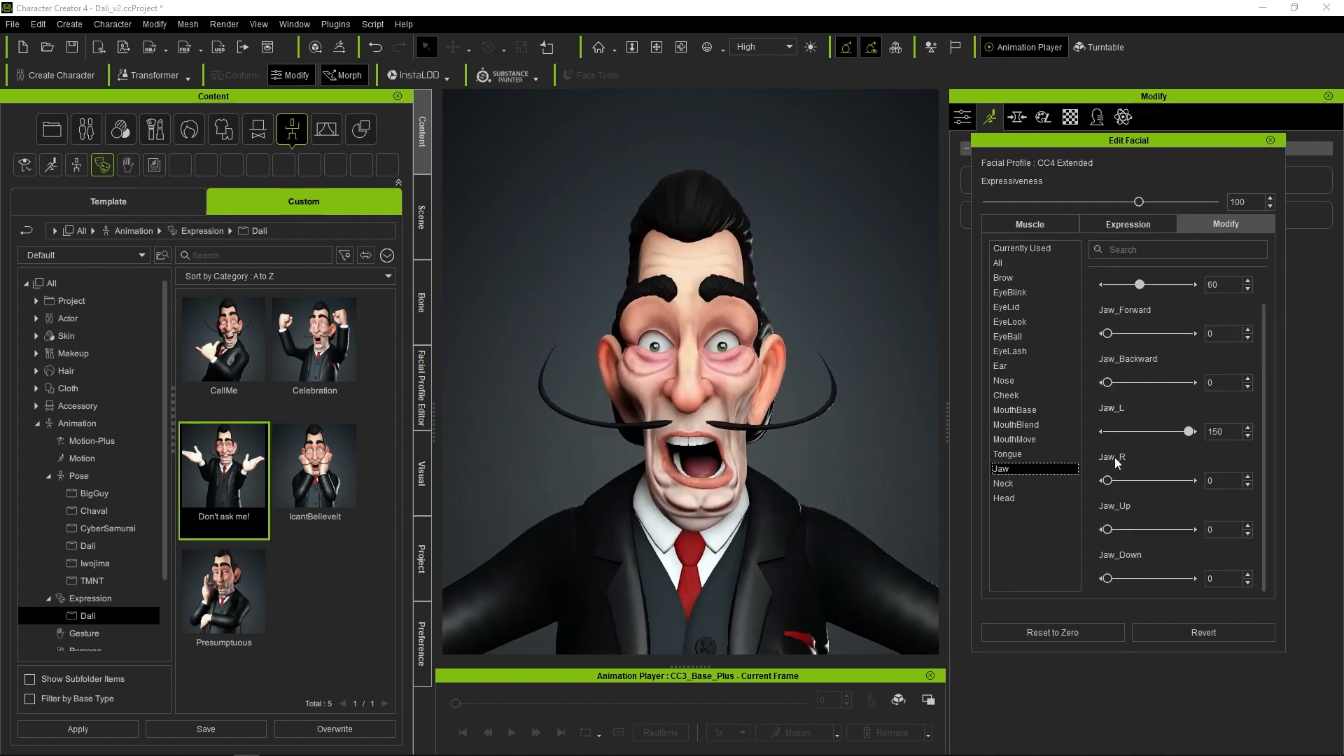
left_click_drag(1107, 530, 1188, 529)
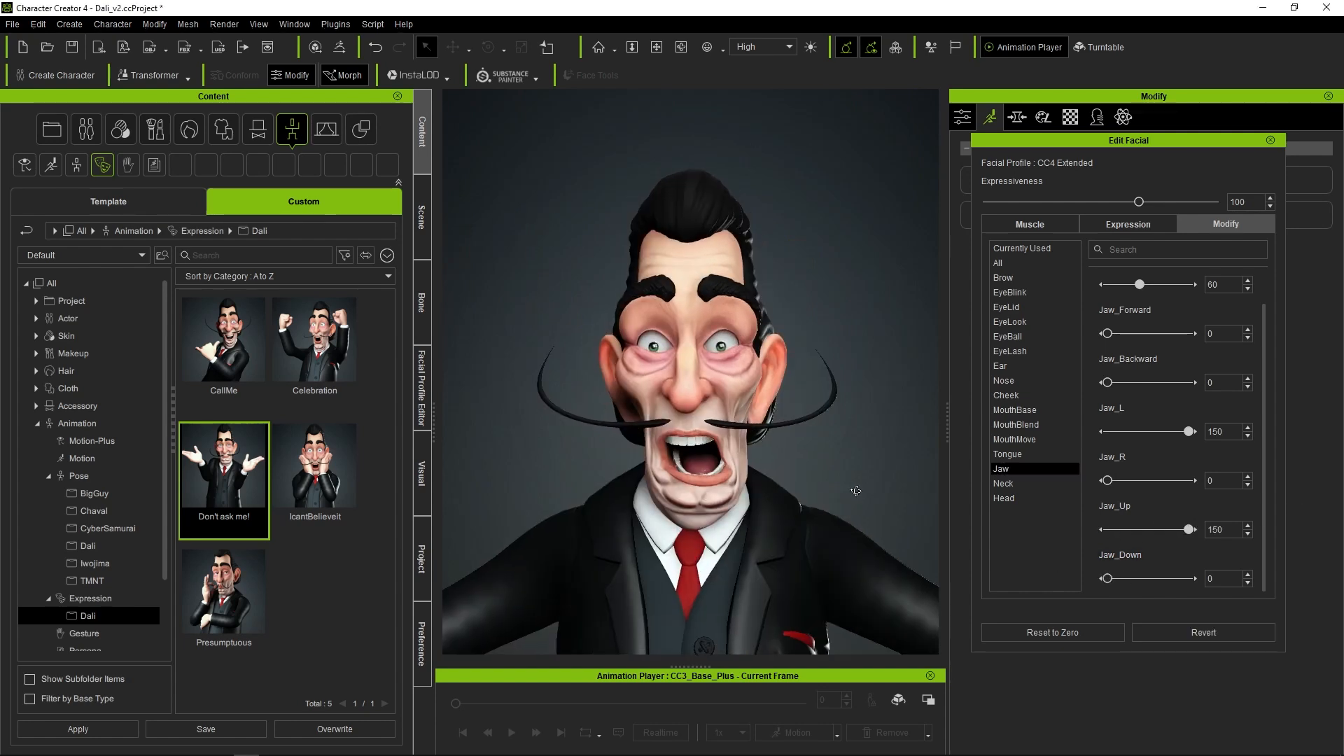
left_click(1002, 483)
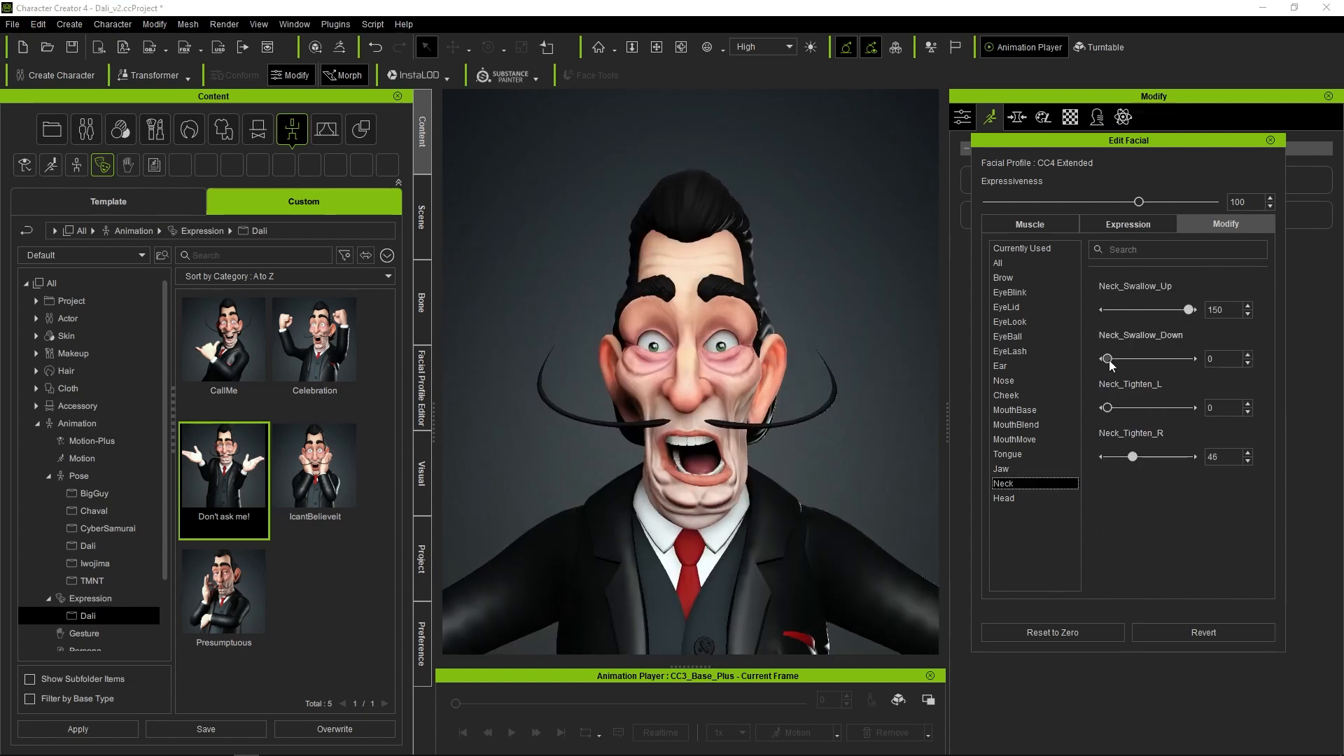
left_click(1002, 277)
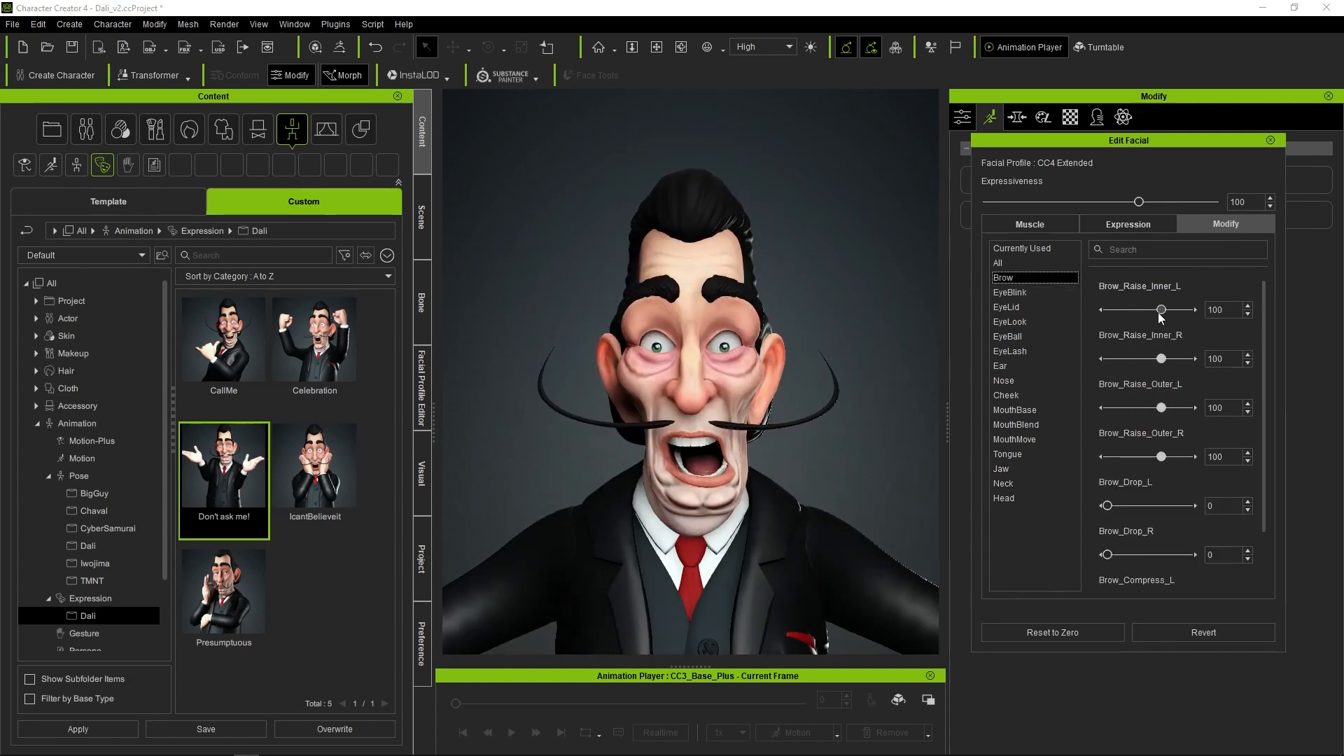
left_click(1029, 224)
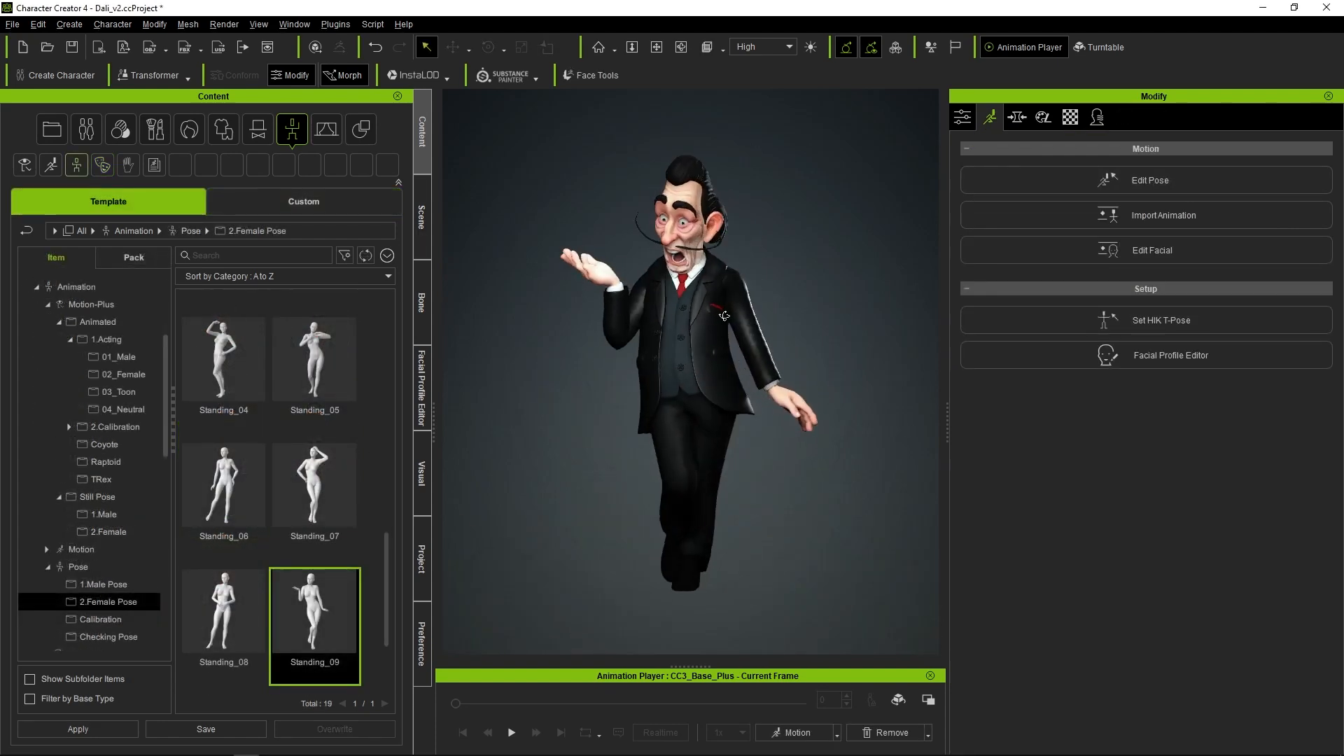
- Save the terrified face as 'scare' in the custom Dali expressions and apply a peace-sign gesture template
left_click(1148, 180)
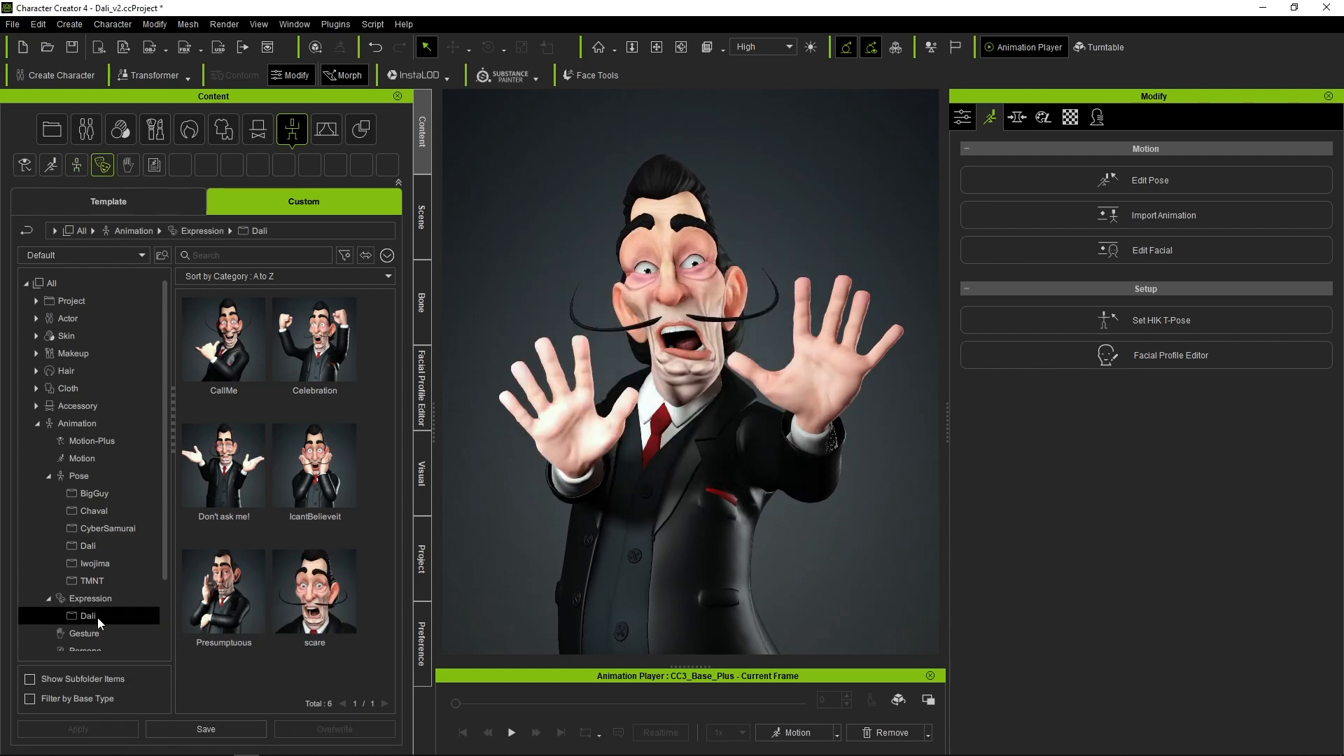
left_click(313, 590)
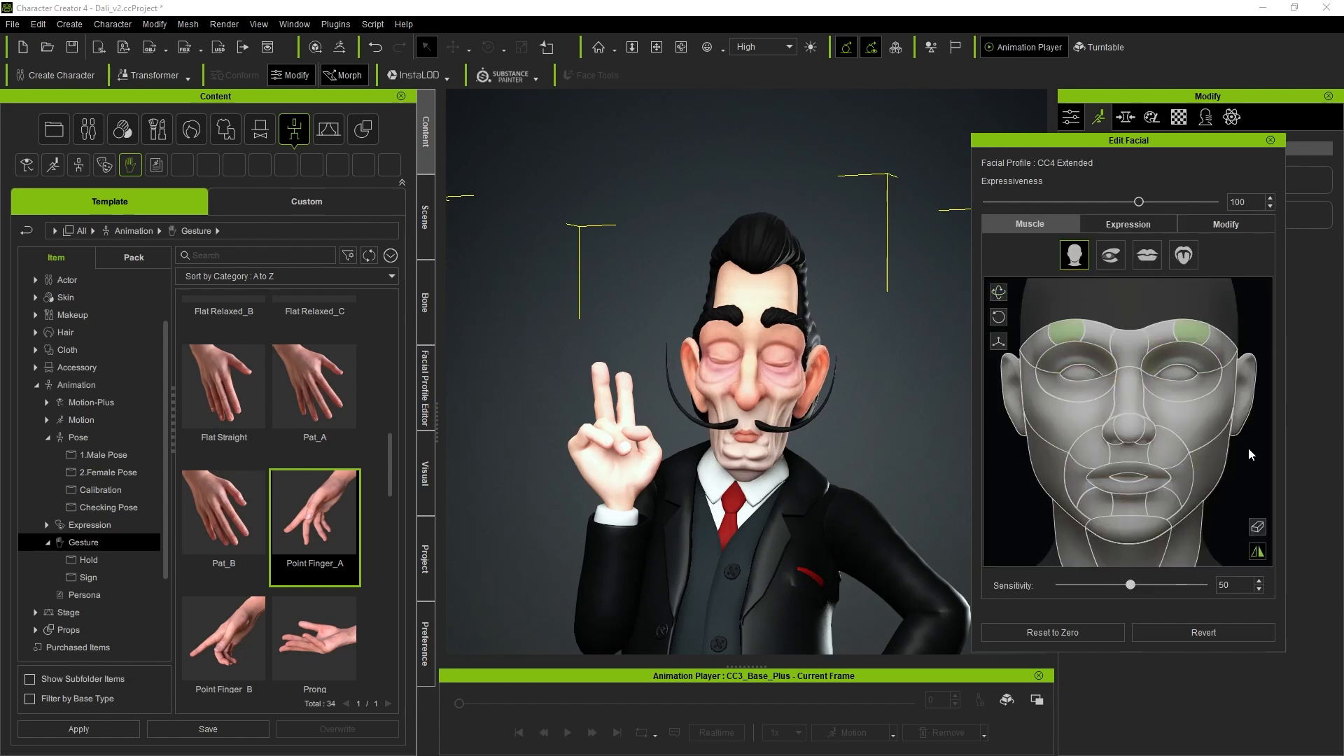
- Raise Mouth_Press to 20 and Expressiveness to 114, sculpt the mouth muscles and Mouth_Smile_Sharp into a lopsided smirk
left_click(1225, 224)
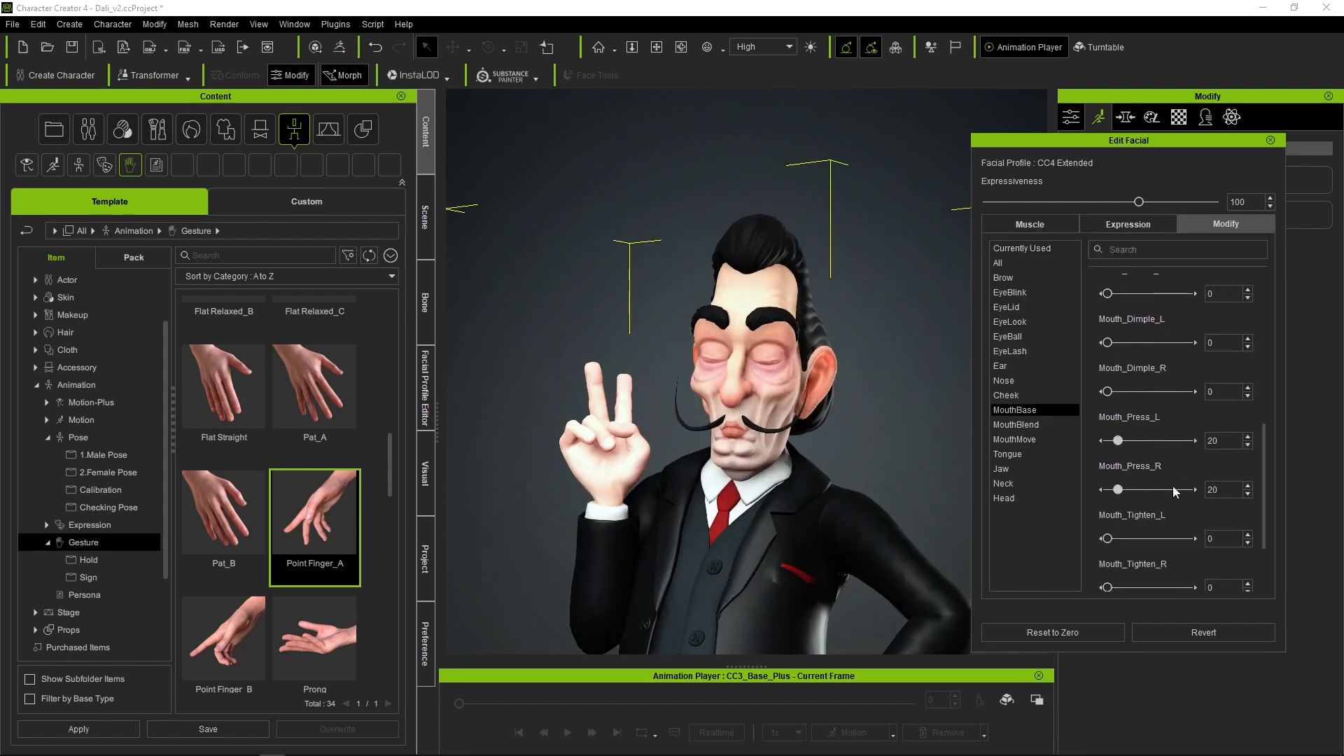
left_click(1029, 224)
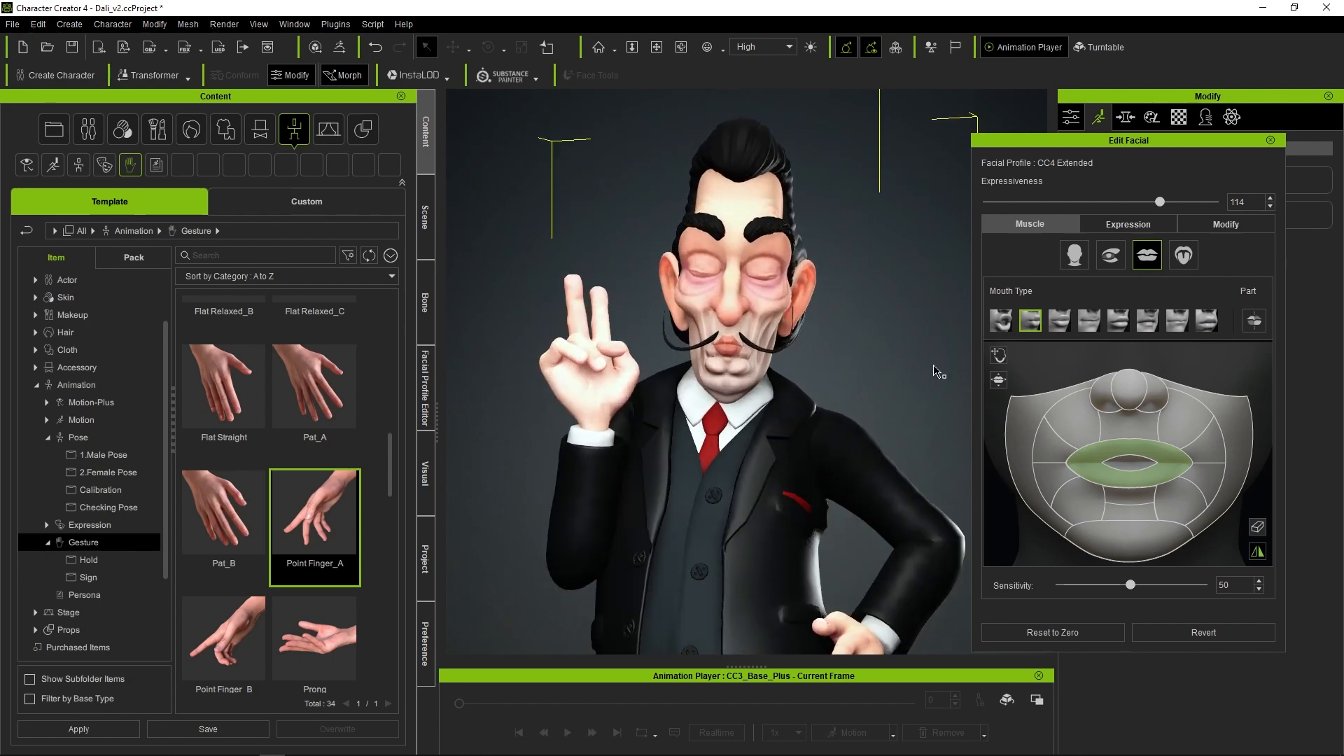
left_click(1225, 224)
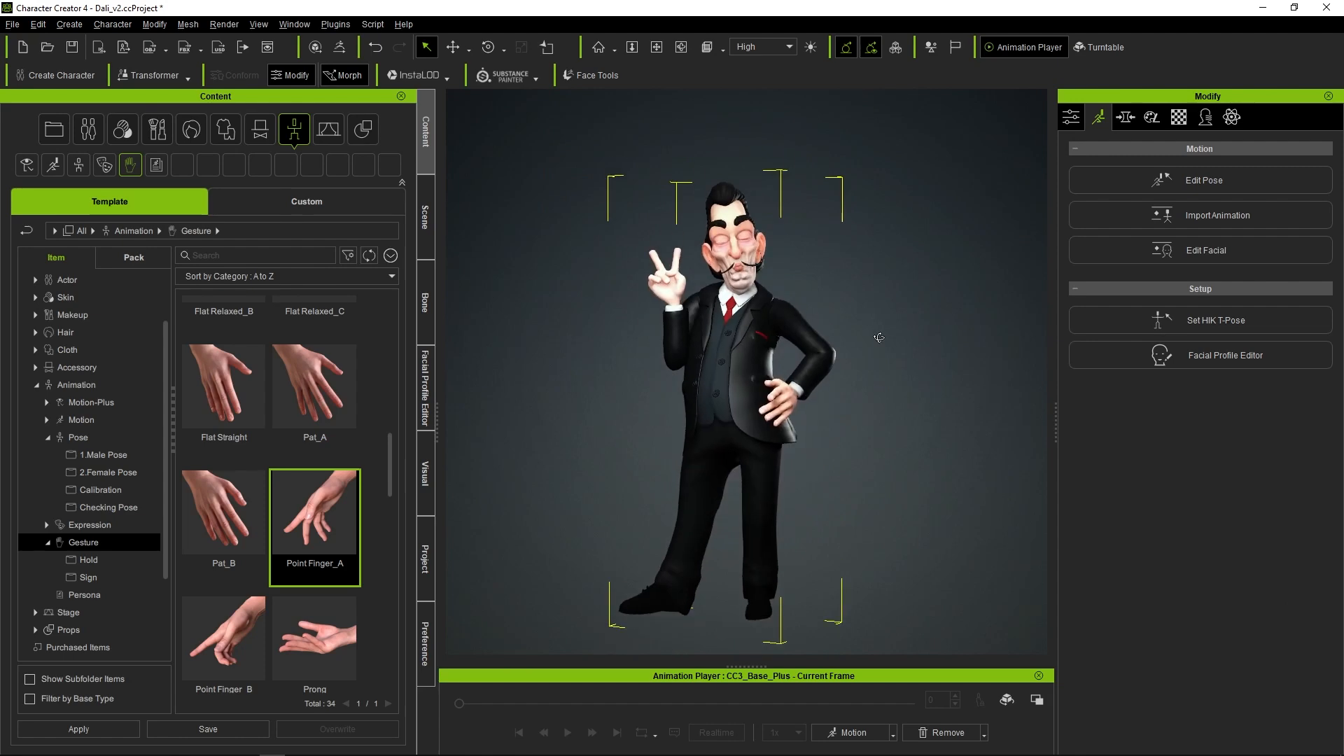
left_click(1206, 250)
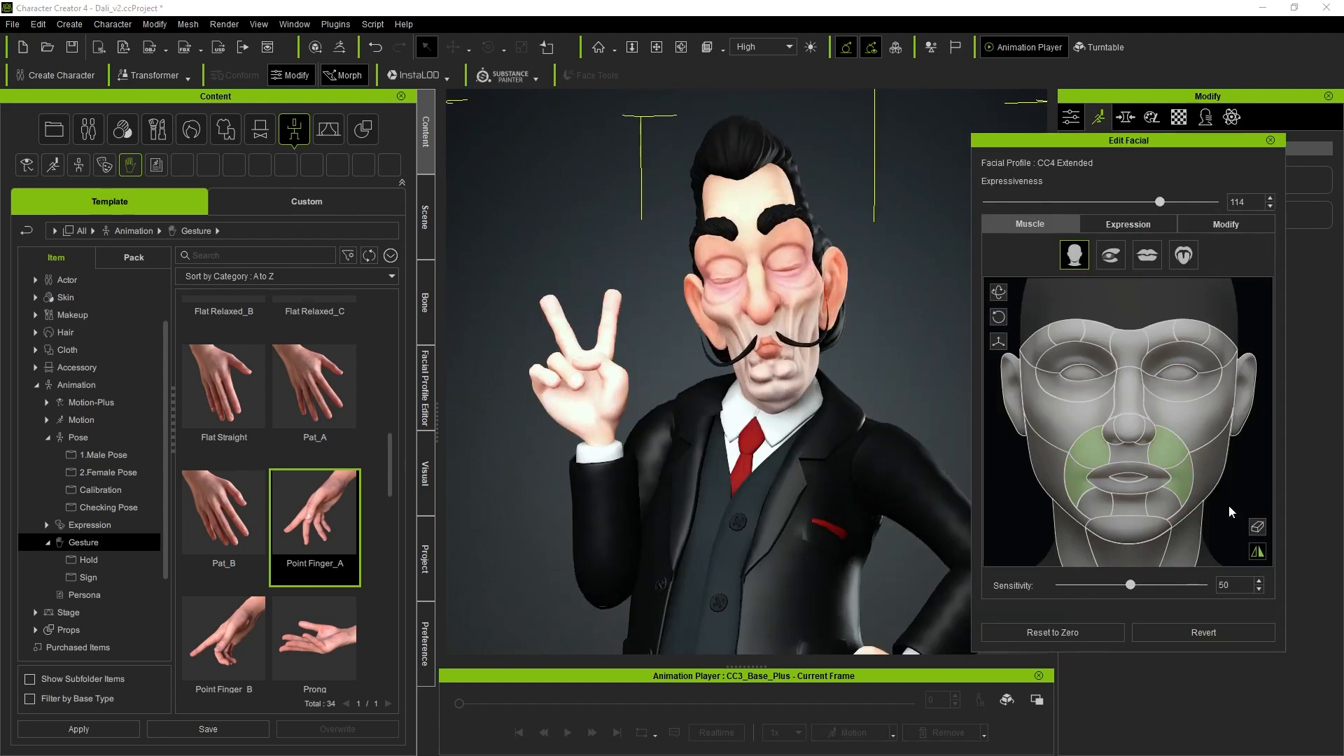
left_click(1224, 224)
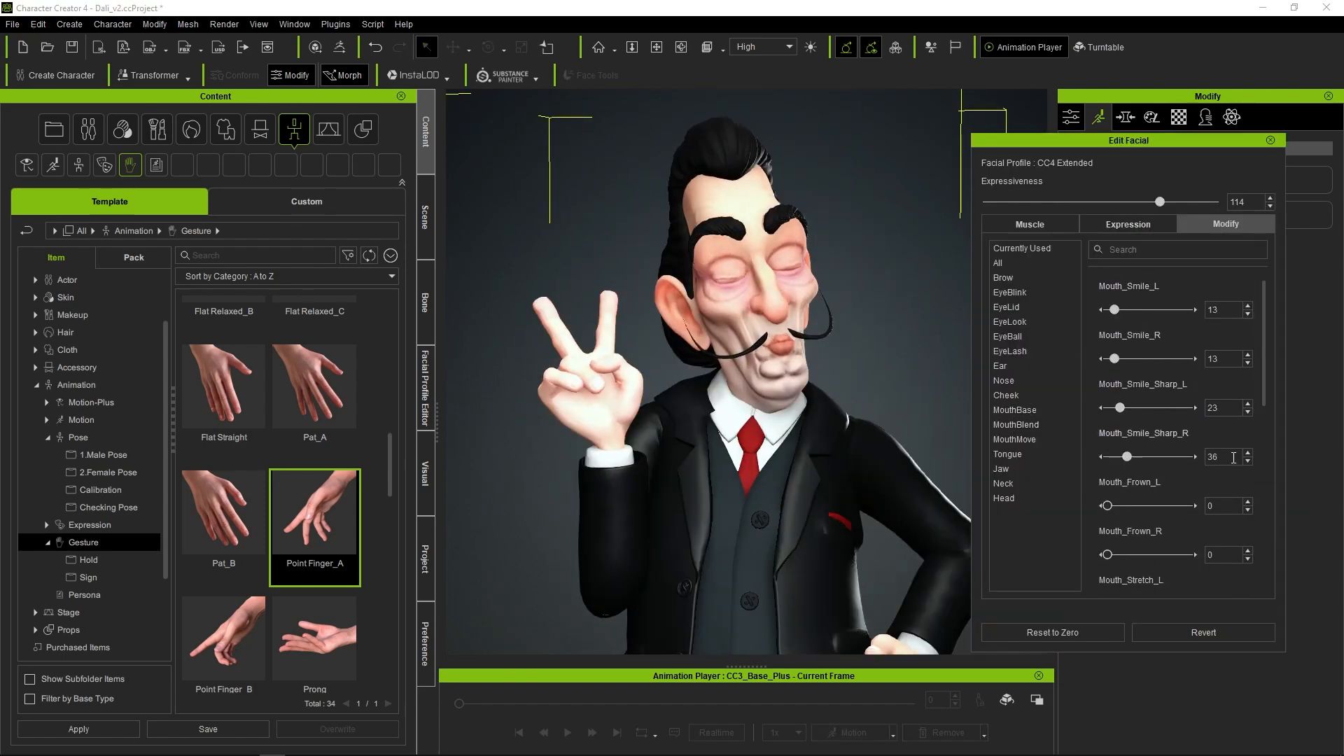